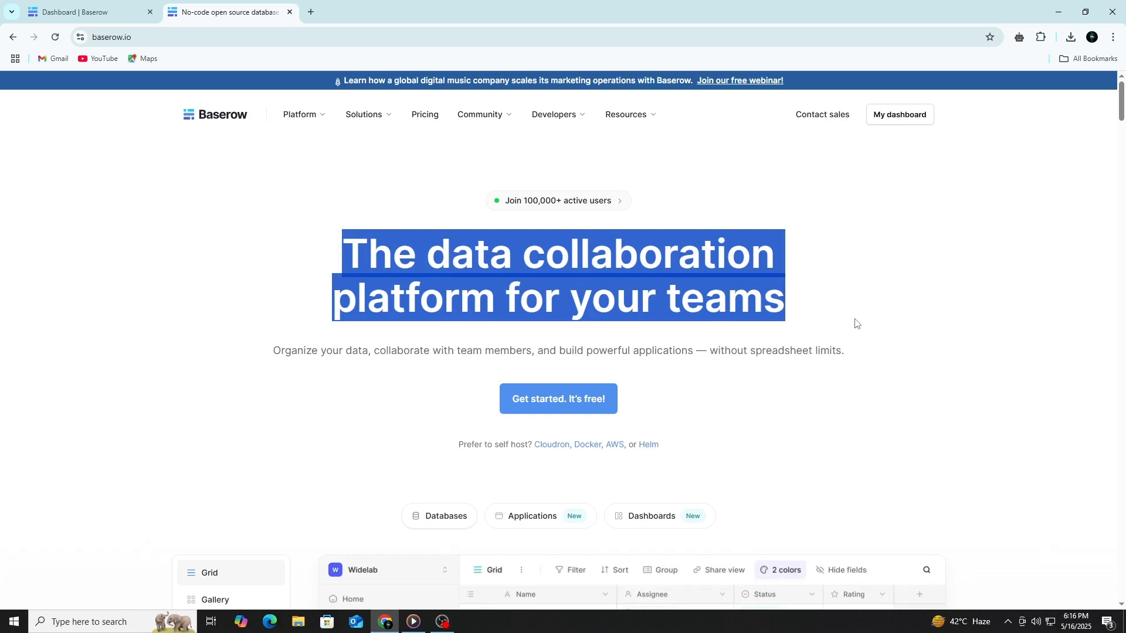
{"action": "mouse_move", "coordinate": [962, 328]}
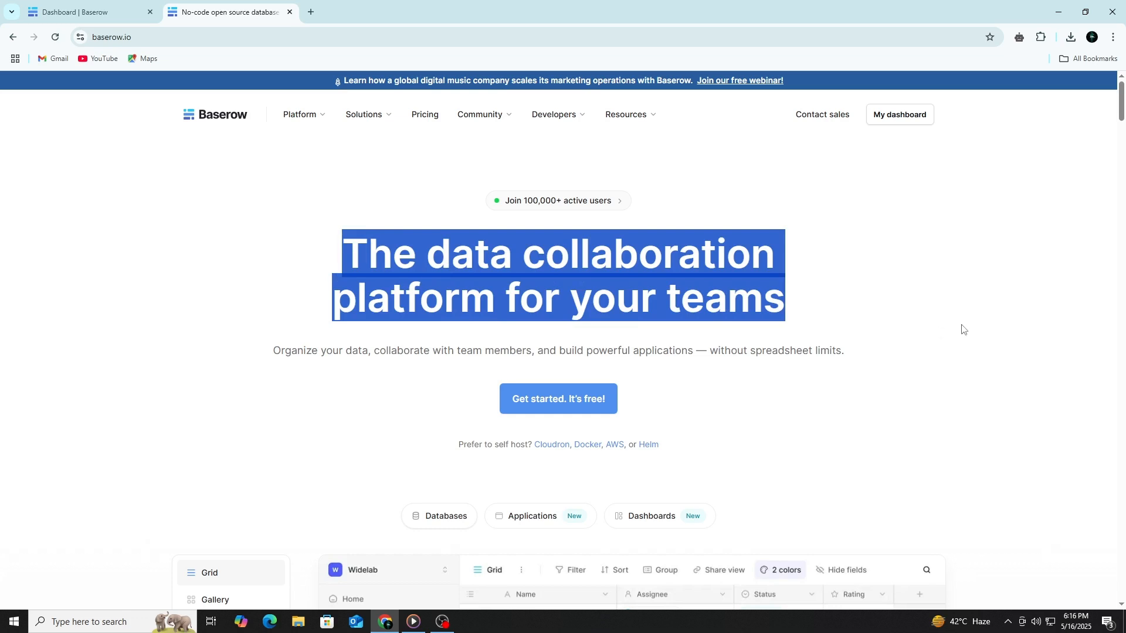
Deselect the homepage headline and bring the product demo into view
{"action": "left_click", "coordinate": [882, 355]}
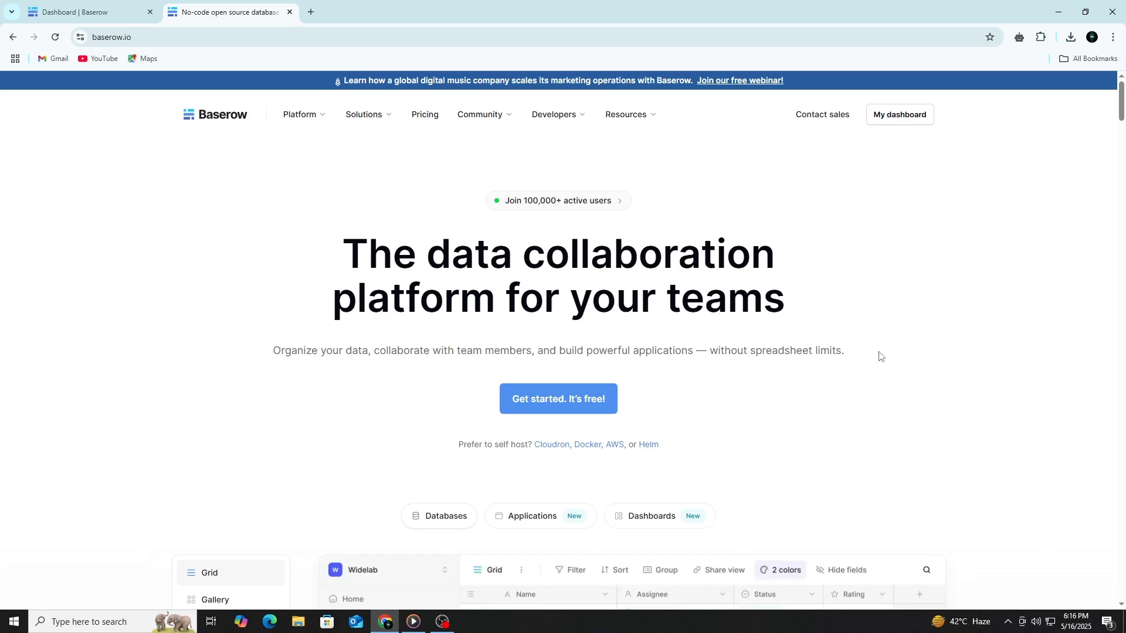
{"action": "scroll", "scroll_direction": "down", "scroll_amount": 3}
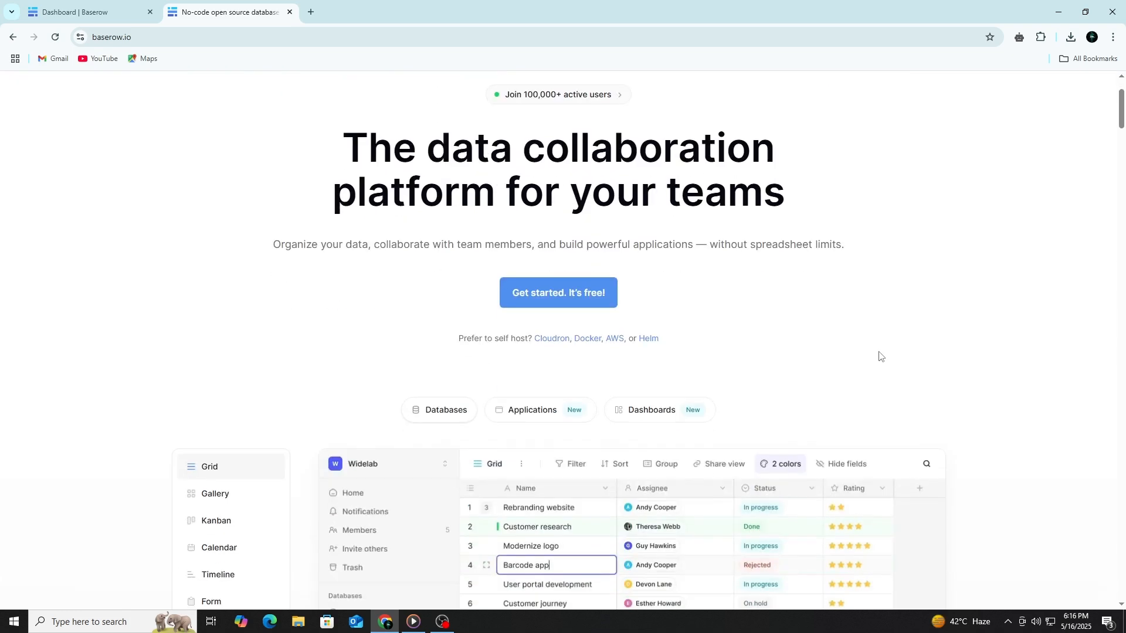
{"action": "scroll", "scroll_direction": "down", "scroll_amount": 3}
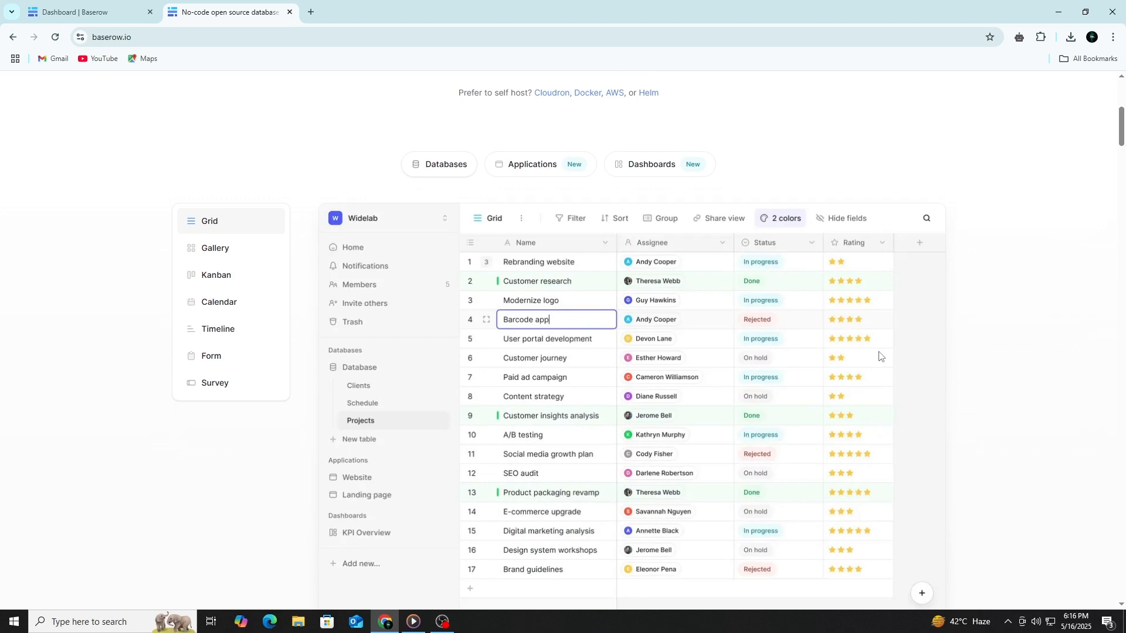
{"action": "mouse_move", "coordinate": [367, 359]}
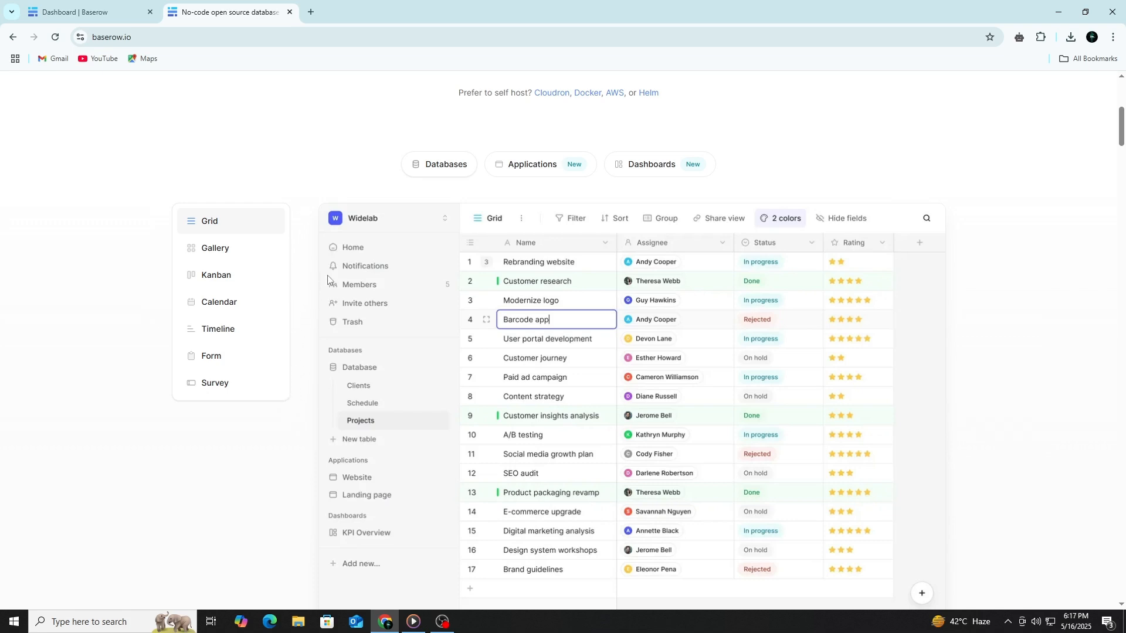
{"action": "mouse_move", "coordinate": [486, 386]}
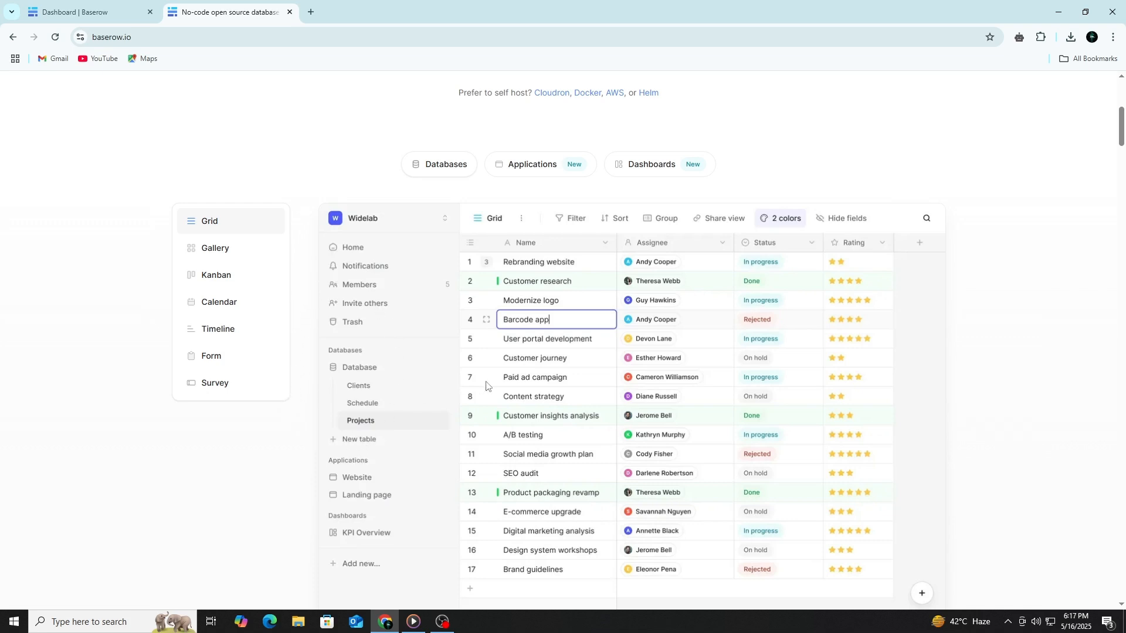
{"action": "mouse_move", "coordinate": [875, 421]}
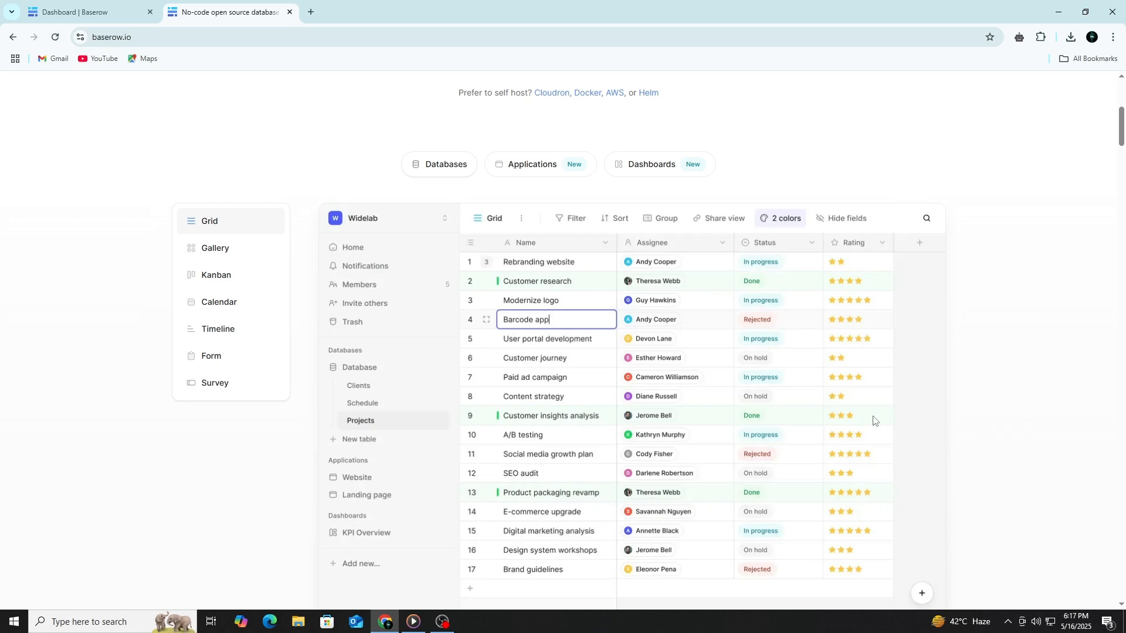
{"action": "mouse_move", "coordinate": [874, 418]}
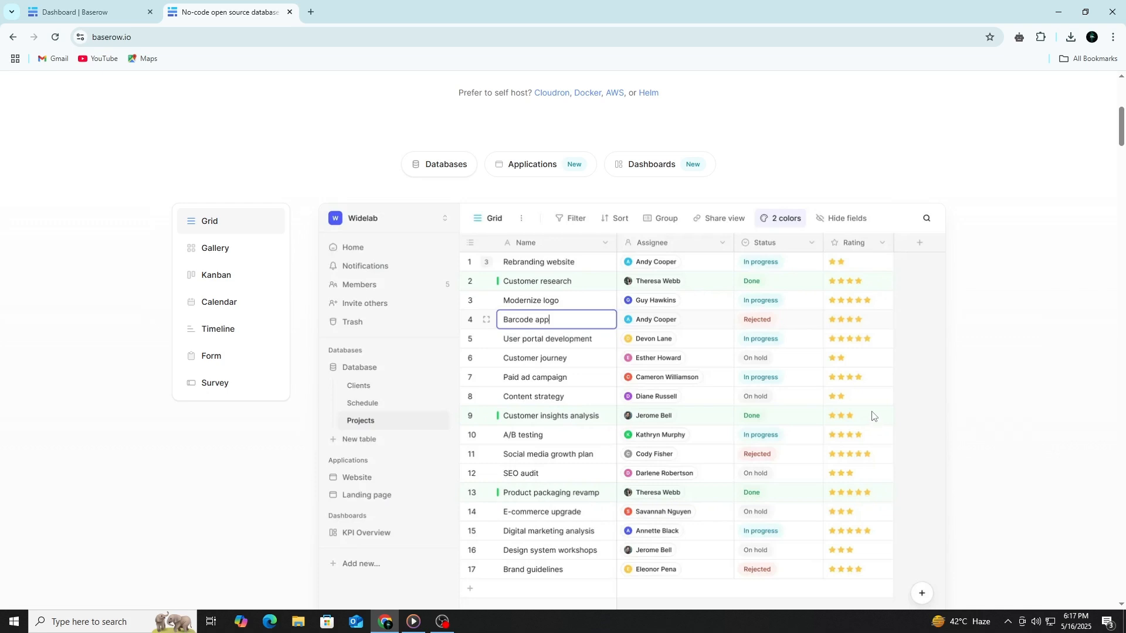
{"action": "mouse_move", "coordinate": [504, 360]}
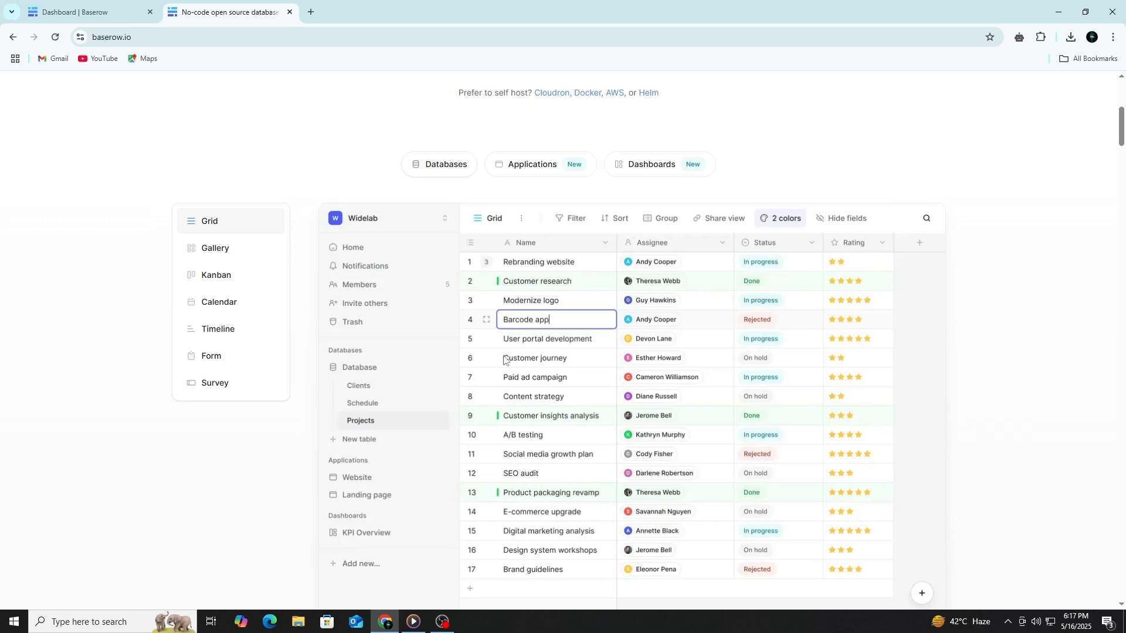
{"action": "mouse_move", "coordinate": [396, 351]}
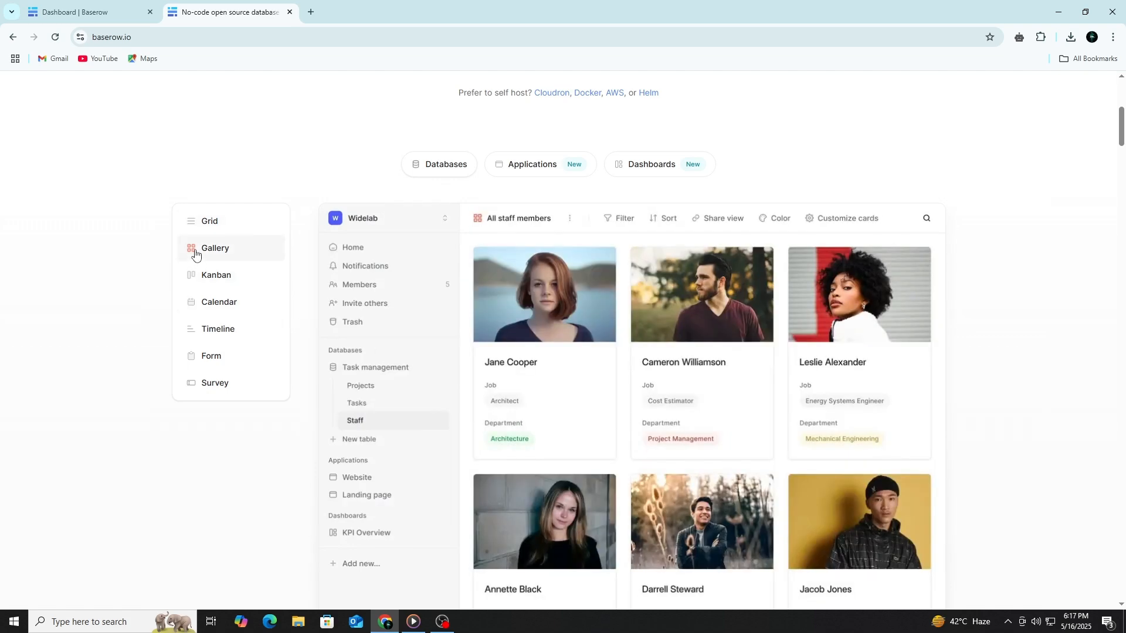
Preview the demo as Kanban, Calendar and Form views, then continue to the integrations section
{"action": "left_click", "coordinate": [216, 274]}
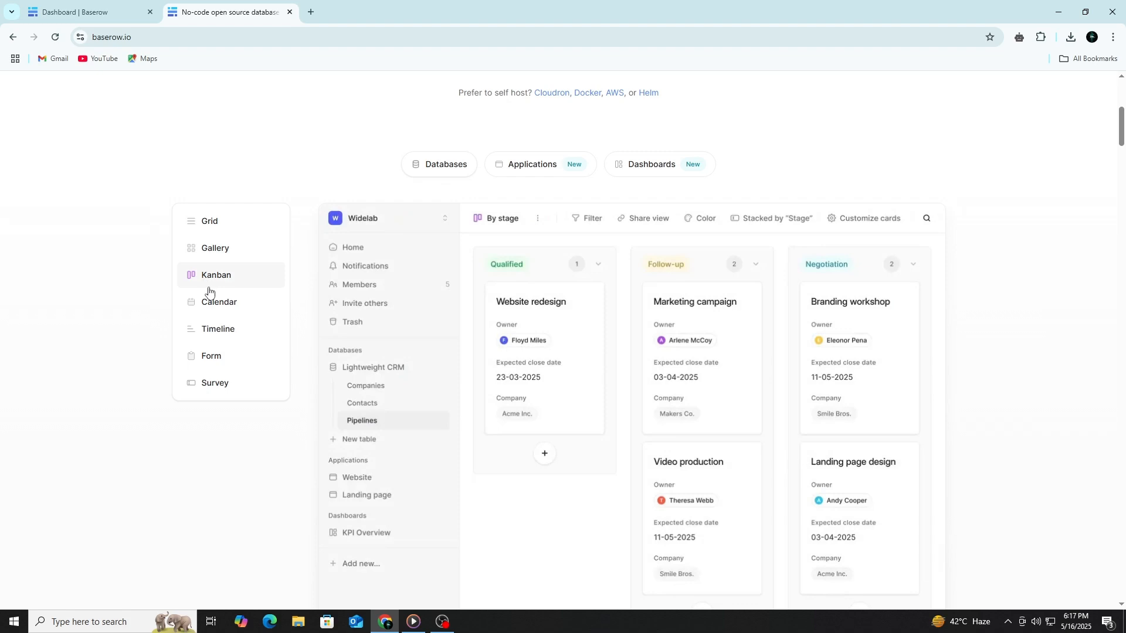
{"action": "left_click", "coordinate": [219, 302]}
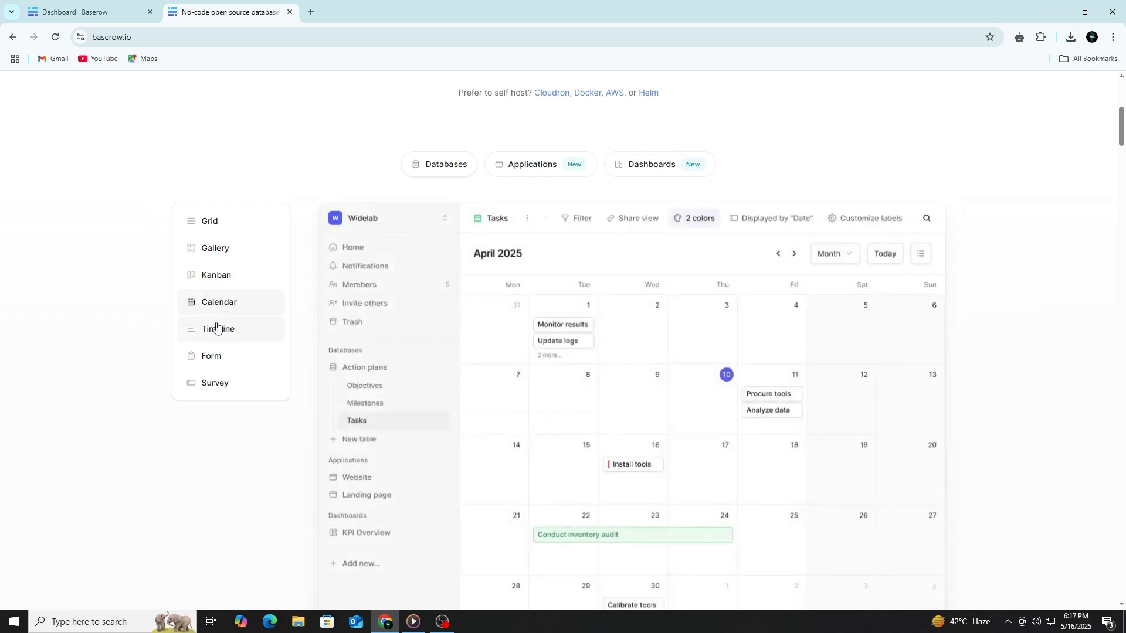
{"action": "left_click", "coordinate": [215, 383]}
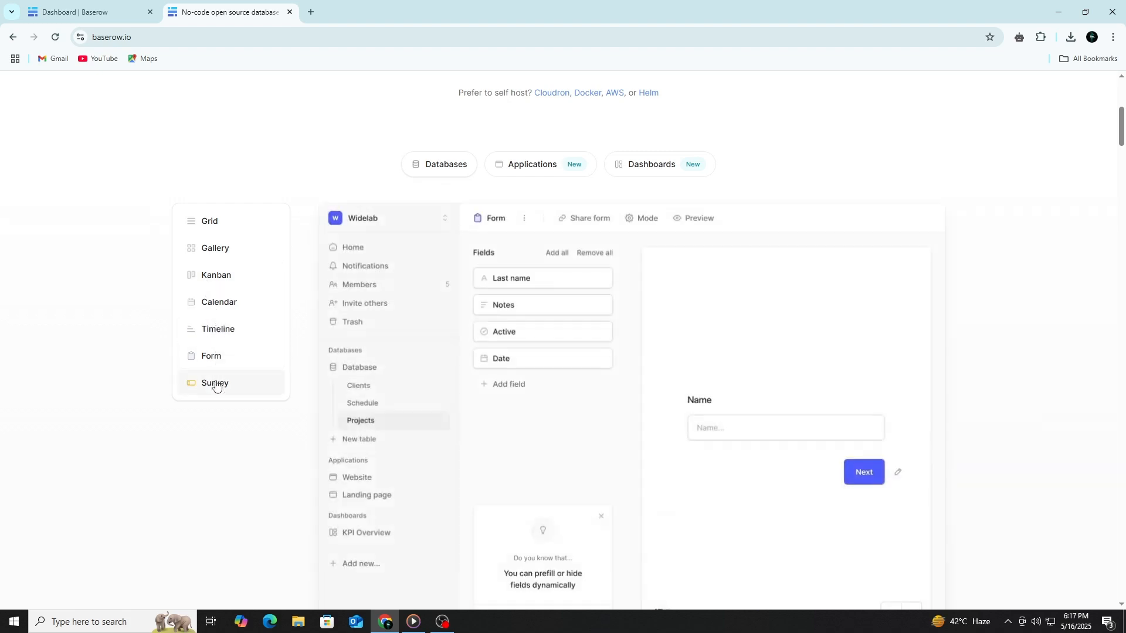
{"action": "scroll", "scroll_direction": "down", "scroll_amount": 3}
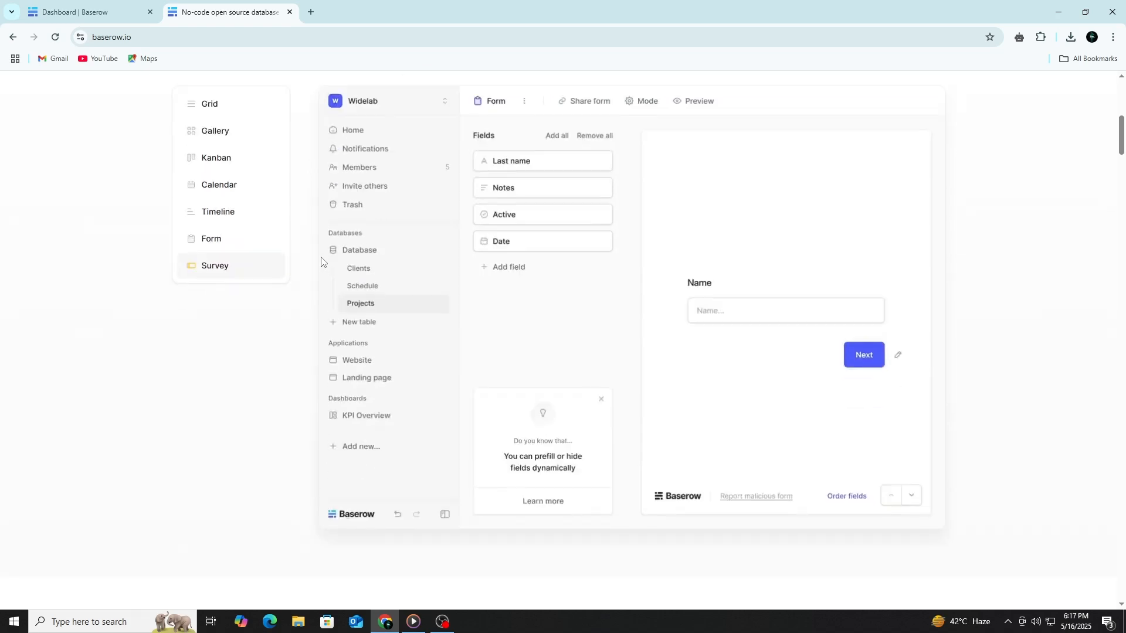
{"action": "scroll", "scroll_direction": "down", "scroll_amount": 3}
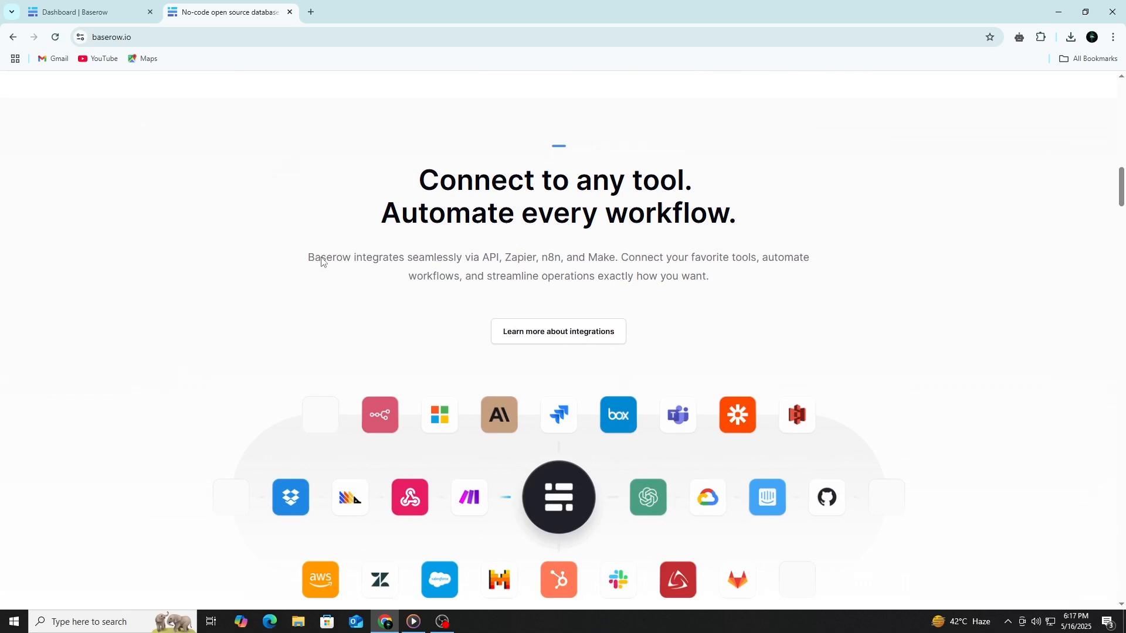
{"action": "scroll", "scroll_direction": "down", "scroll_amount": 3}
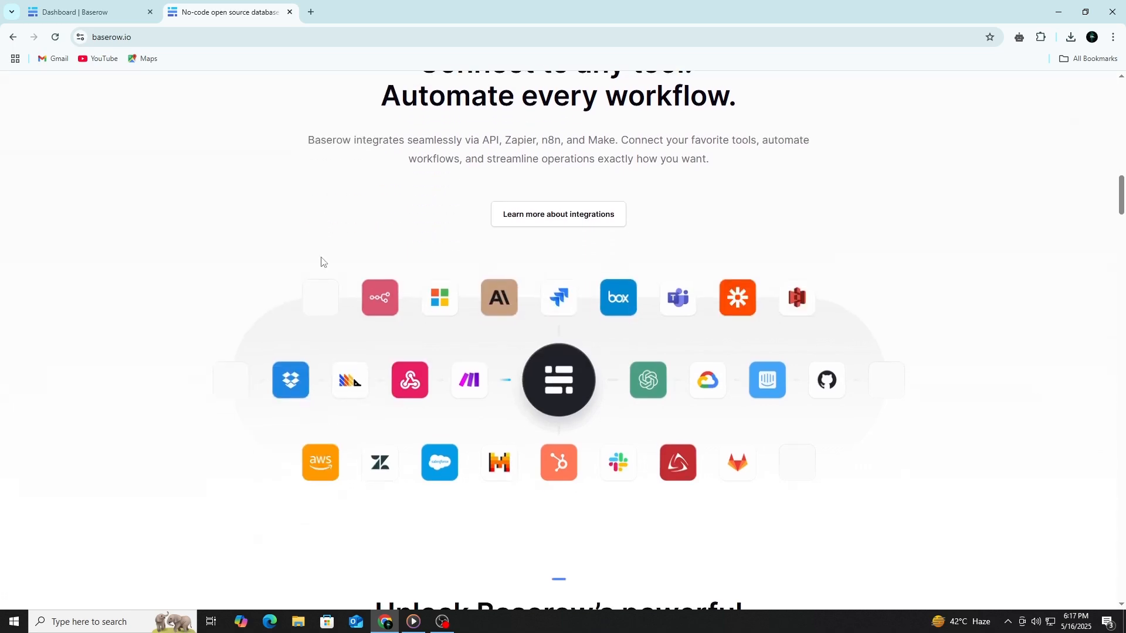
{"action": "scroll", "scroll_direction": "down", "scroll_amount": 3}
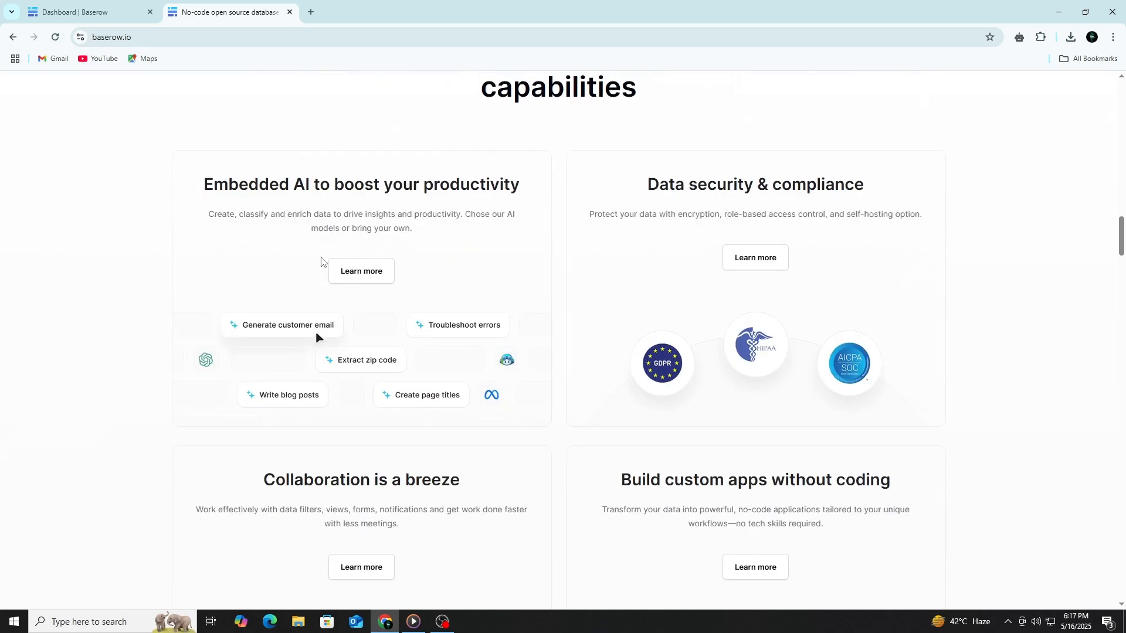
{"action": "scroll", "scroll_direction": "down", "scroll_amount": 3}
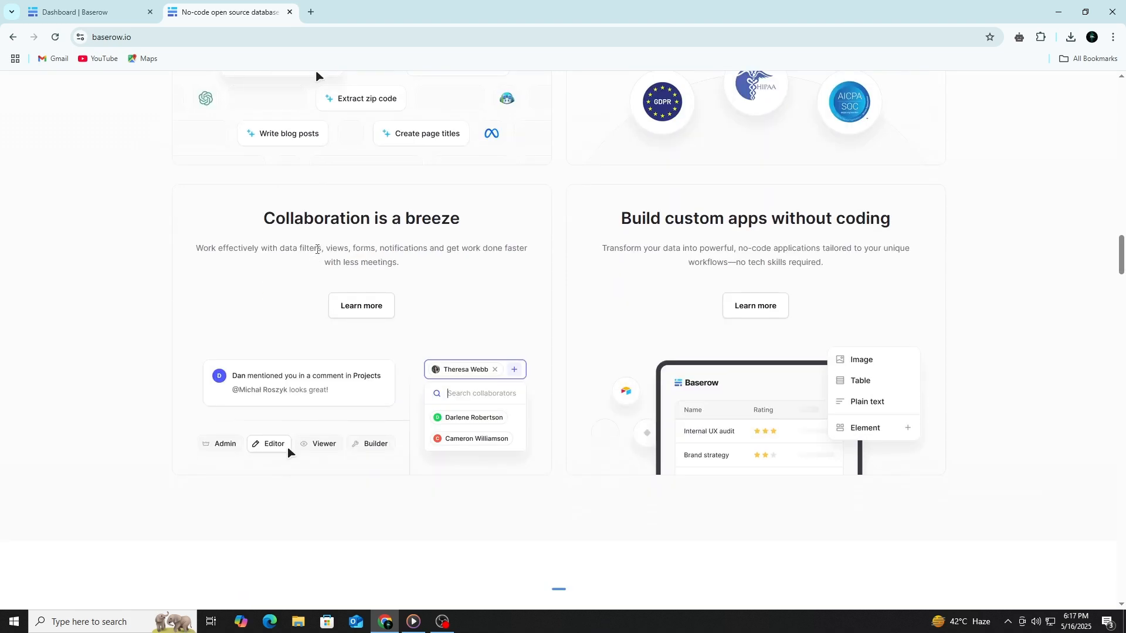
{"action": "mouse_move", "coordinate": [128, 65]}
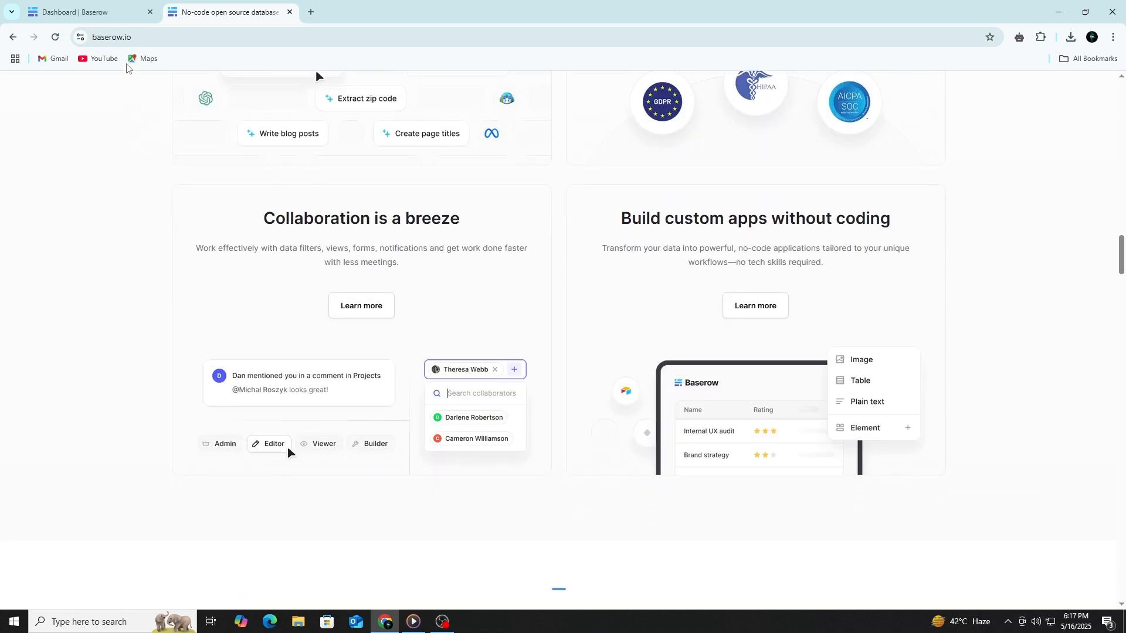
{"action": "left_click", "coordinate": [110, 36]}
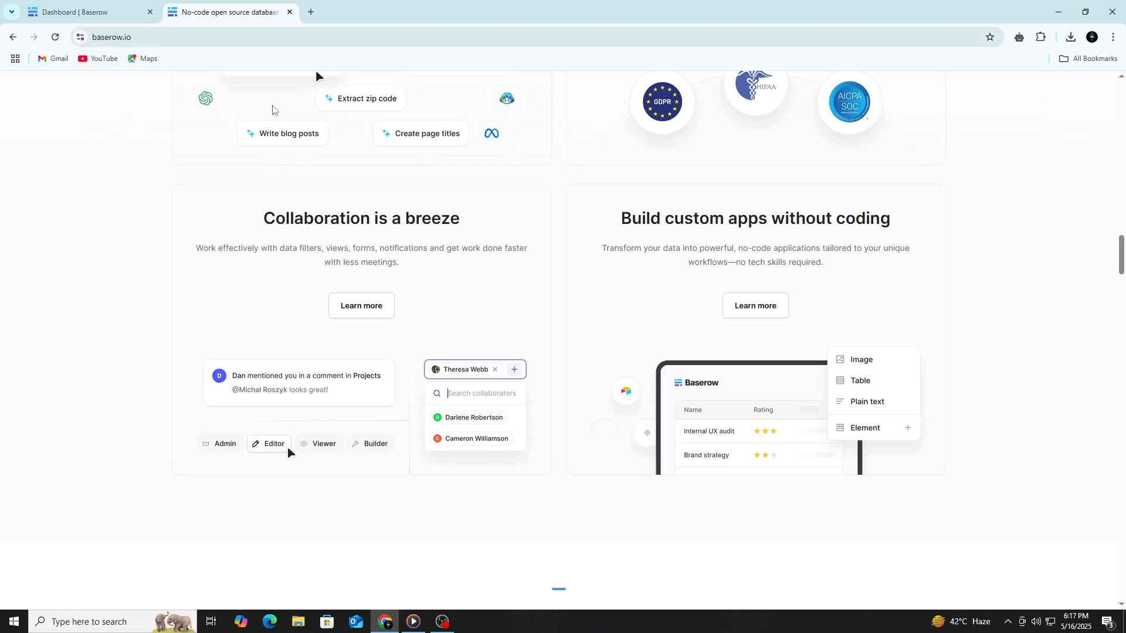
{"action": "scroll", "scroll_direction": "down", "scroll_amount": 3}
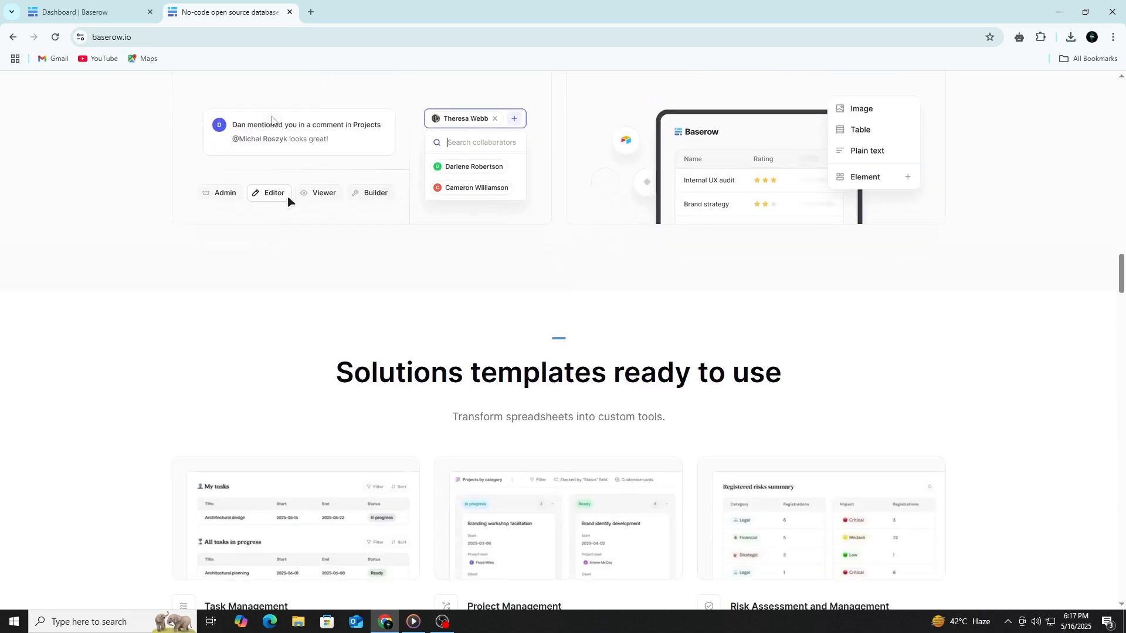
{"action": "scroll", "scroll_direction": "down", "scroll_amount": 3}
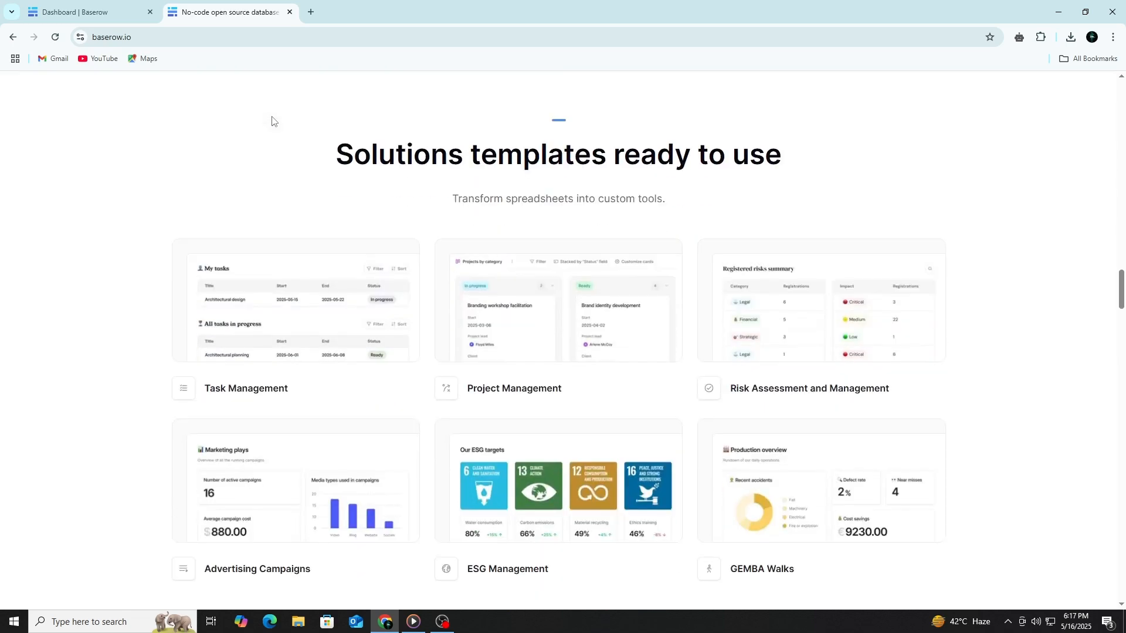
{"action": "scroll", "scroll_direction": "down", "scroll_amount": 3}
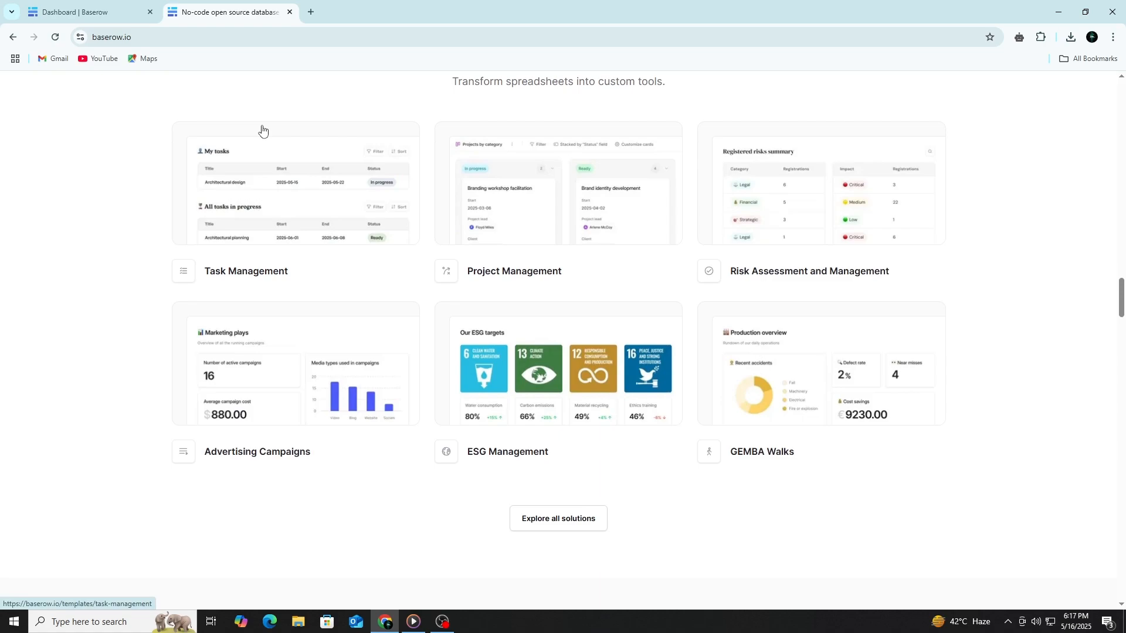
{"action": "scroll", "scroll_direction": "down", "scroll_amount": 3}
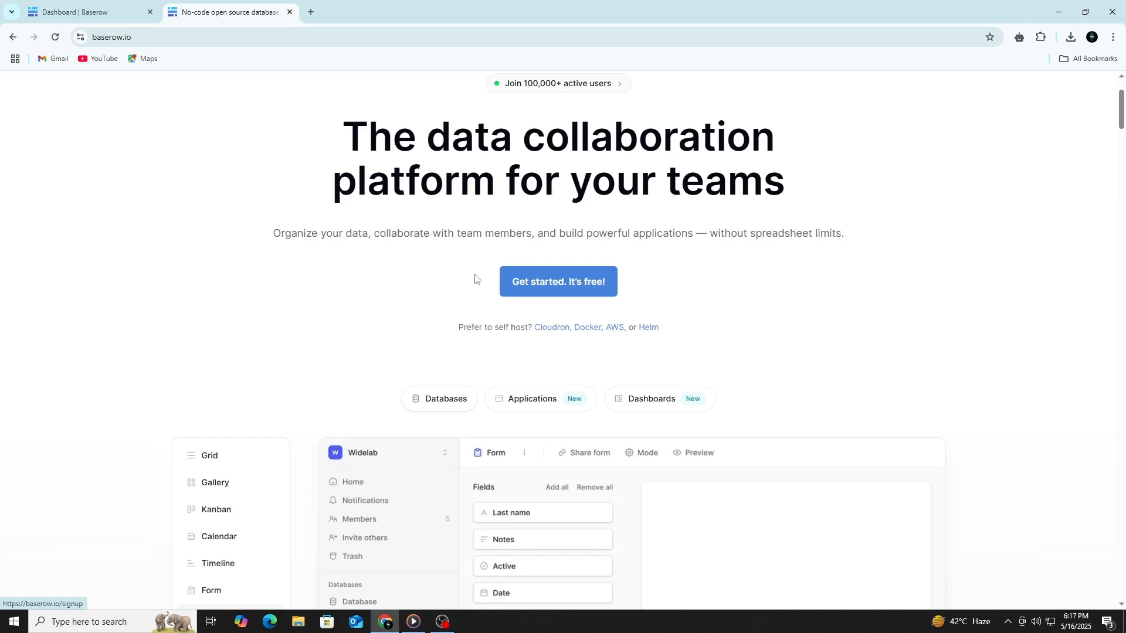
{"action": "mouse_move", "coordinate": [198, 165]}
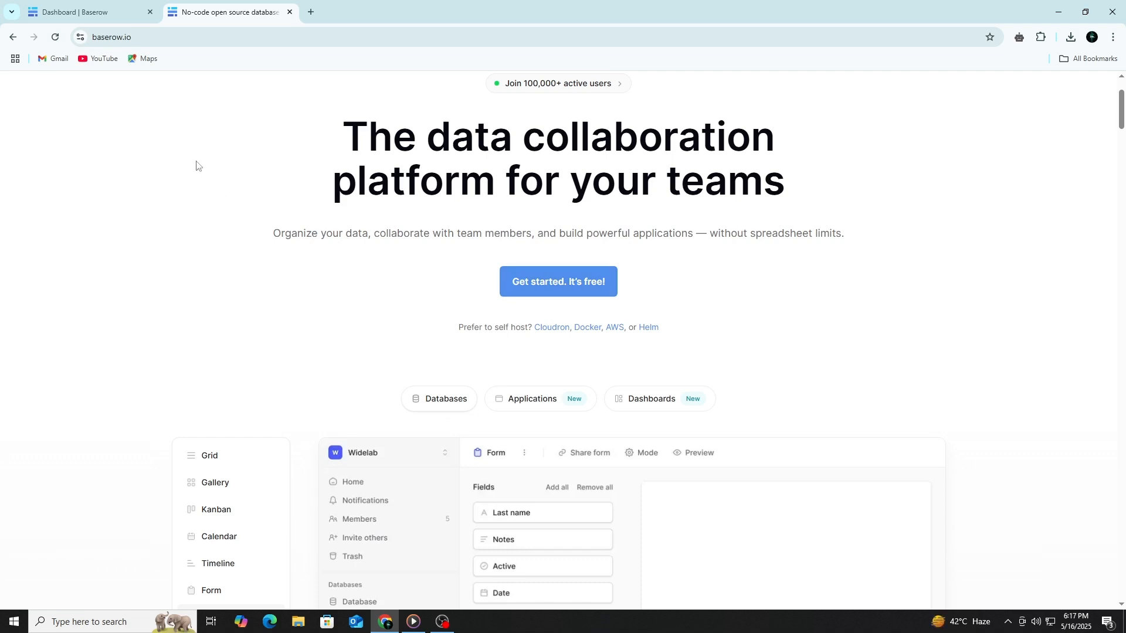
{"action": "left_click", "coordinate": [85, 12]}
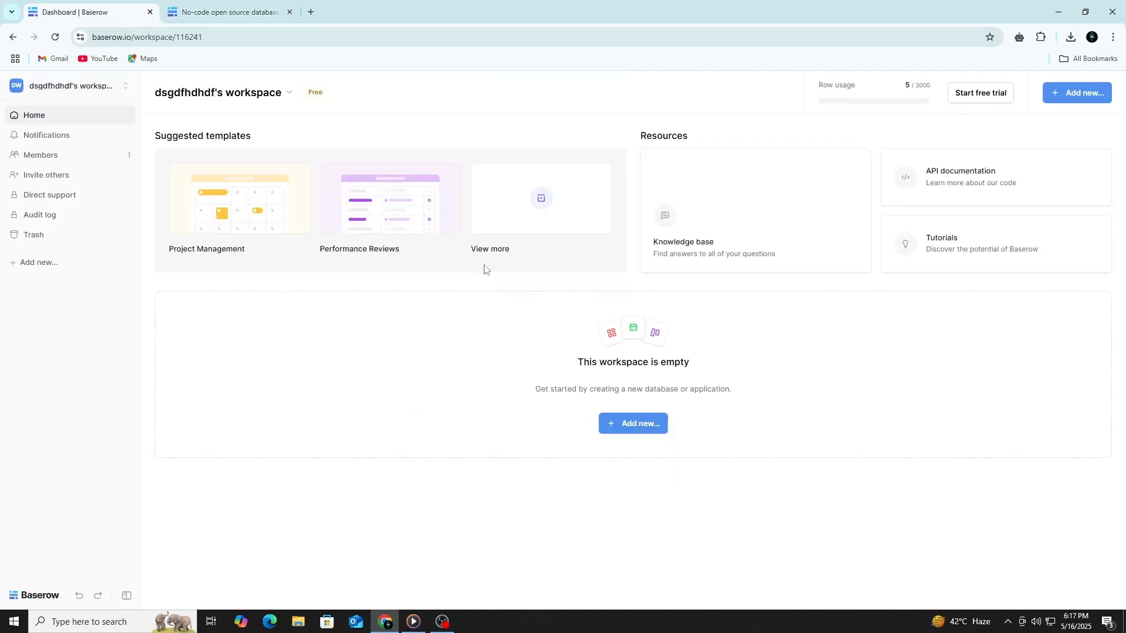
{"action": "mouse_move", "coordinate": [622, 338]}
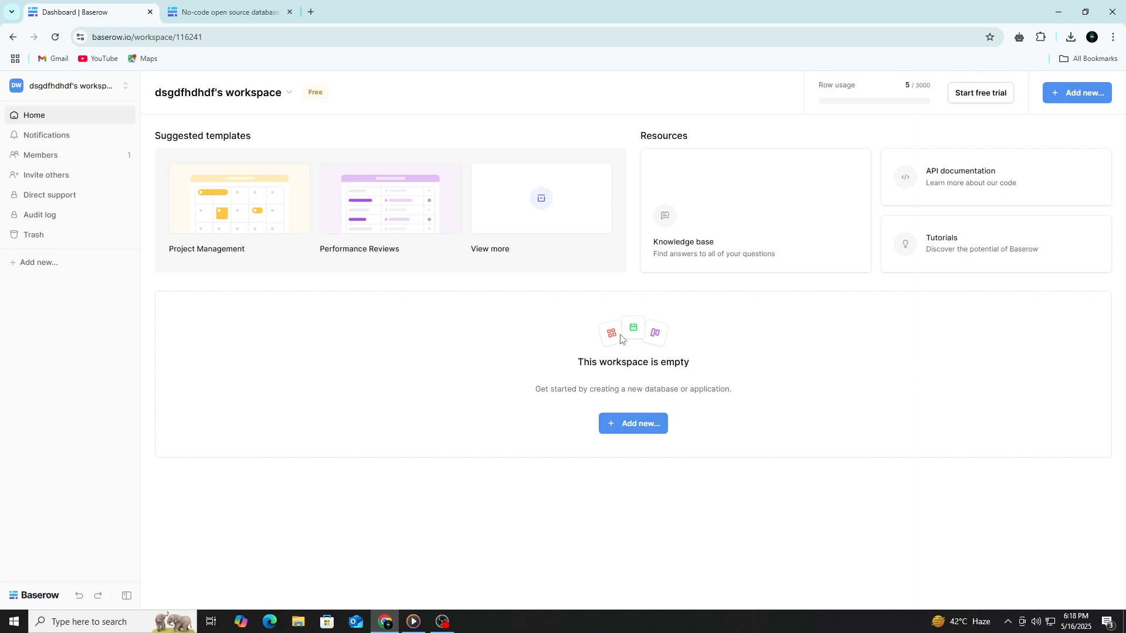
{"action": "mouse_move", "coordinate": [621, 337]}
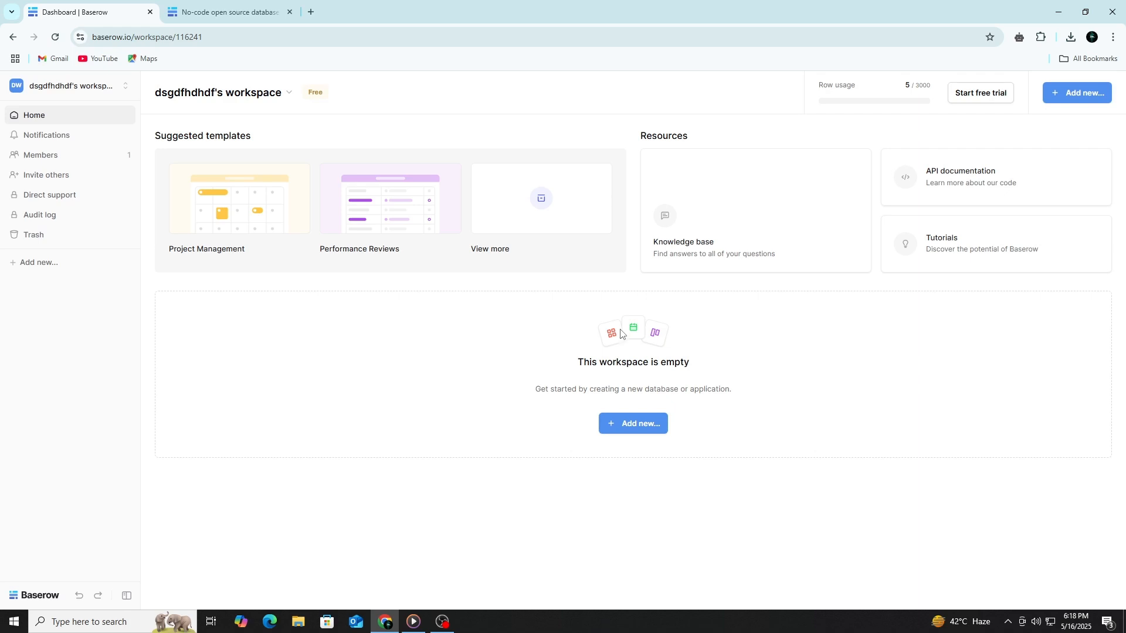
{"action": "mouse_move", "coordinate": [647, 379]}
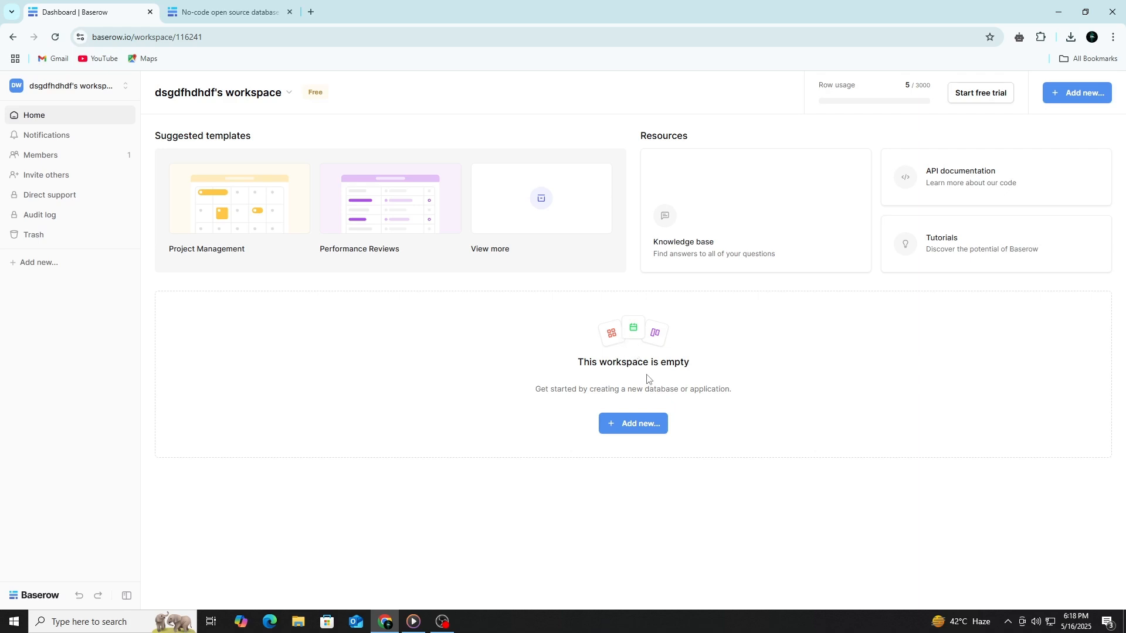
{"action": "mouse_move", "coordinate": [475, 392]}
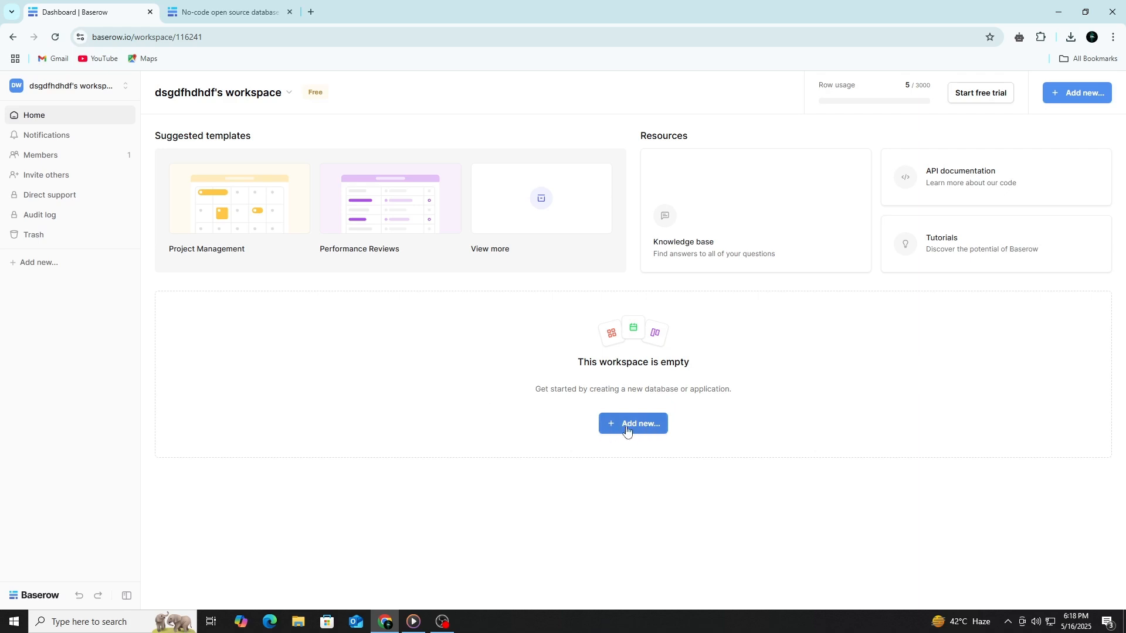
Add a new database from scratch named 'client management' to the workspace
{"action": "left_click", "coordinate": [632, 424]}
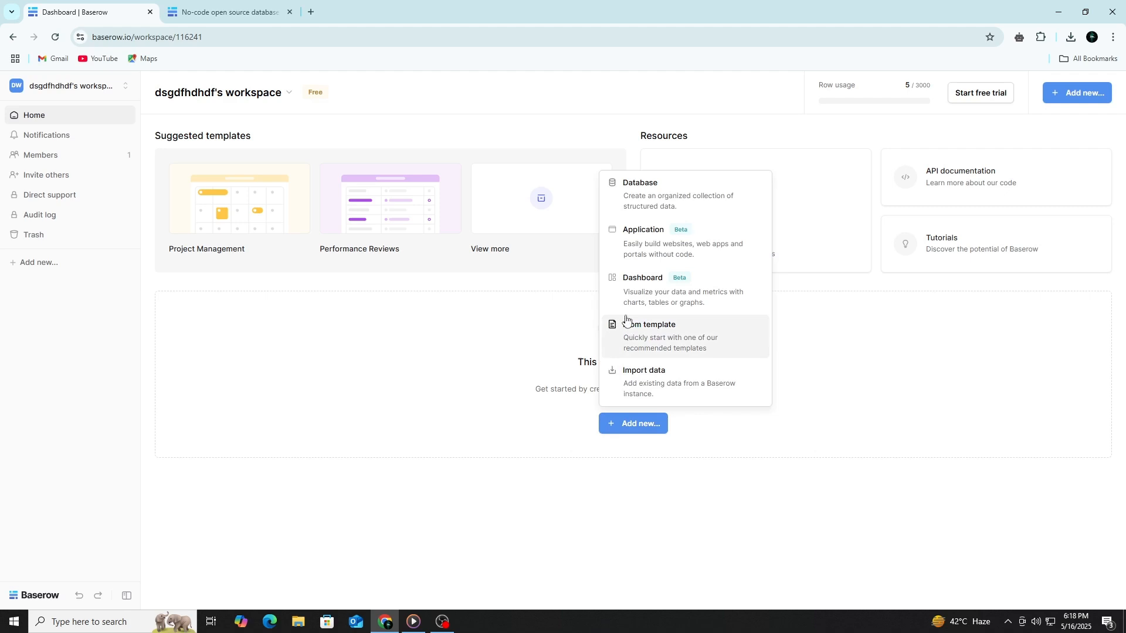
{"action": "left_click", "coordinate": [639, 183]}
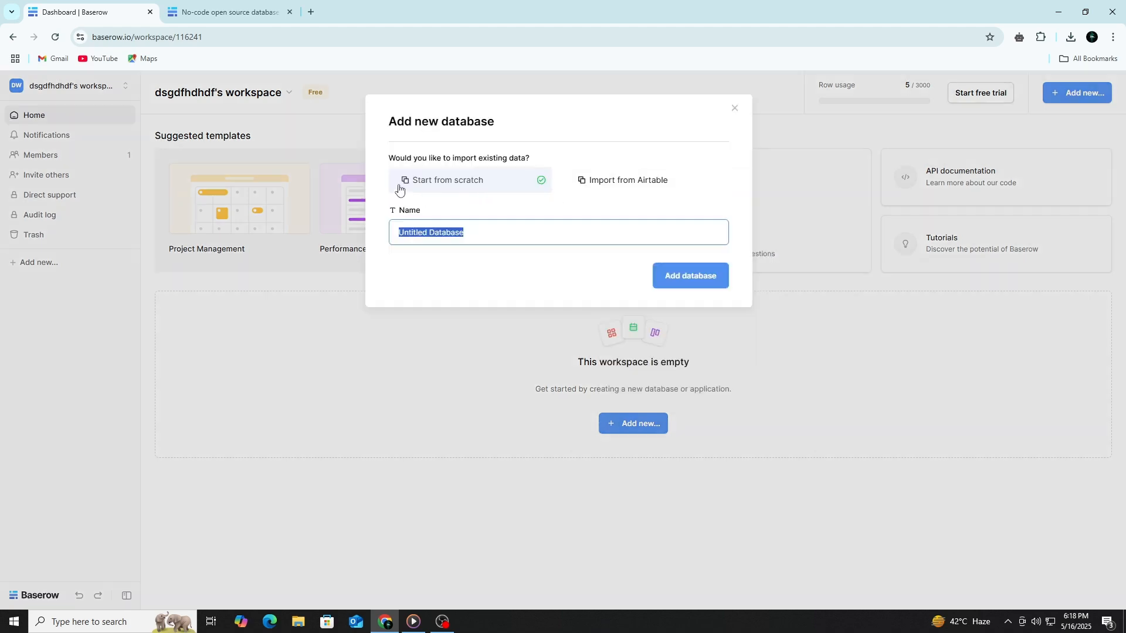
{"action": "mouse_move", "coordinate": [600, 186]}
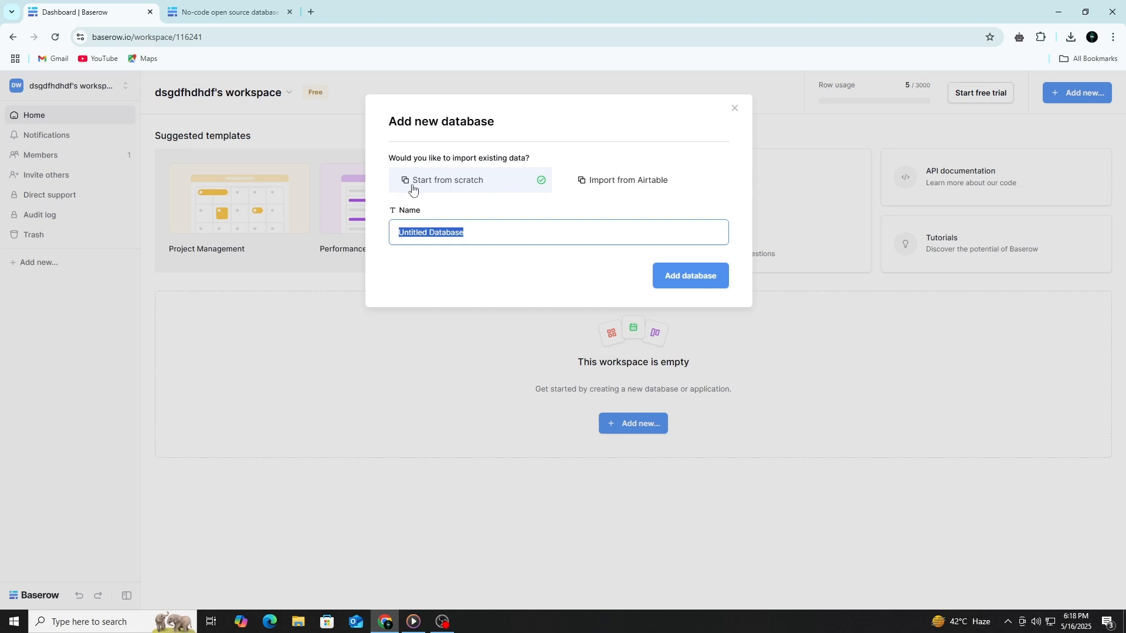
{"action": "mouse_move", "coordinate": [419, 234]}
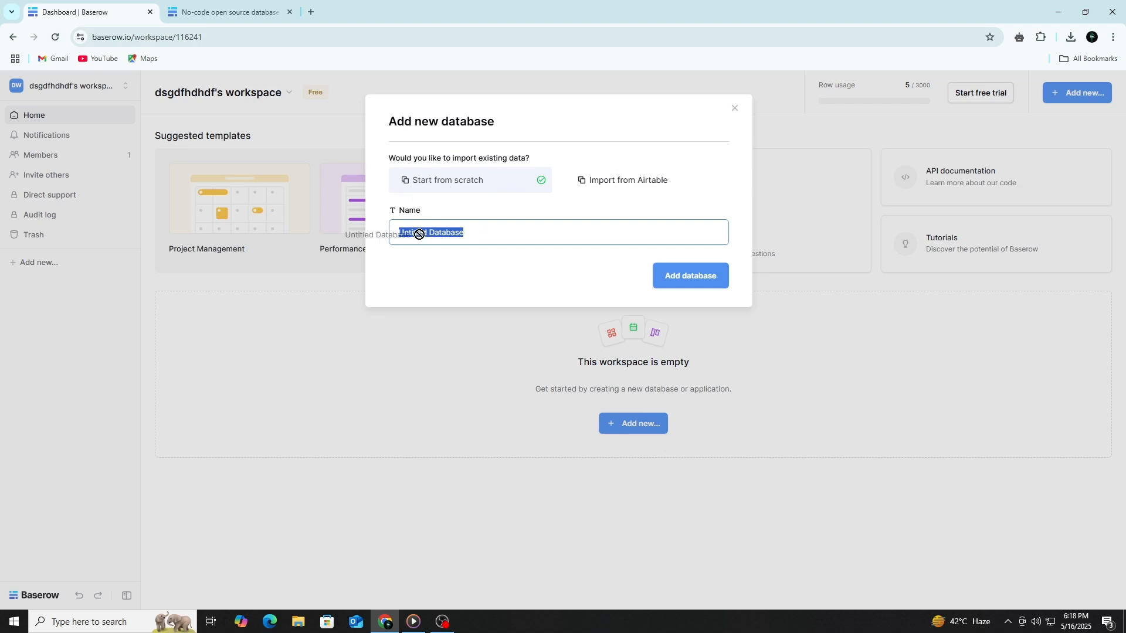
{"action": "type", "text": "client managemen"}
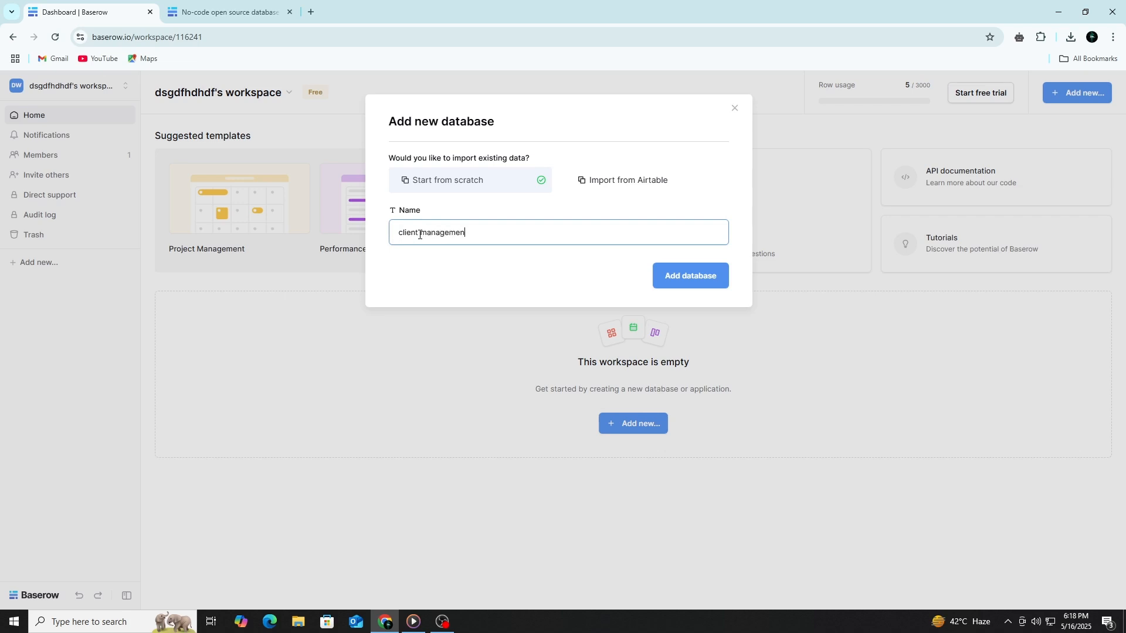
{"action": "left_click", "coordinate": [688, 275]}
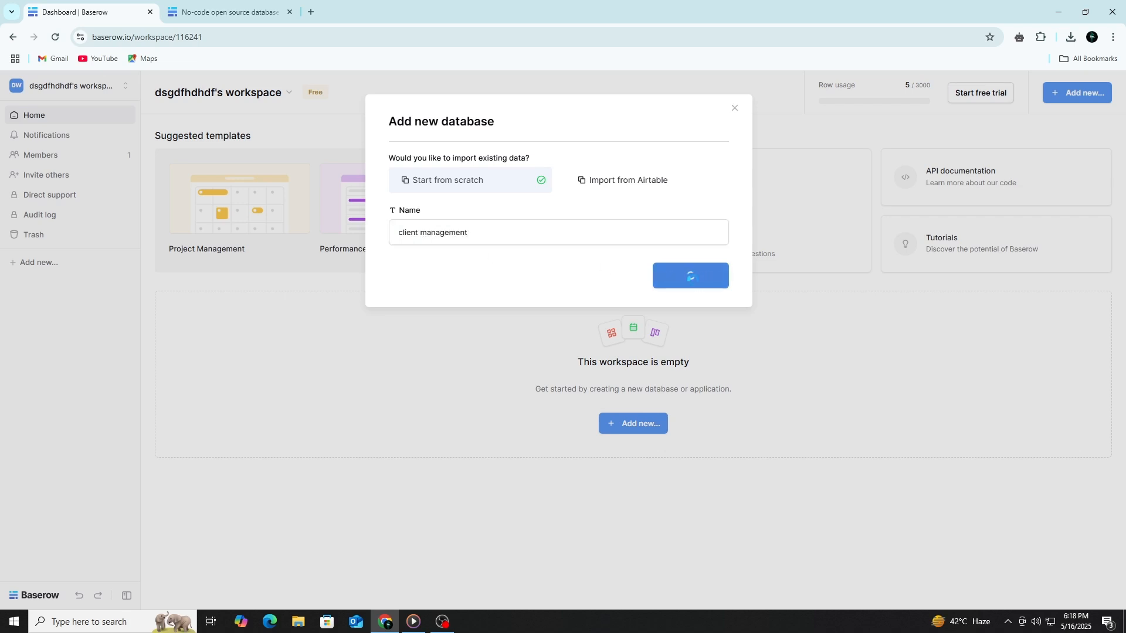
Rename the database's default table to 'clients'
{"action": "left_click", "coordinate": [688, 275]}
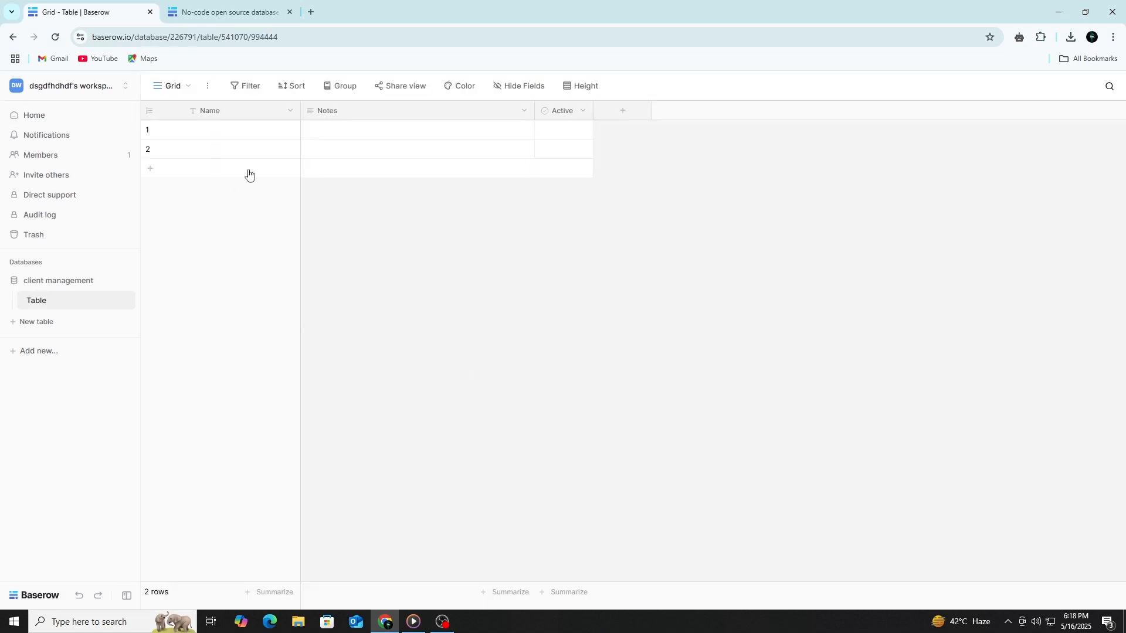
{"action": "mouse_move", "coordinate": [36, 302]}
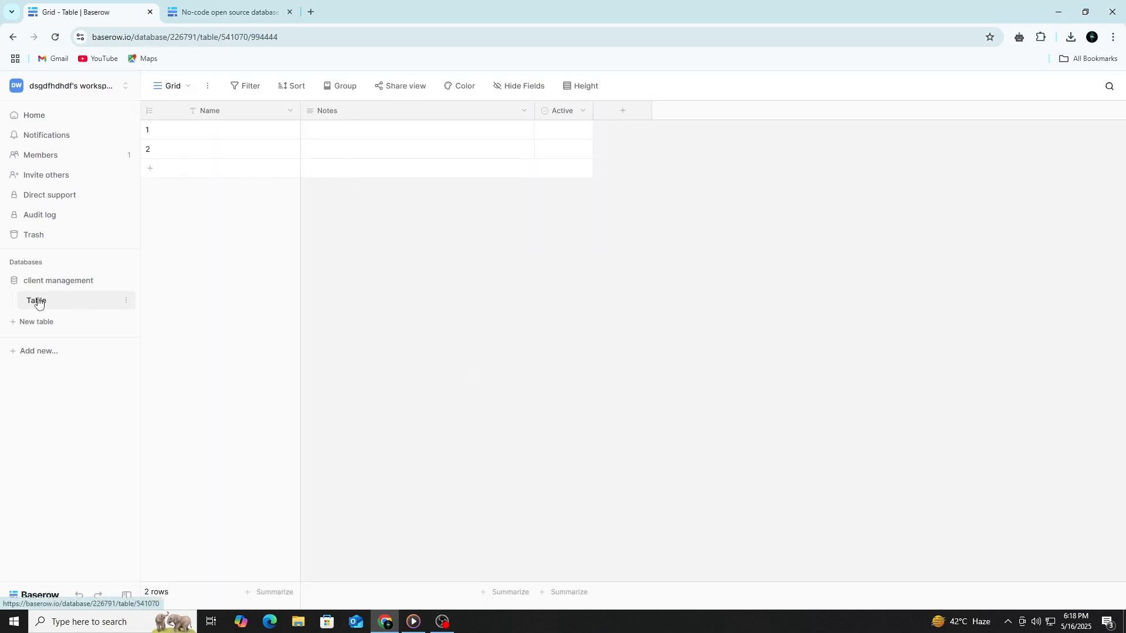
{"action": "left_click", "coordinate": [126, 301]}
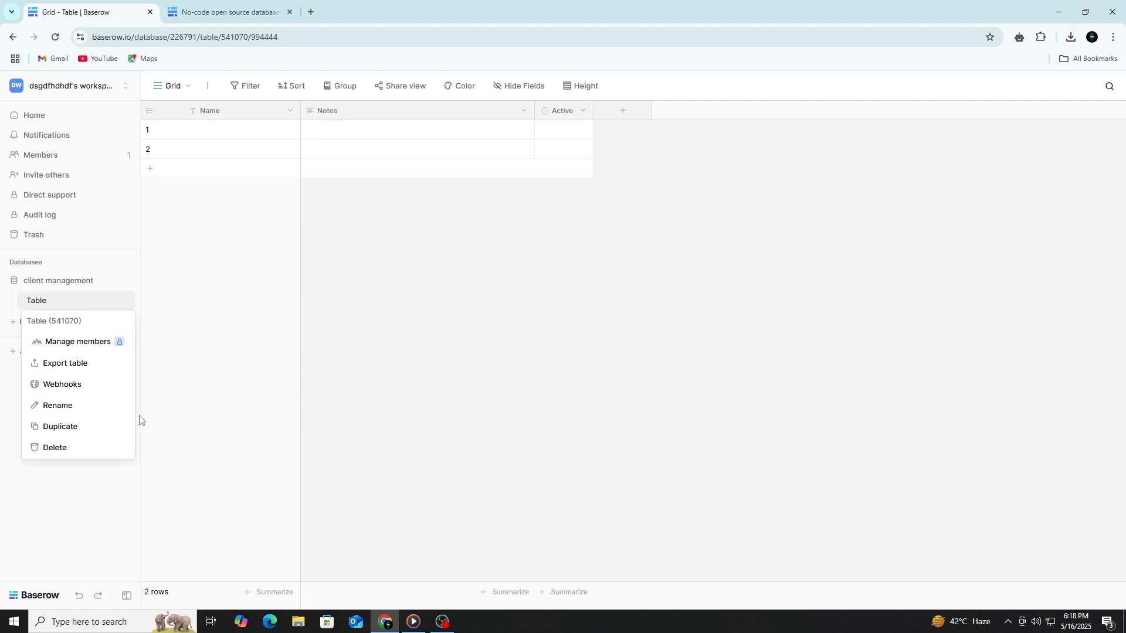
{"action": "left_click", "coordinate": [58, 404]}
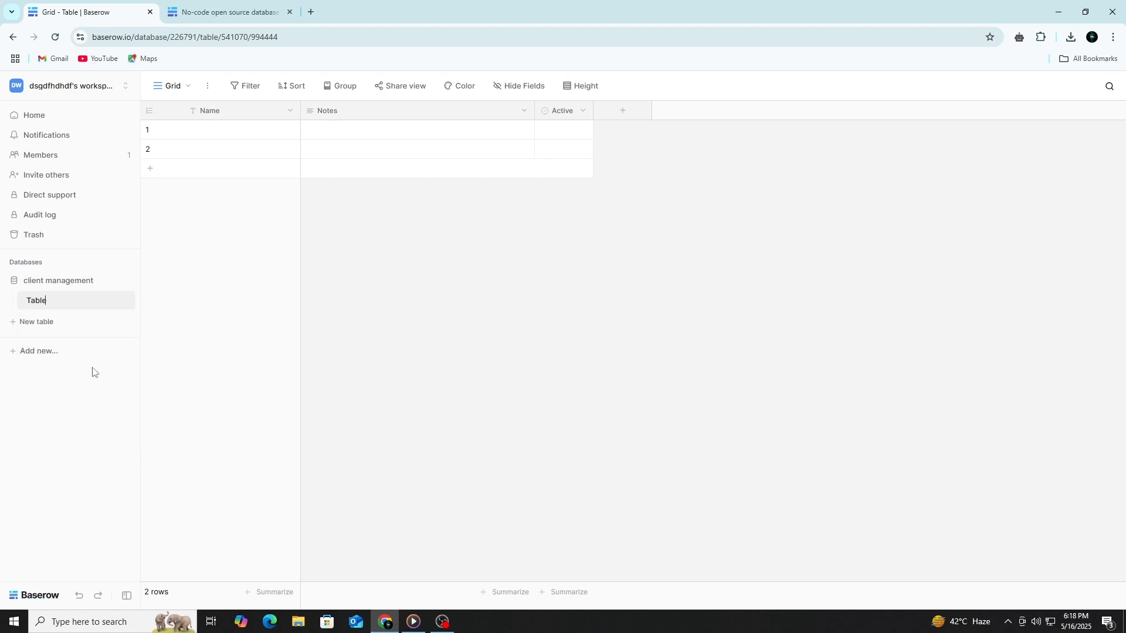
{"action": "type", "text": "clients"}
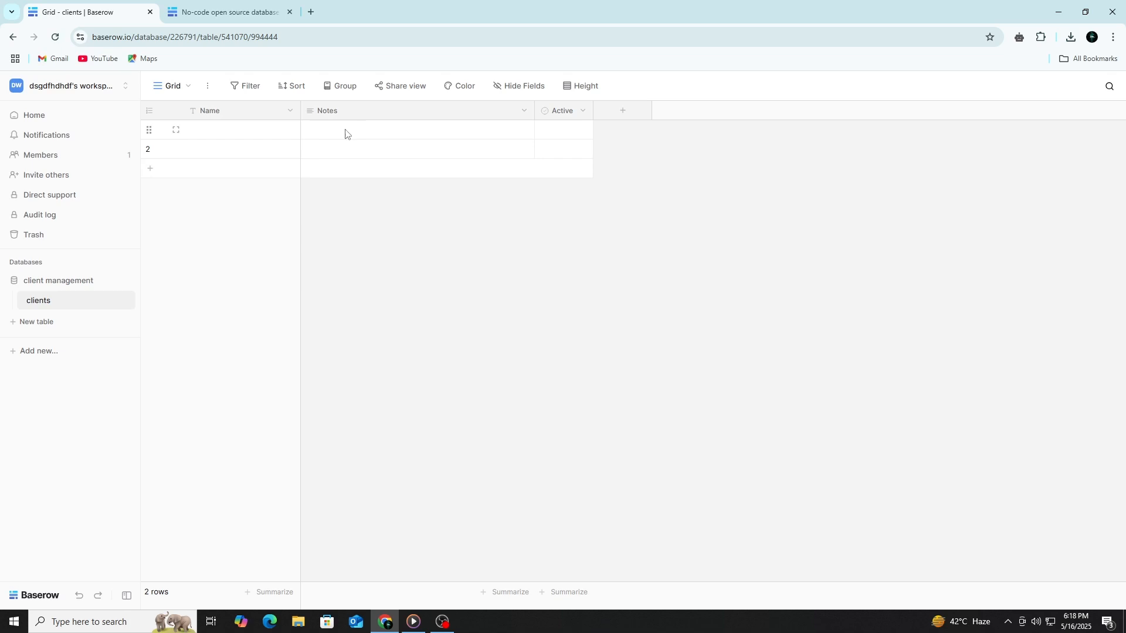
{"action": "mouse_move", "coordinate": [407, 130]}
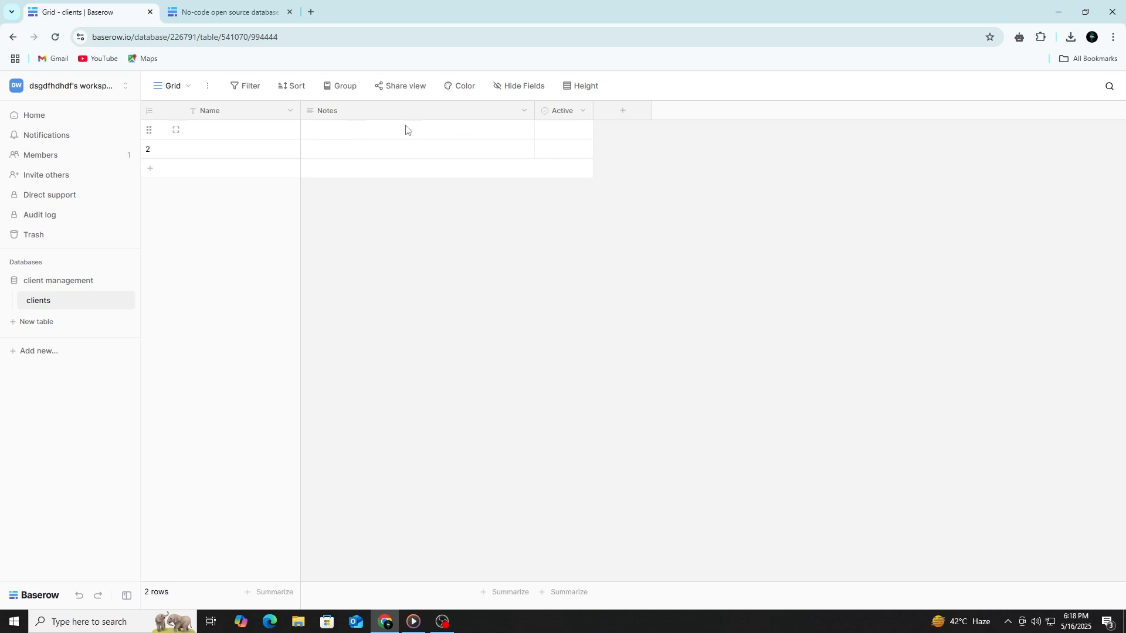
{"action": "mouse_move", "coordinate": [204, 129]}
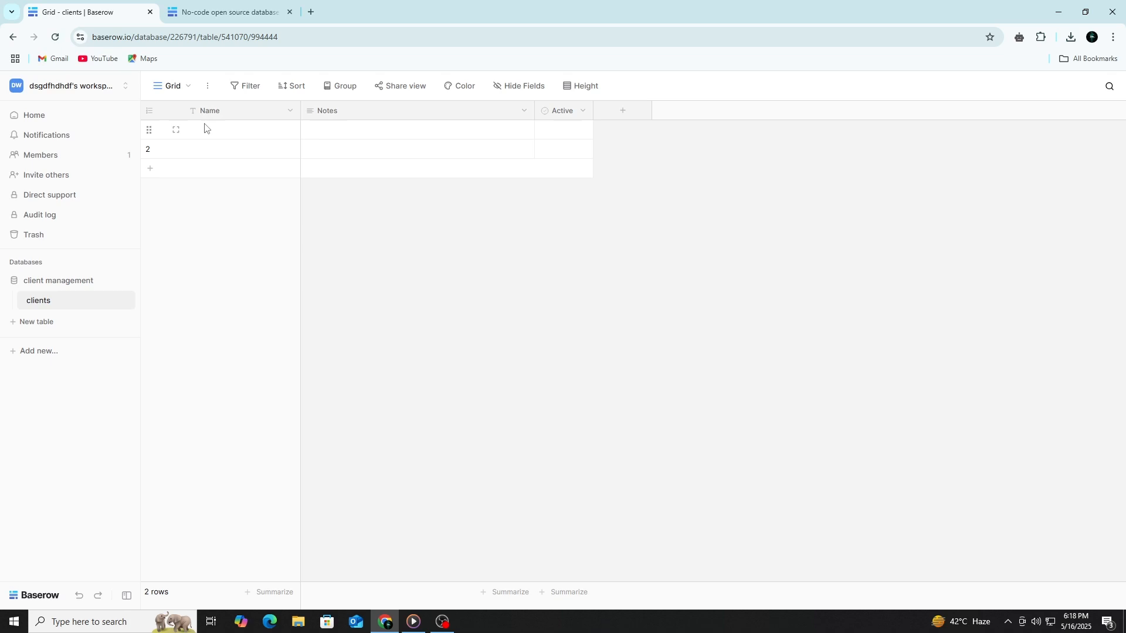
{"action": "mouse_move", "coordinate": [347, 131]}
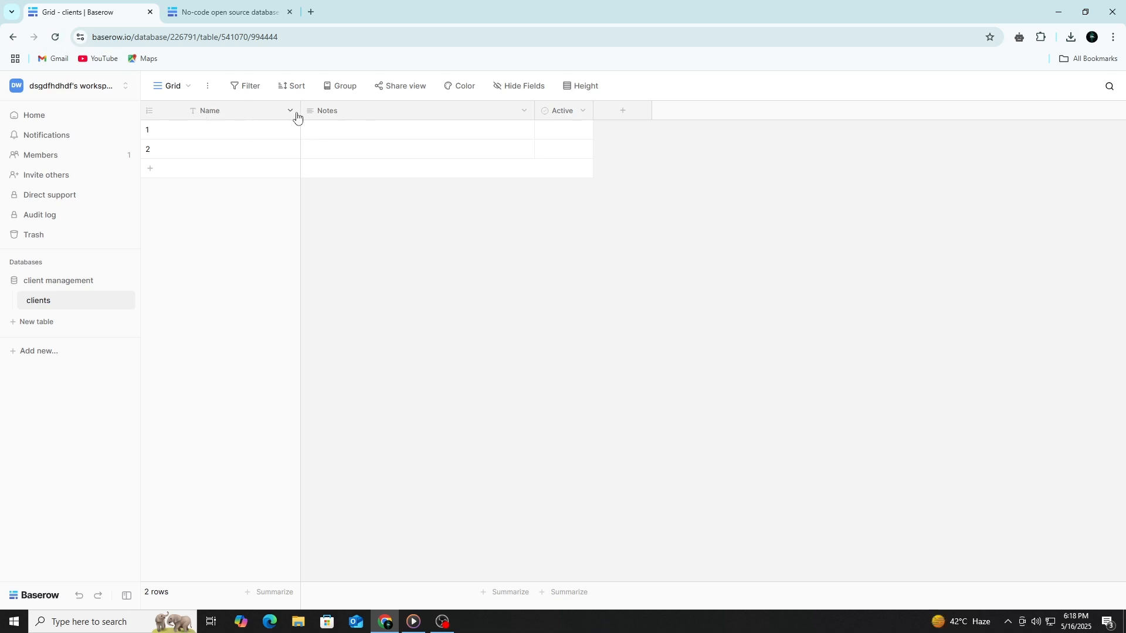
Add an Email-type field named Email to the clients table
{"action": "left_click", "coordinate": [290, 110]}
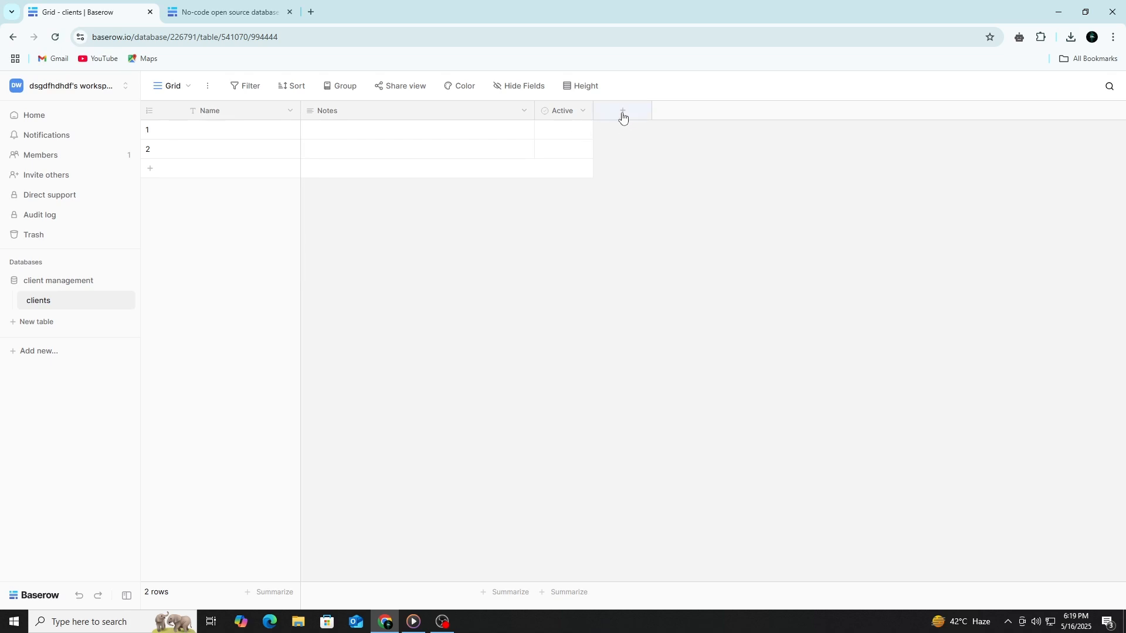
{"action": "left_click", "coordinate": [622, 111]}
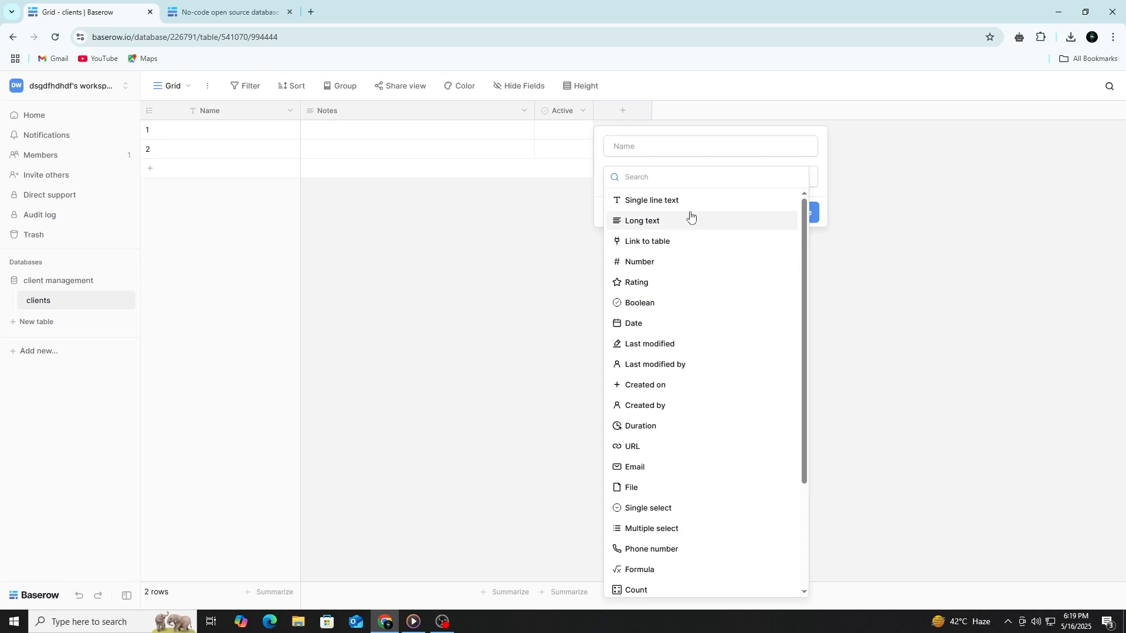
{"action": "scroll", "scroll_direction": "down", "scroll_amount": 3}
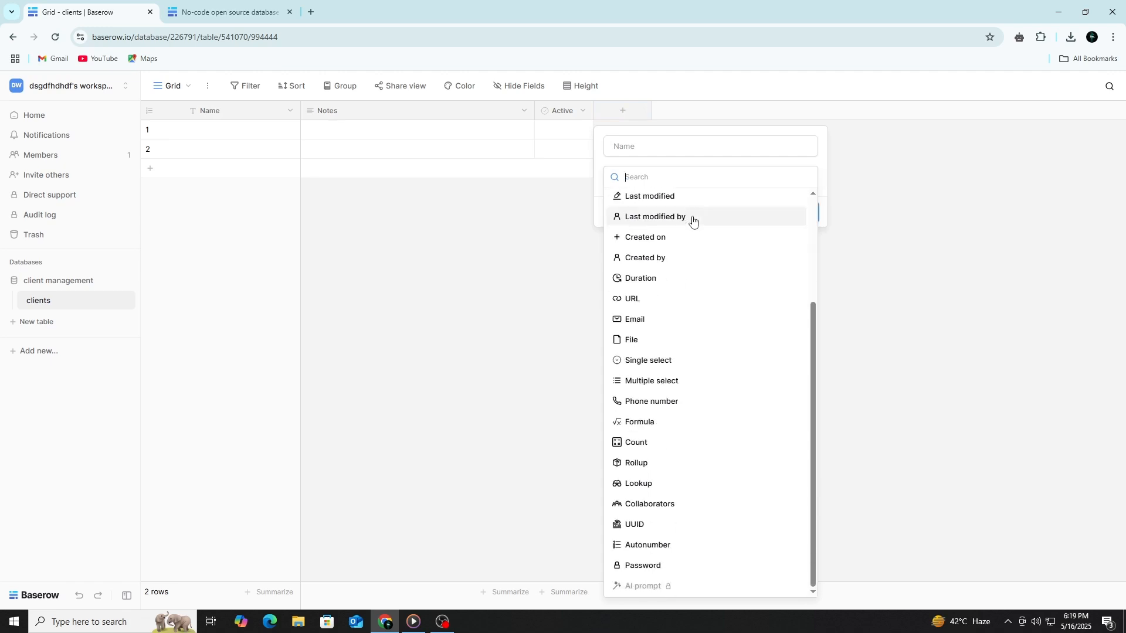
{"action": "mouse_move", "coordinate": [693, 300]}
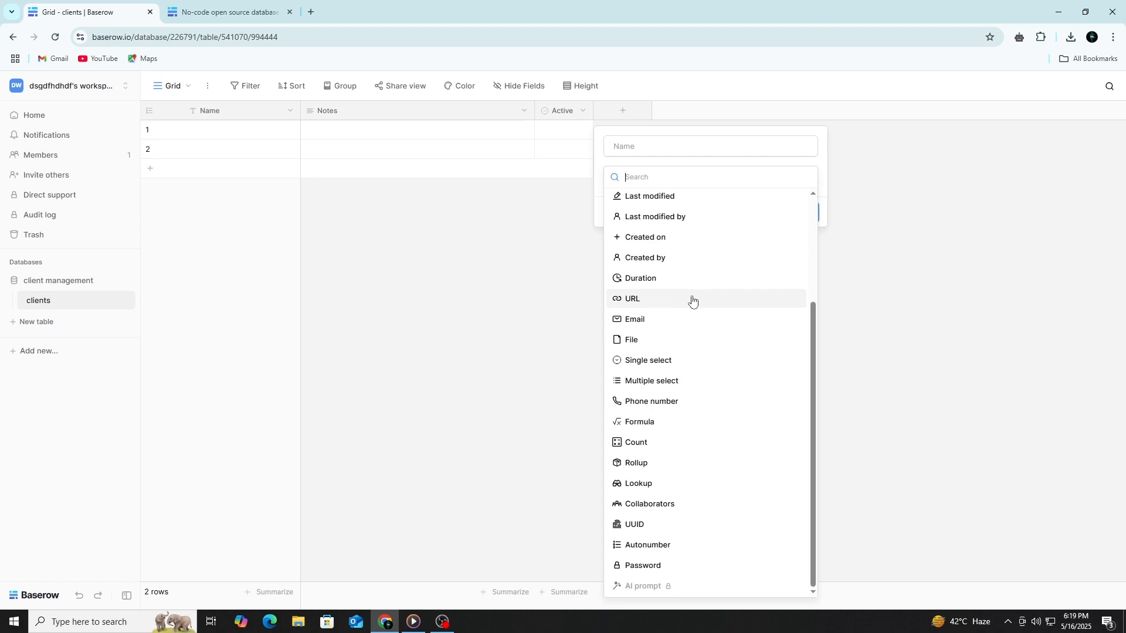
{"action": "mouse_move", "coordinate": [662, 381]}
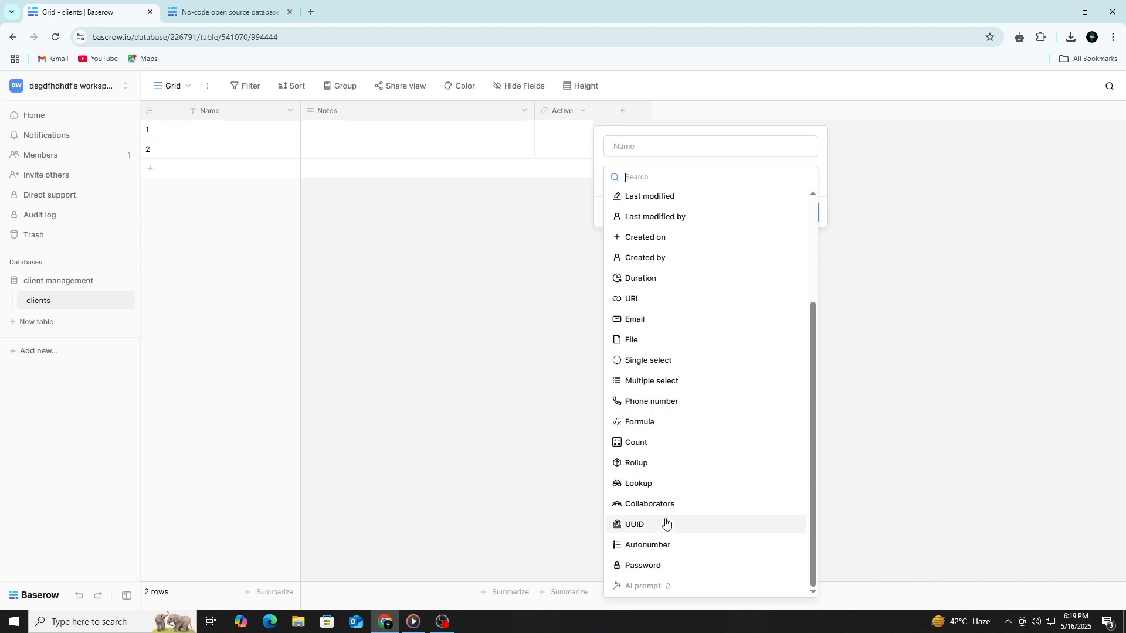
{"action": "left_click", "coordinate": [634, 319]}
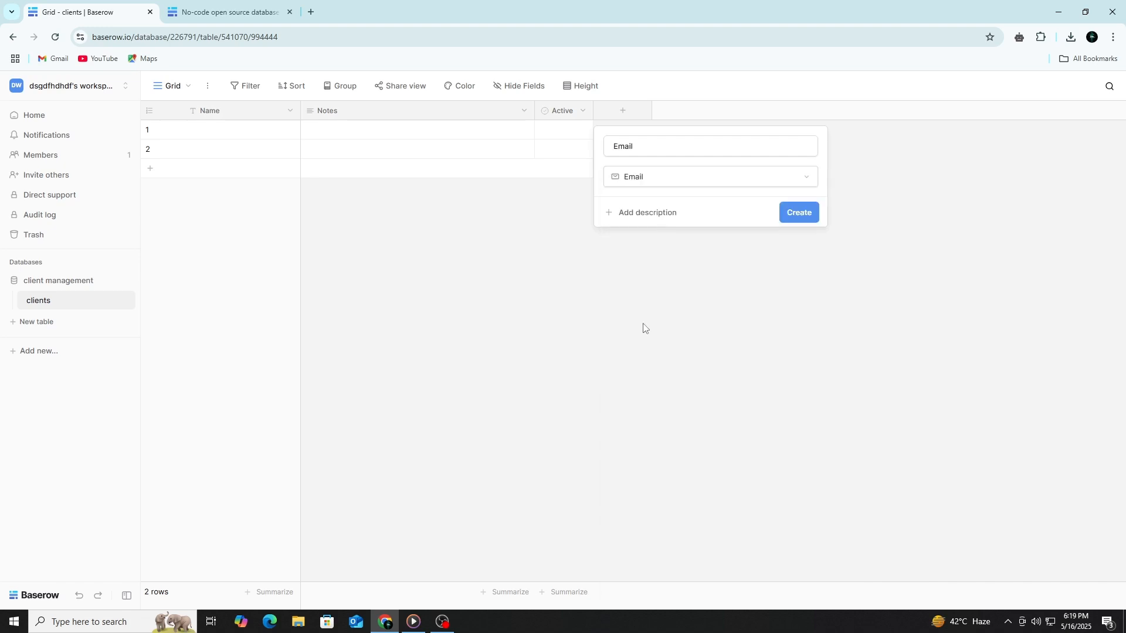
{"action": "left_click", "coordinate": [797, 212]}
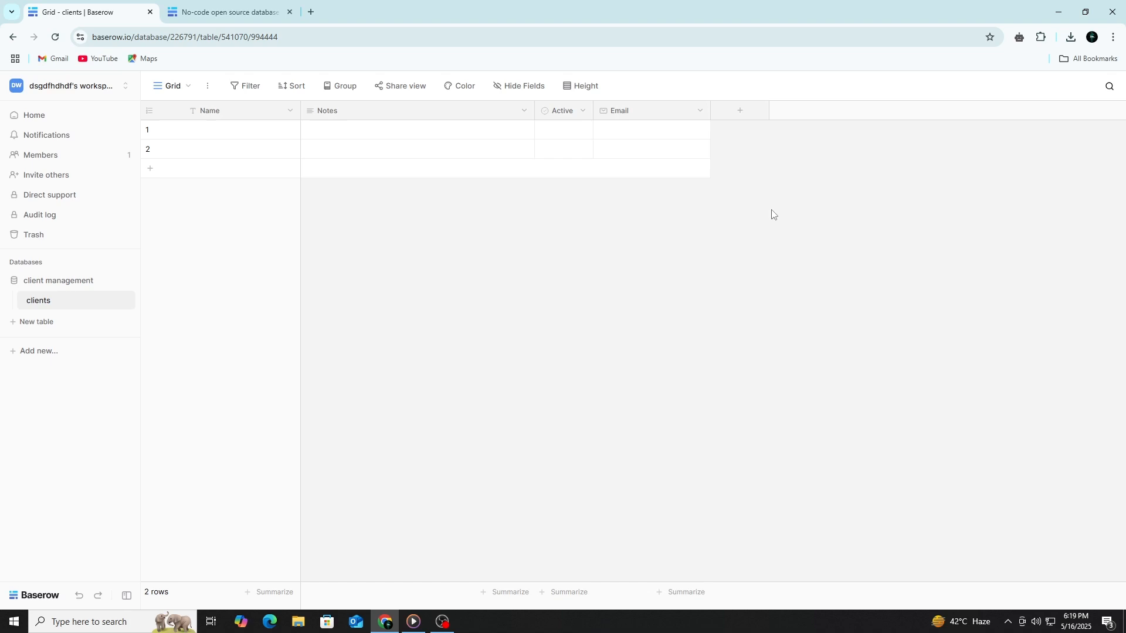
{"action": "mouse_move", "coordinate": [674, 118]}
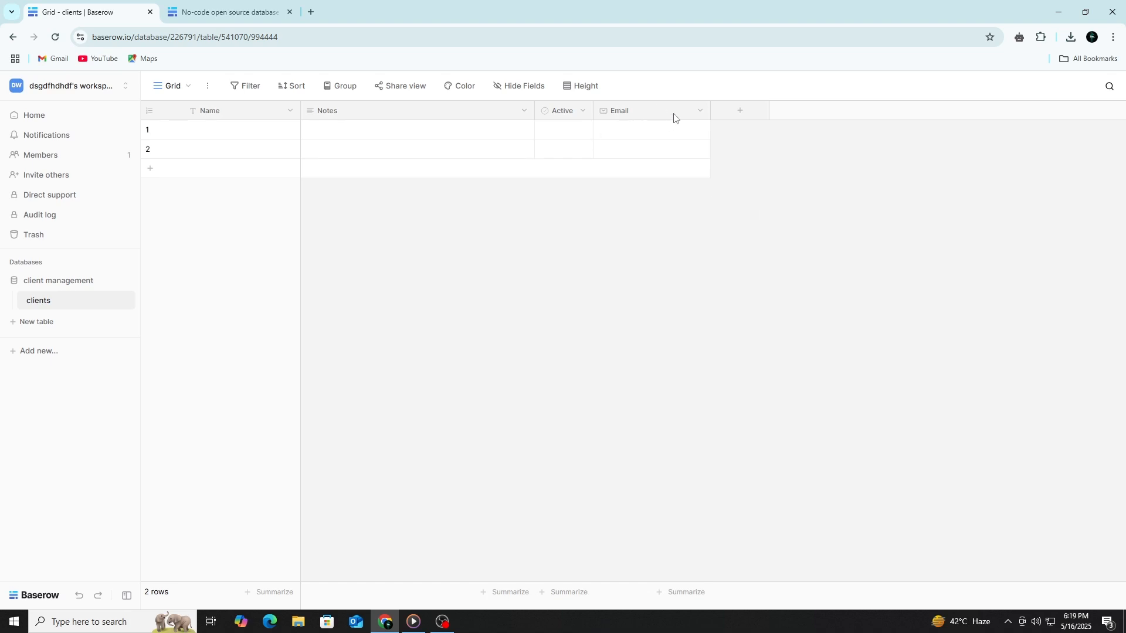
Check the Email field's options and select its empty cells in the first two rows
{"action": "left_click", "coordinate": [698, 111]}
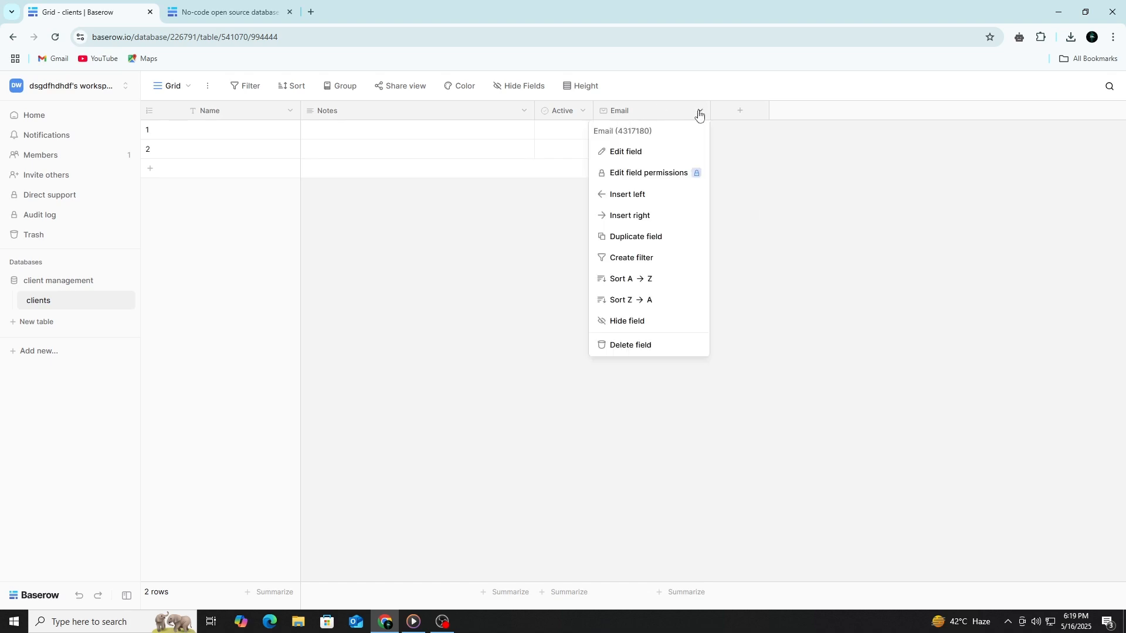
{"action": "left_click", "coordinate": [698, 114]}
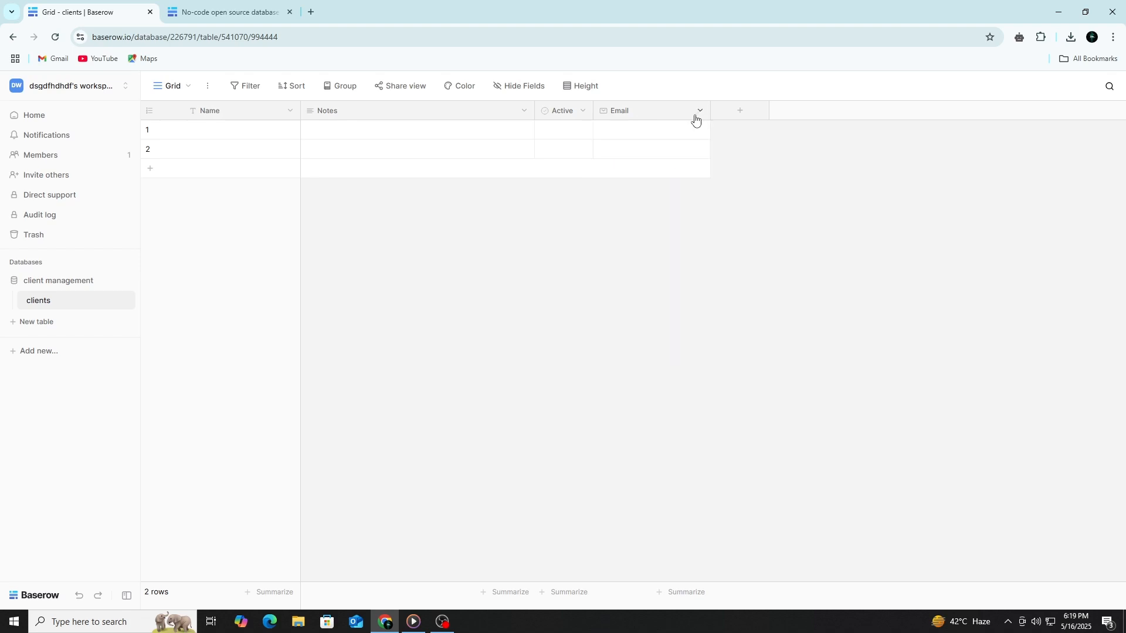
{"action": "left_click", "coordinate": [651, 130]}
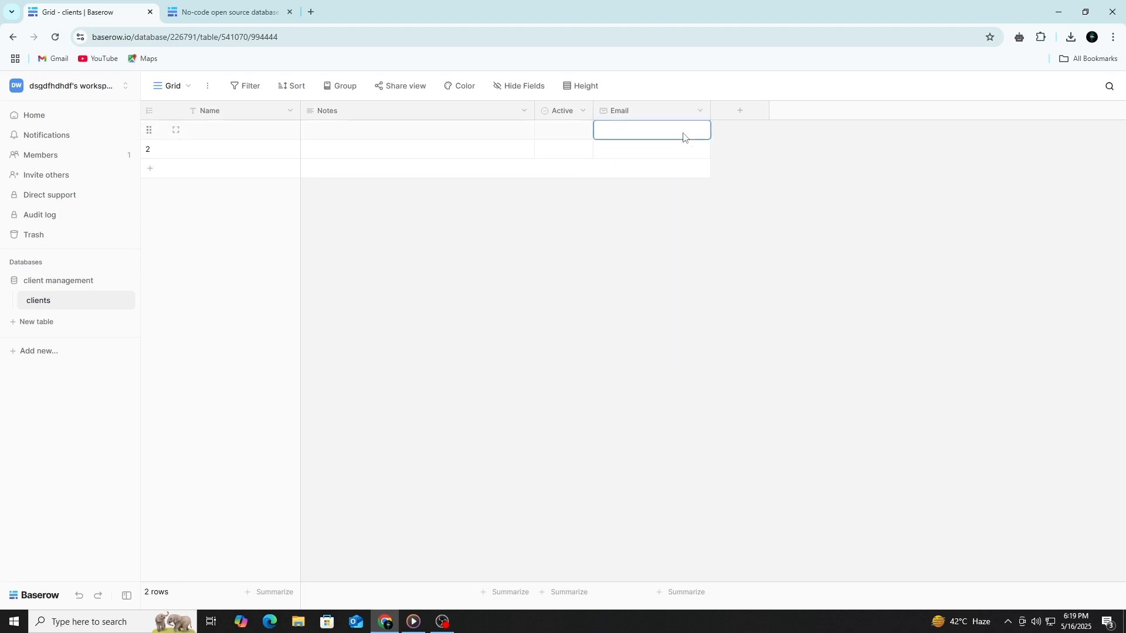
{"action": "left_click", "coordinate": [651, 149]}
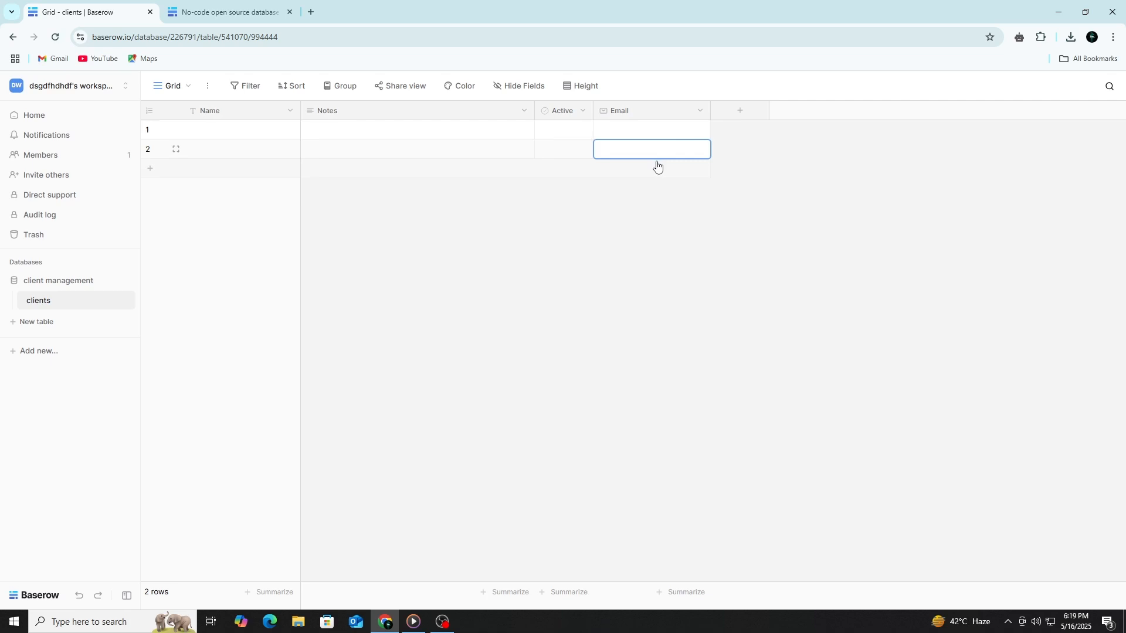
{"action": "mouse_move", "coordinate": [689, 210]}
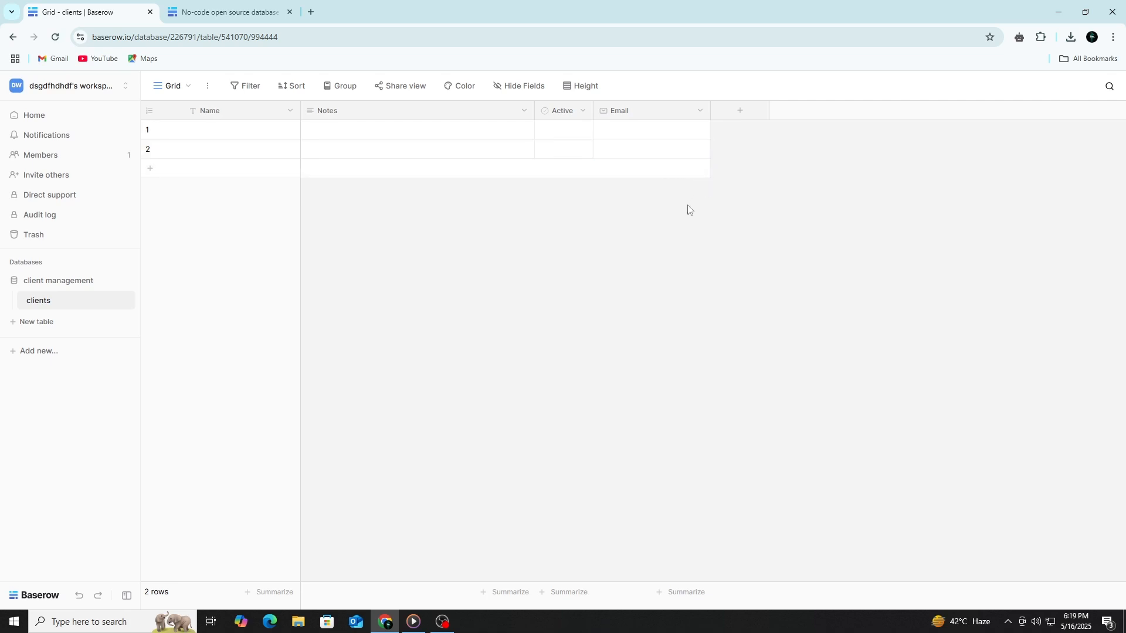
{"action": "mouse_move", "coordinate": [701, 184]}
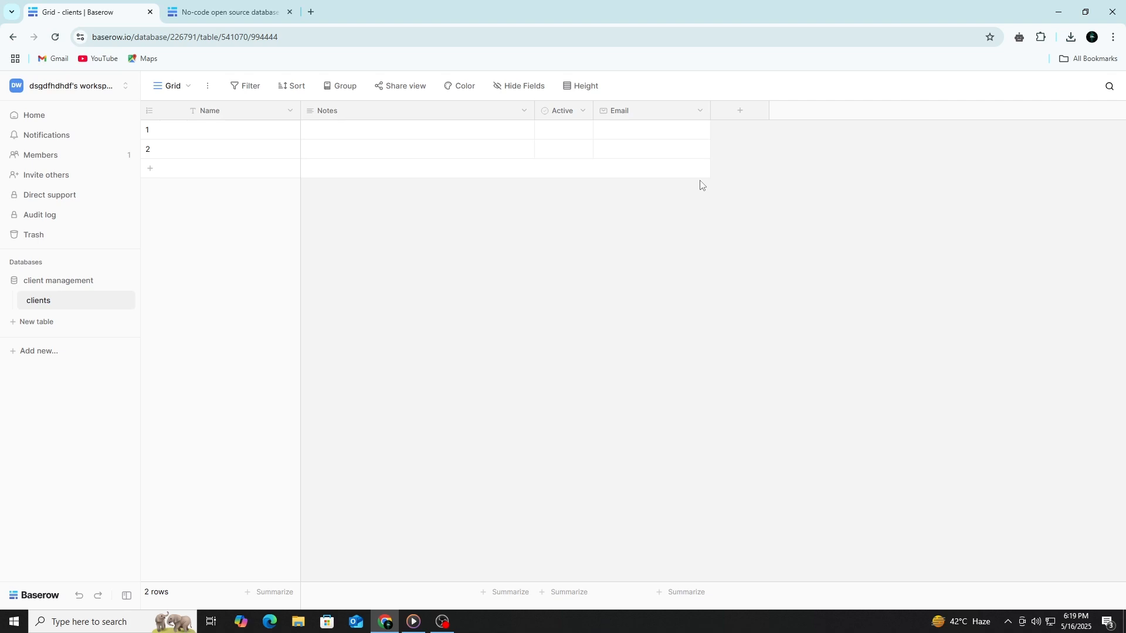
Add a Phone number field to the clients table
{"action": "left_click", "coordinate": [740, 111]}
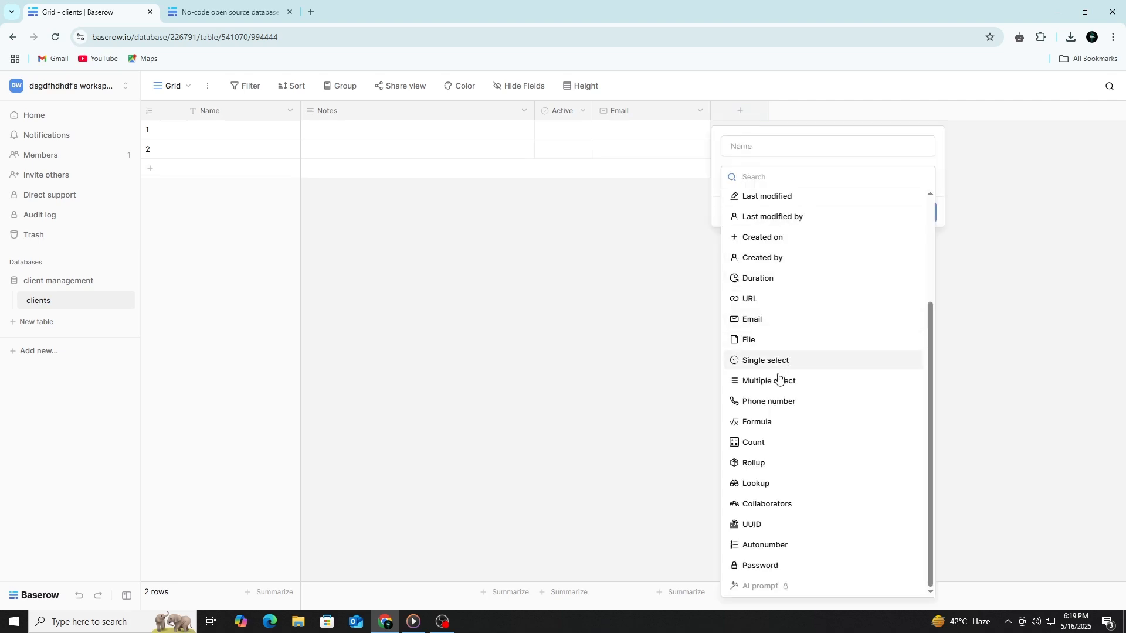
{"action": "left_click", "coordinate": [767, 401]}
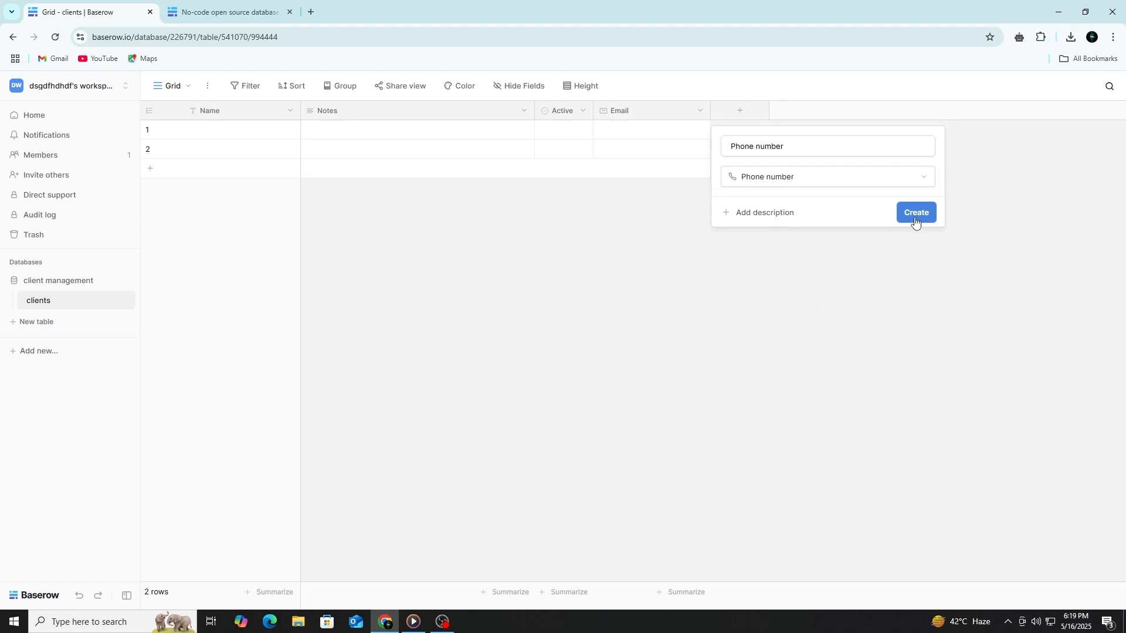
{"action": "left_click", "coordinate": [915, 212]}
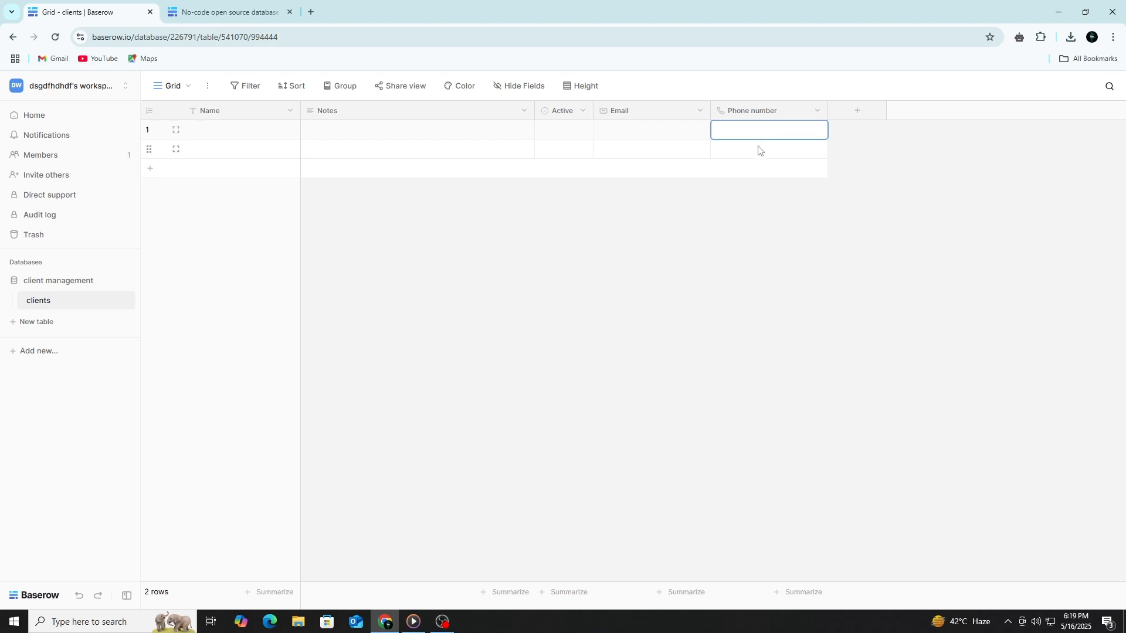
{"action": "mouse_move", "coordinate": [748, 159]}
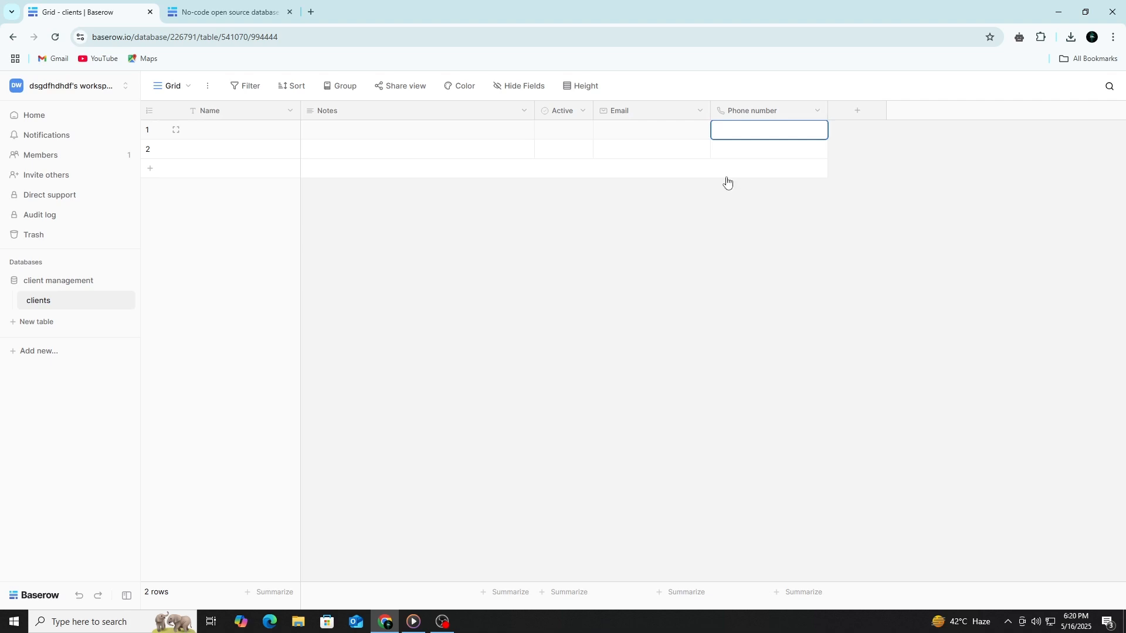
{"action": "mouse_move", "coordinate": [872, 111]}
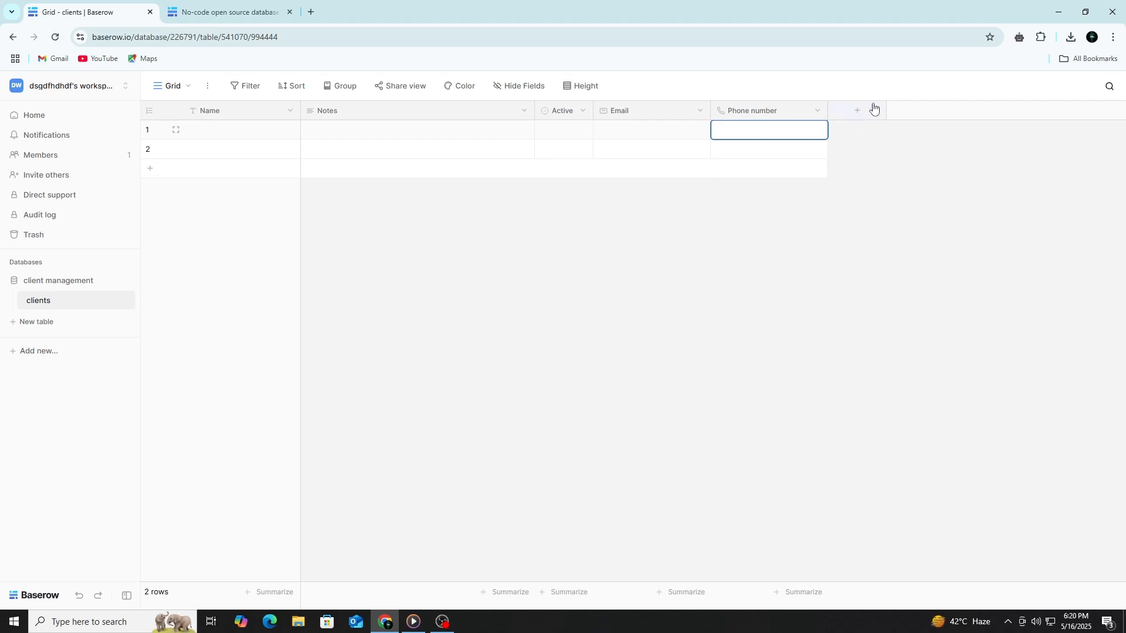
Add a Date field to the clients table, found by searching 'd'
{"action": "left_click", "coordinate": [856, 110]}
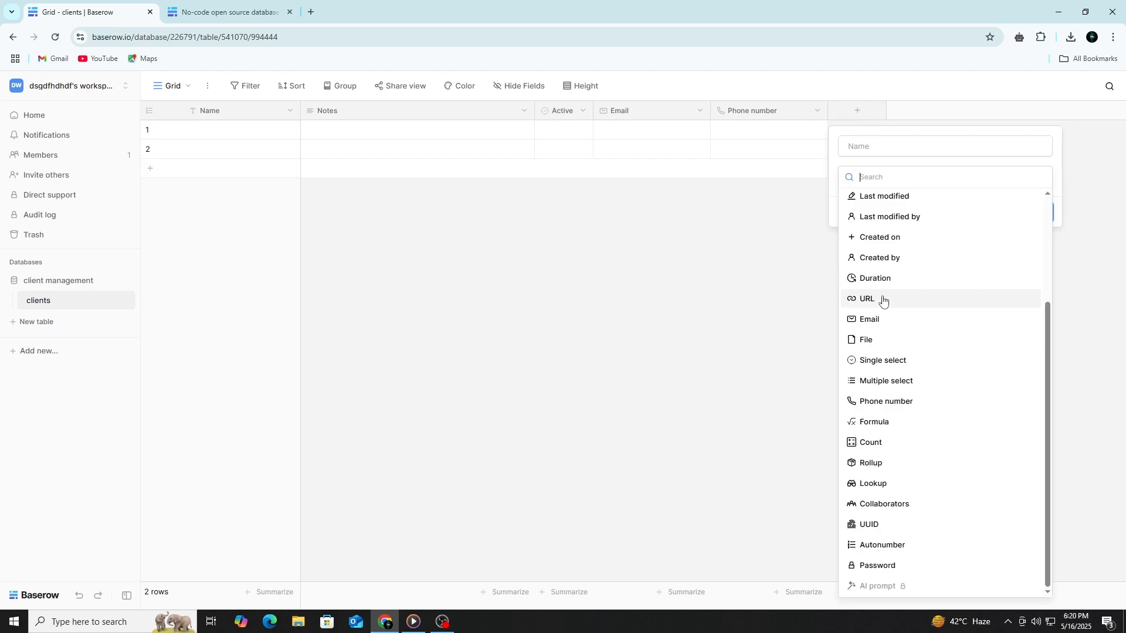
{"action": "mouse_move", "coordinate": [893, 354]}
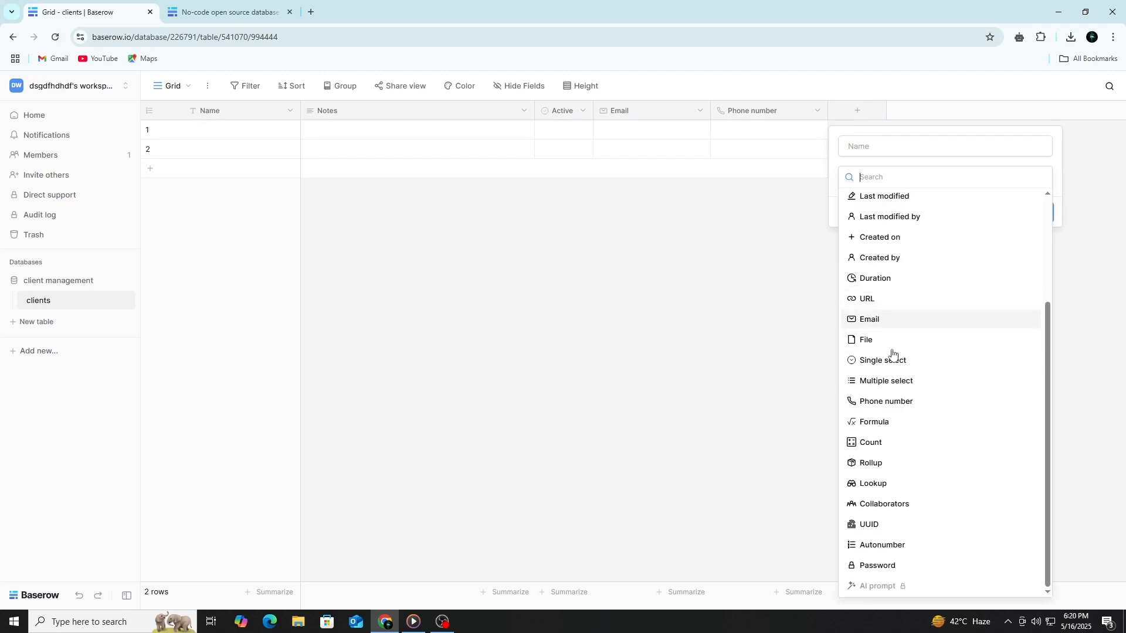
{"action": "mouse_move", "coordinate": [890, 339]}
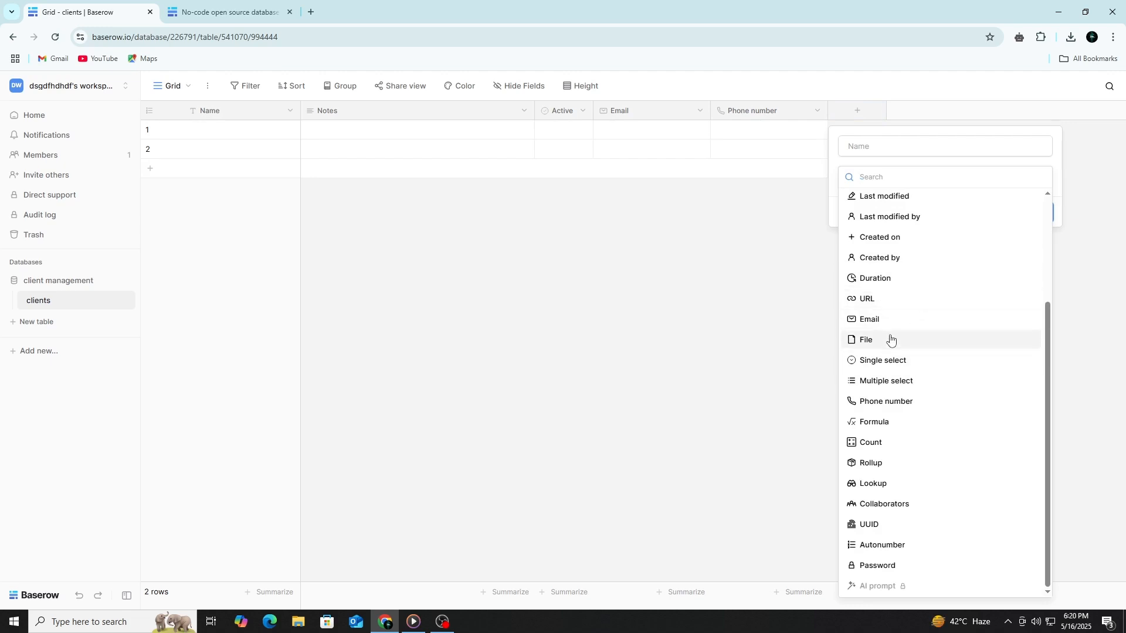
{"action": "type", "text": "d"}
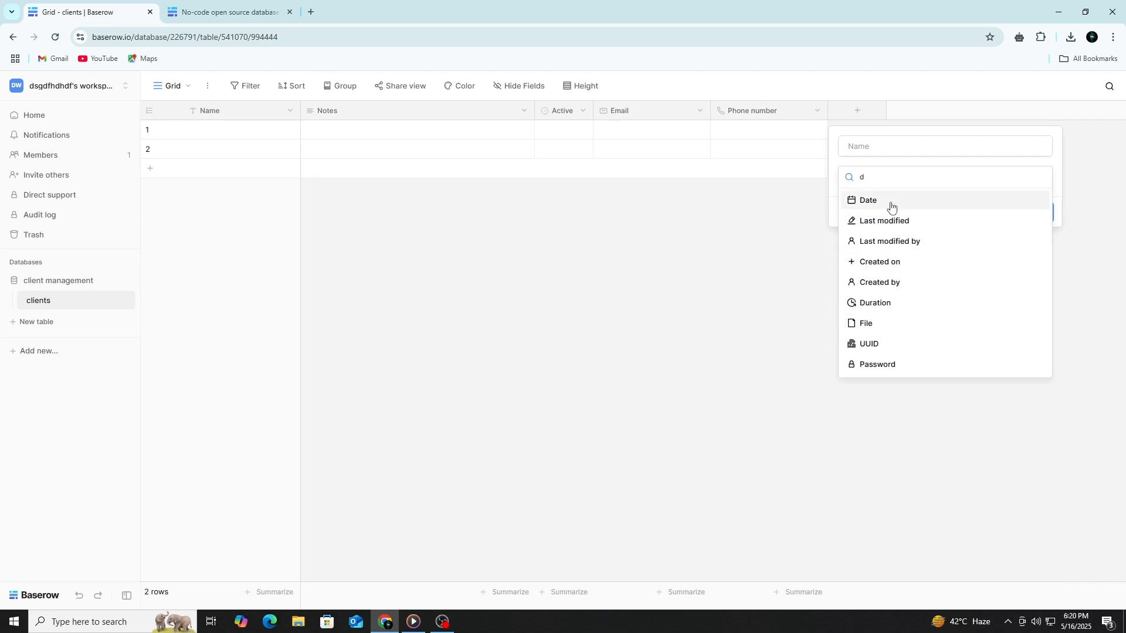
{"action": "left_click", "coordinate": [868, 200]}
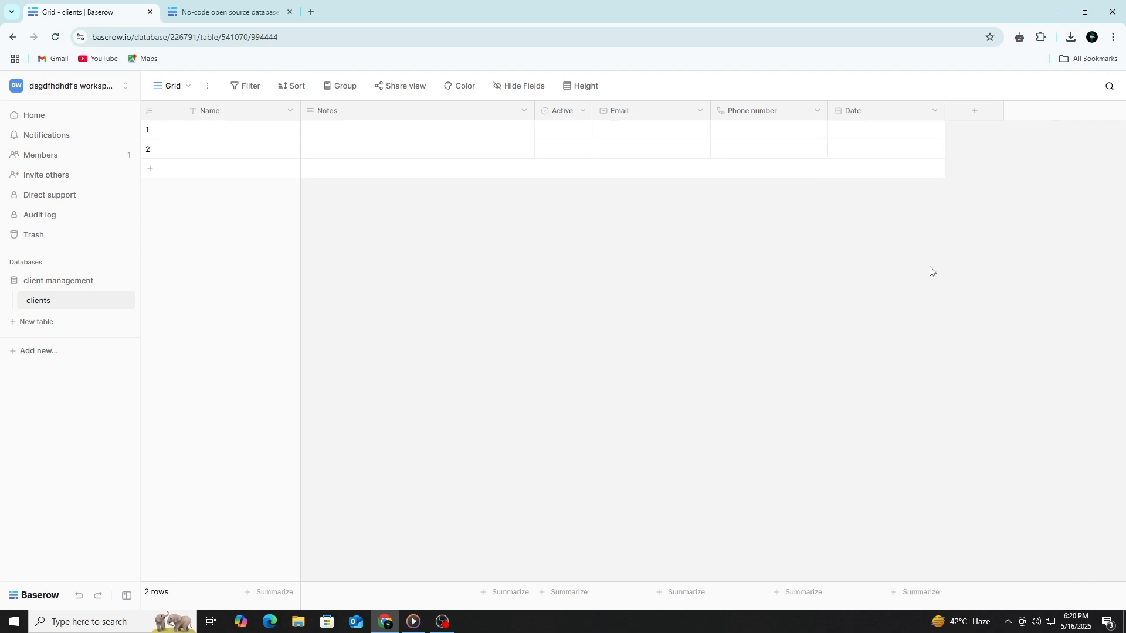
{"action": "mouse_move", "coordinate": [863, 338]}
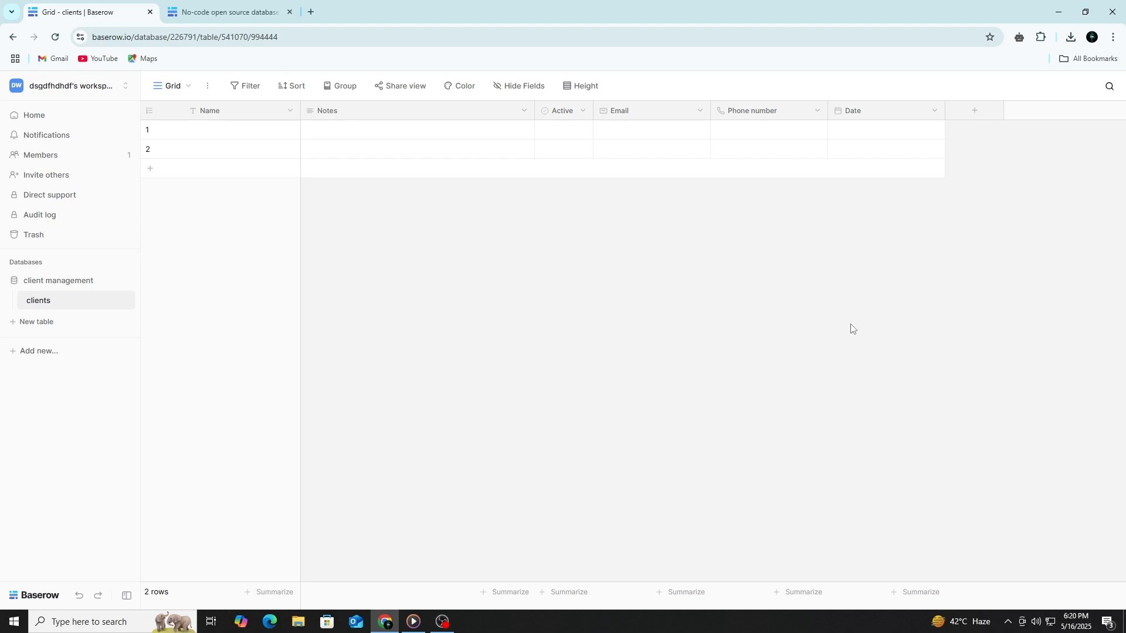
Add a Single select field named 'status' after Date in the clients table
{"action": "left_click", "coordinate": [975, 110]}
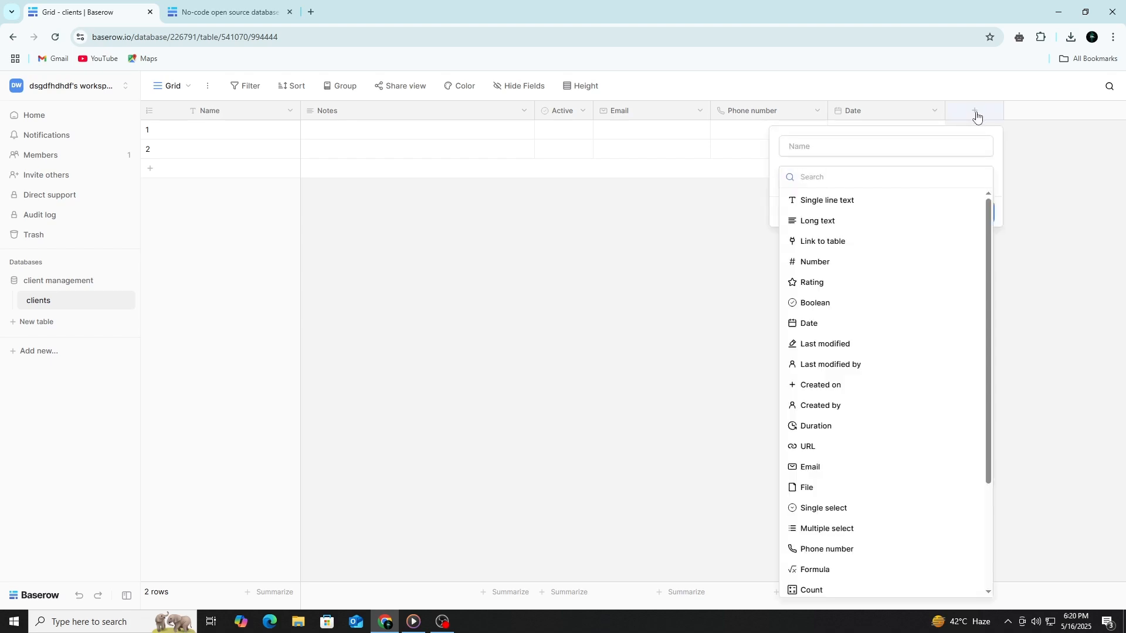
{"action": "mouse_move", "coordinate": [824, 517]}
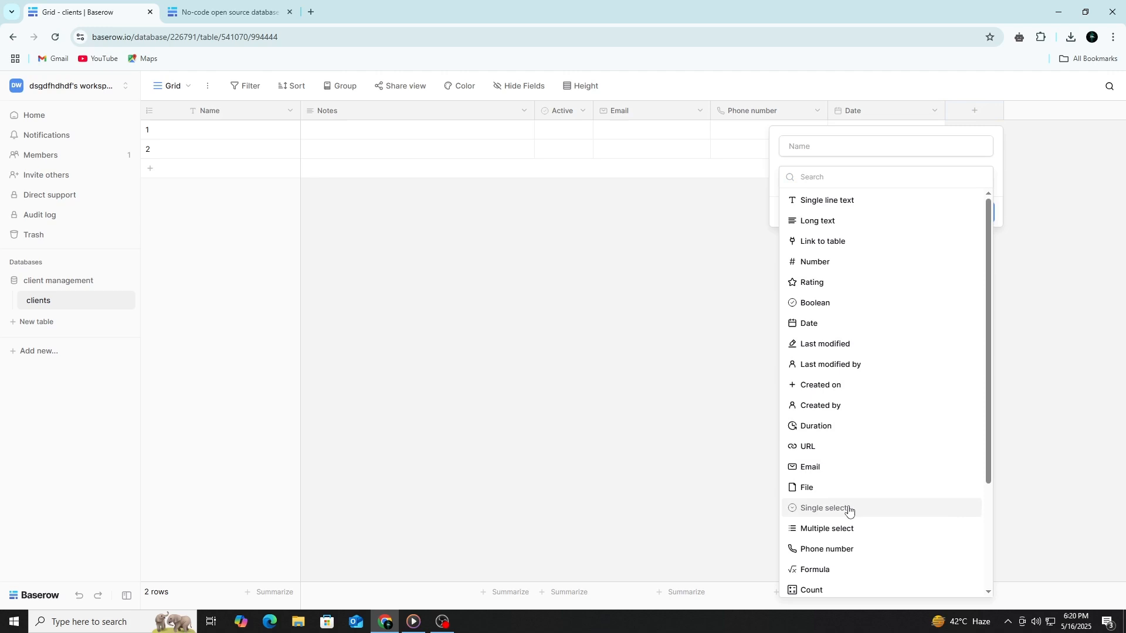
{"action": "left_click", "coordinate": [825, 508]}
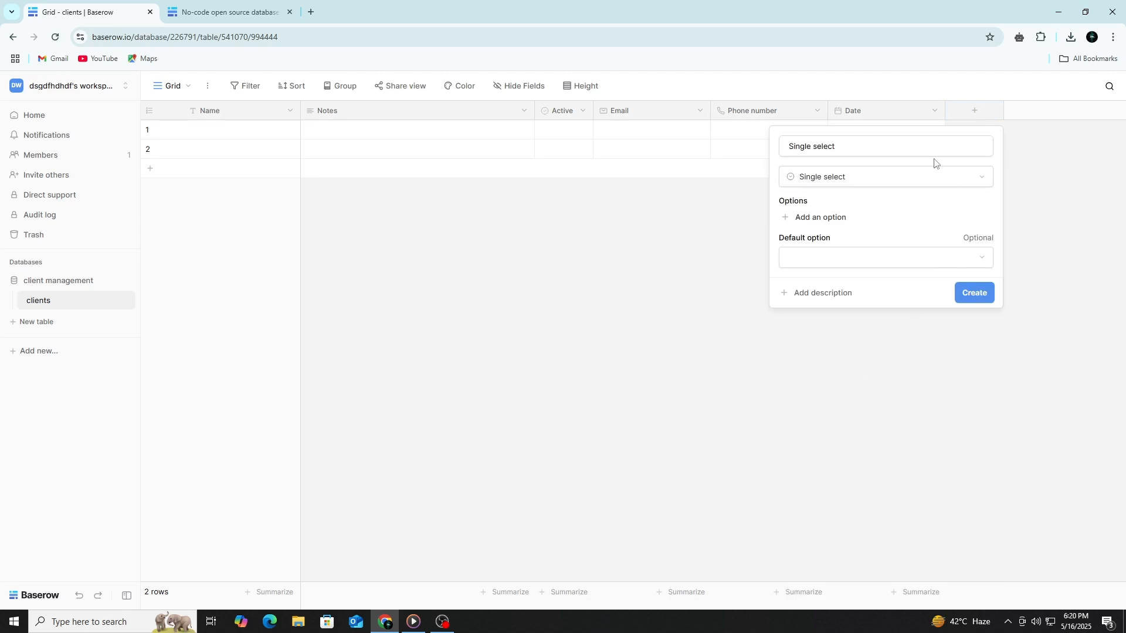
{"action": "type", "text": "Sin"}
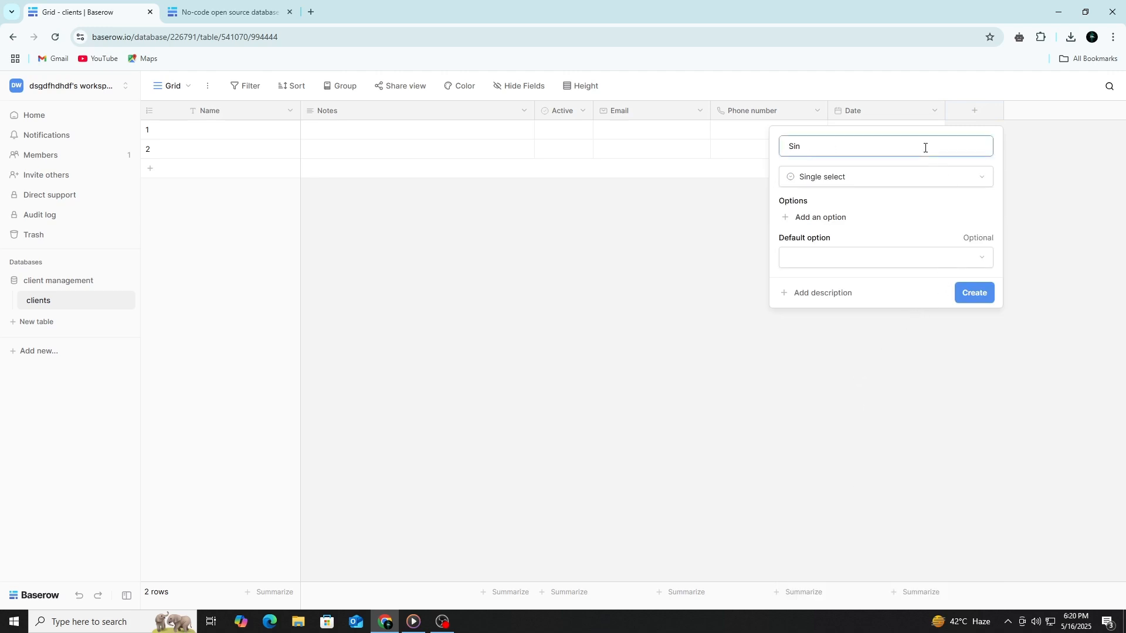
{"action": "type", "text": "status"}
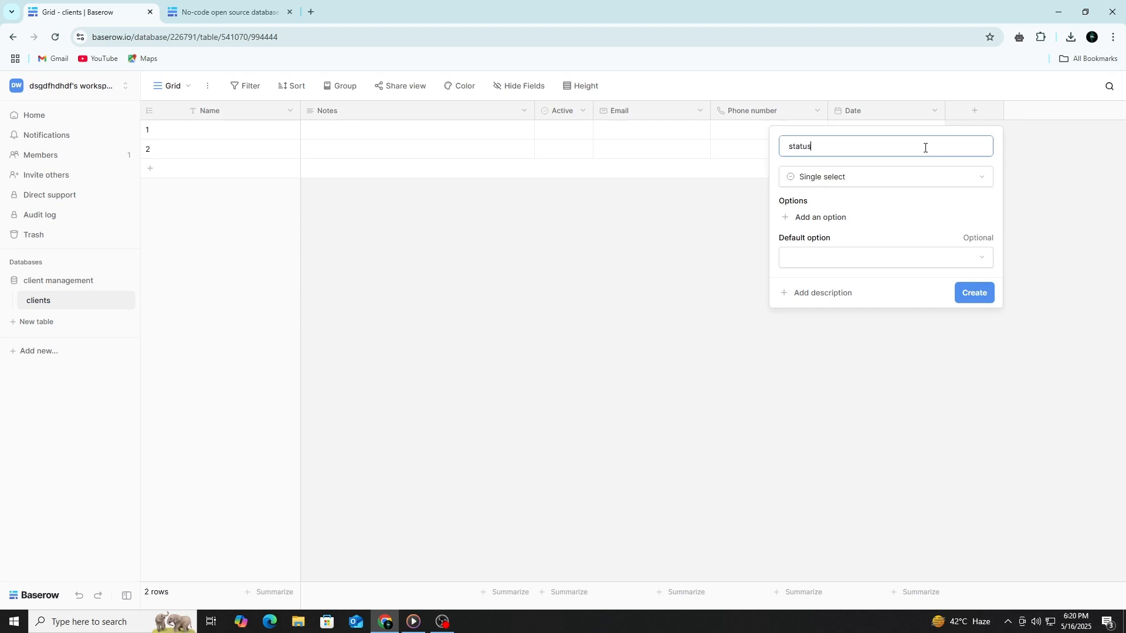
{"action": "left_click", "coordinate": [974, 292]}
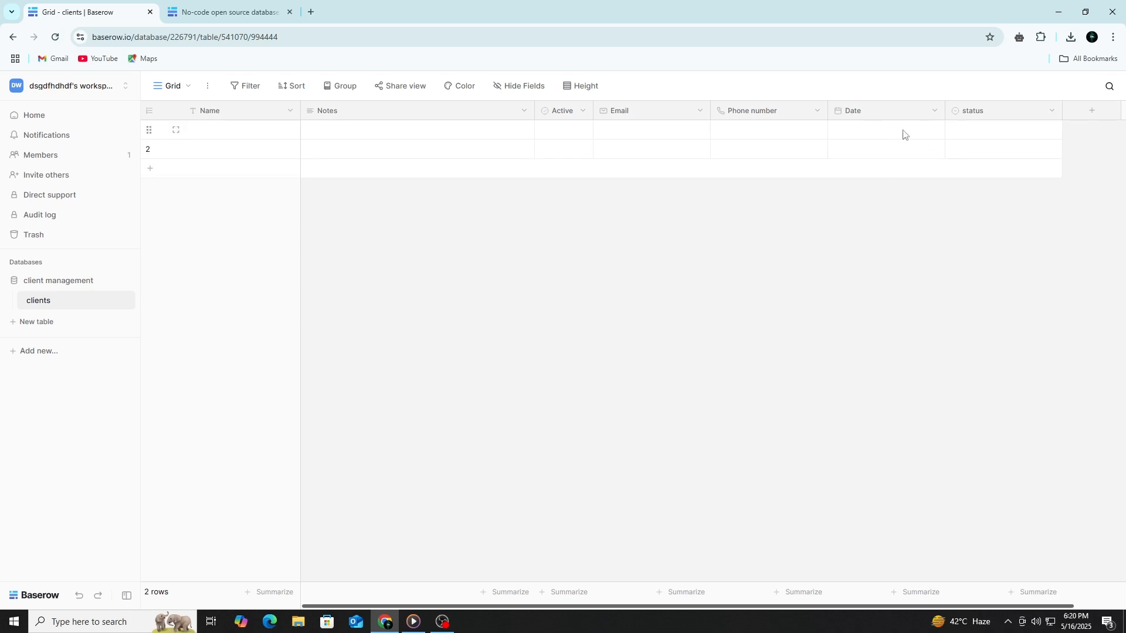
{"action": "mouse_move", "coordinate": [509, 141]}
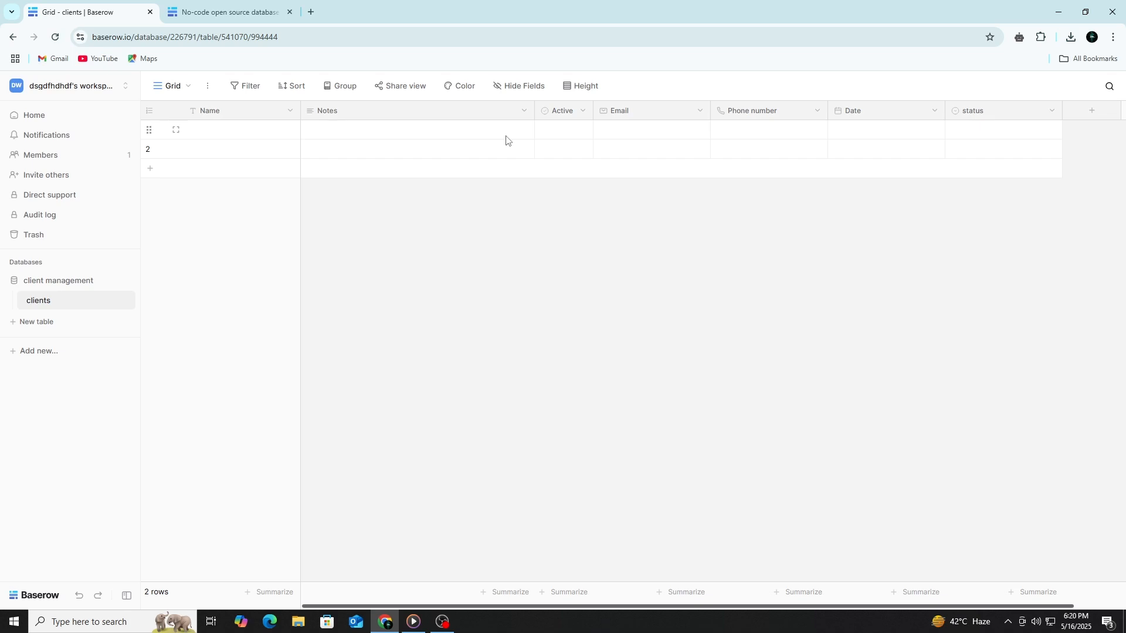
Select the first client's email, phone and status cells and look at the status choices
{"action": "left_click", "coordinate": [651, 130]}
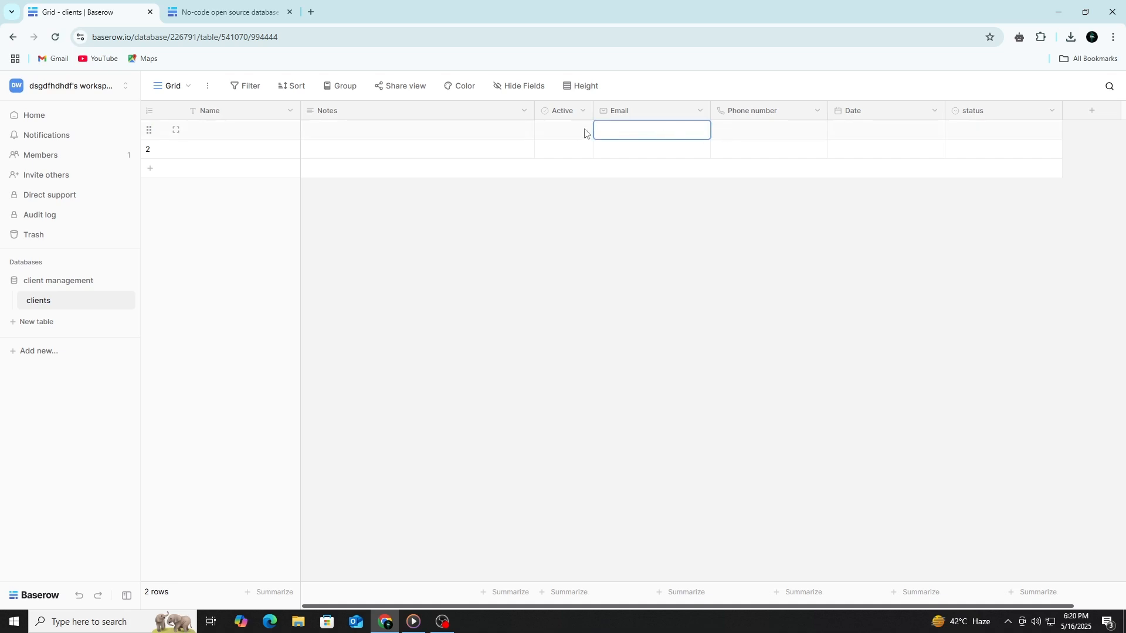
{"action": "left_click", "coordinate": [768, 130]}
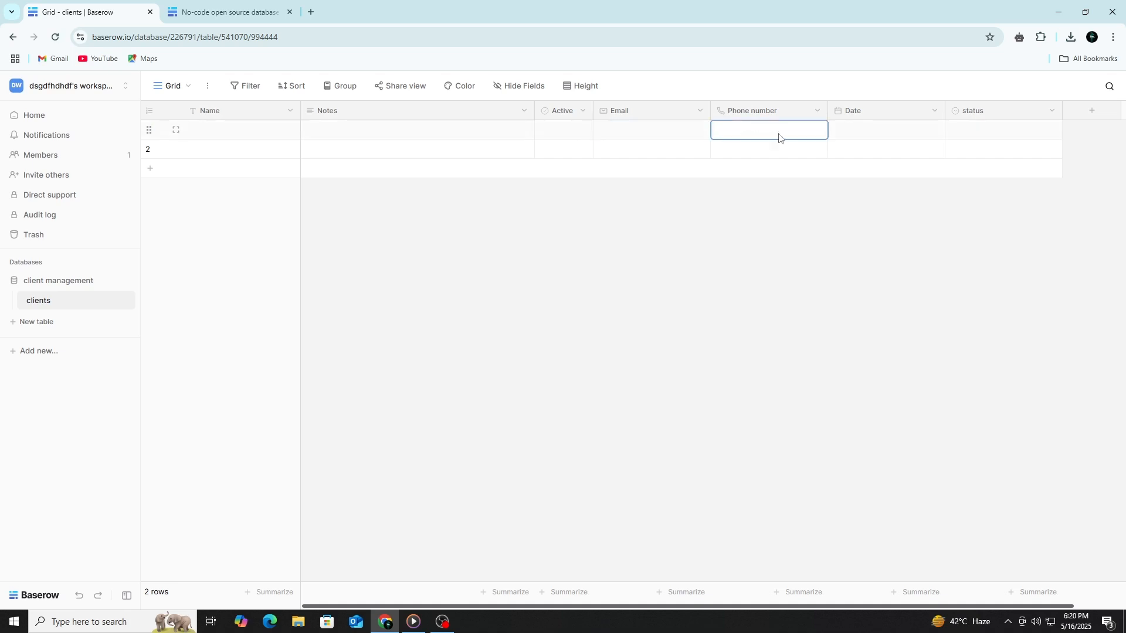
{"action": "left_click", "coordinate": [1003, 130]}
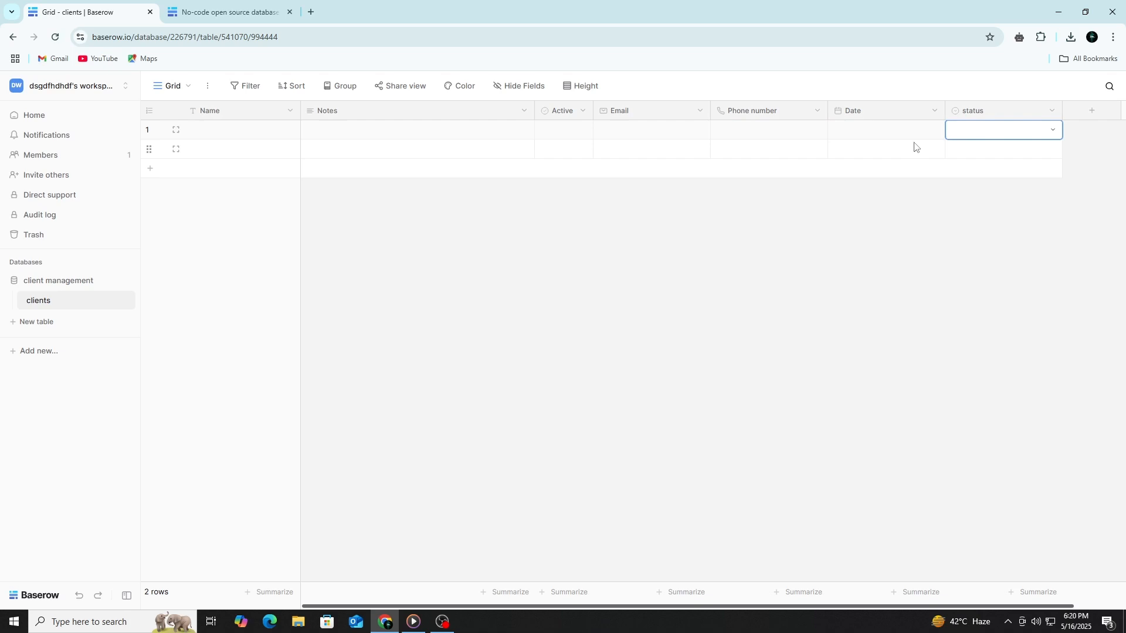
{"action": "left_click", "coordinate": [1003, 130]}
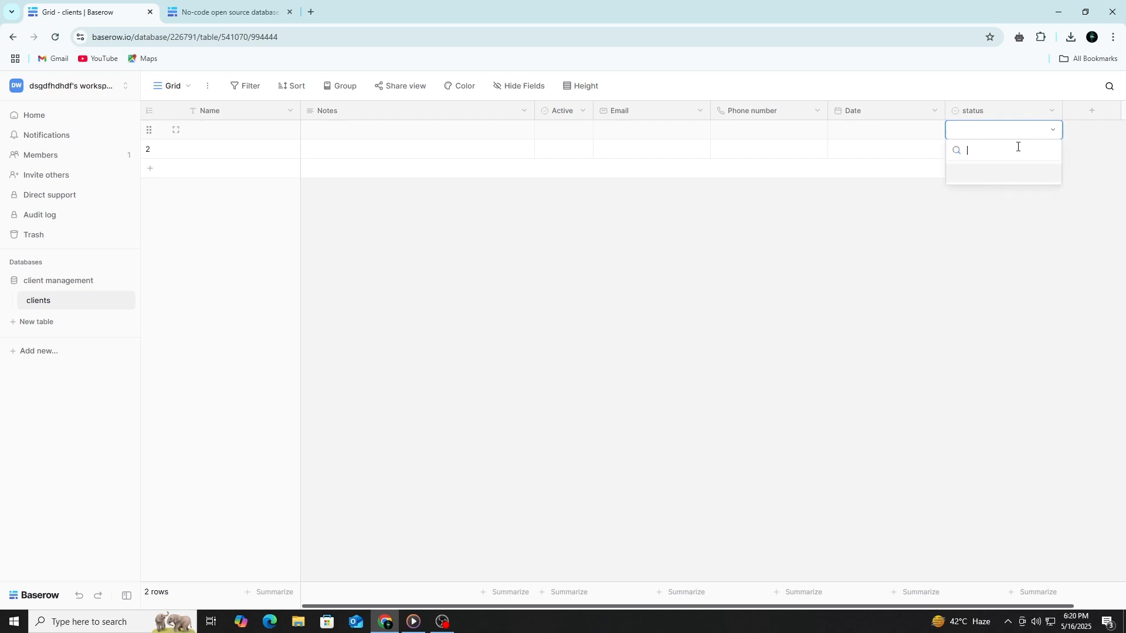
{"action": "type", "text": "d"}
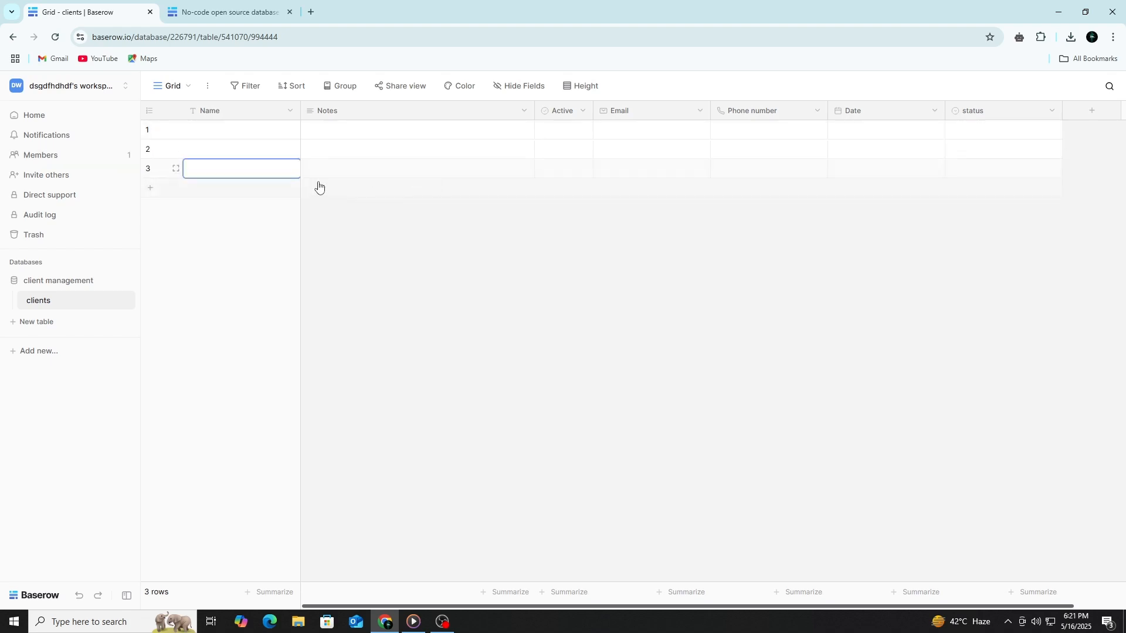
Add new empty client rows and bring up the newest row's actions
{"action": "left_click", "coordinate": [149, 188]}
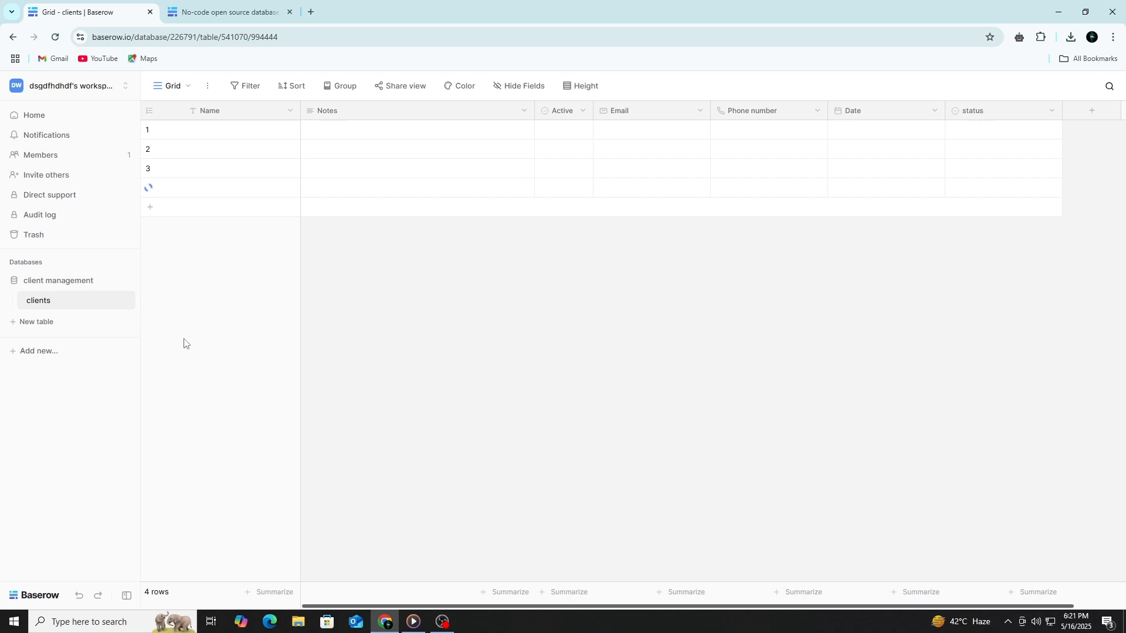
{"action": "right_click", "coordinate": [172, 167]}
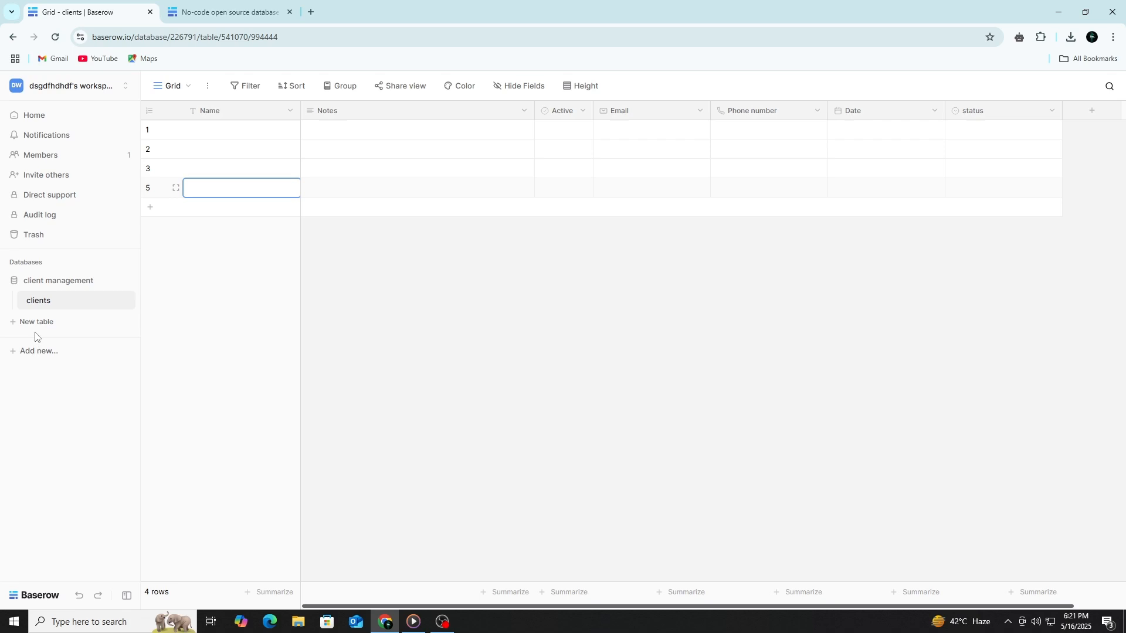
Create a new table named 'interactions' with the default Name, Notes and Active fields
{"action": "left_click", "coordinate": [36, 324]}
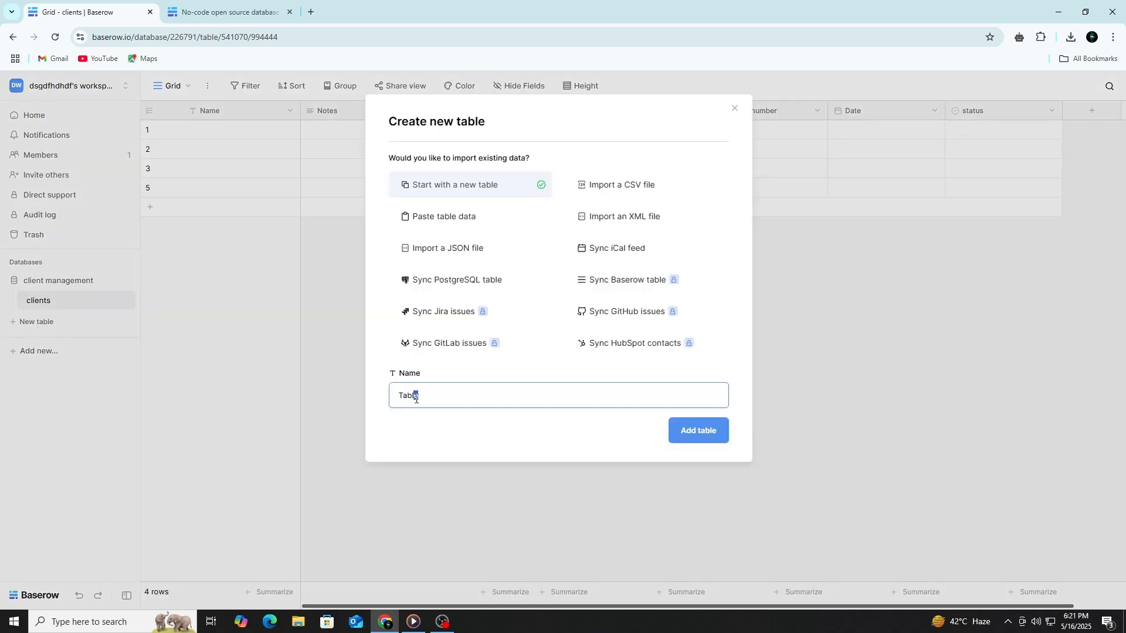
{"action": "type", "text": "I"}
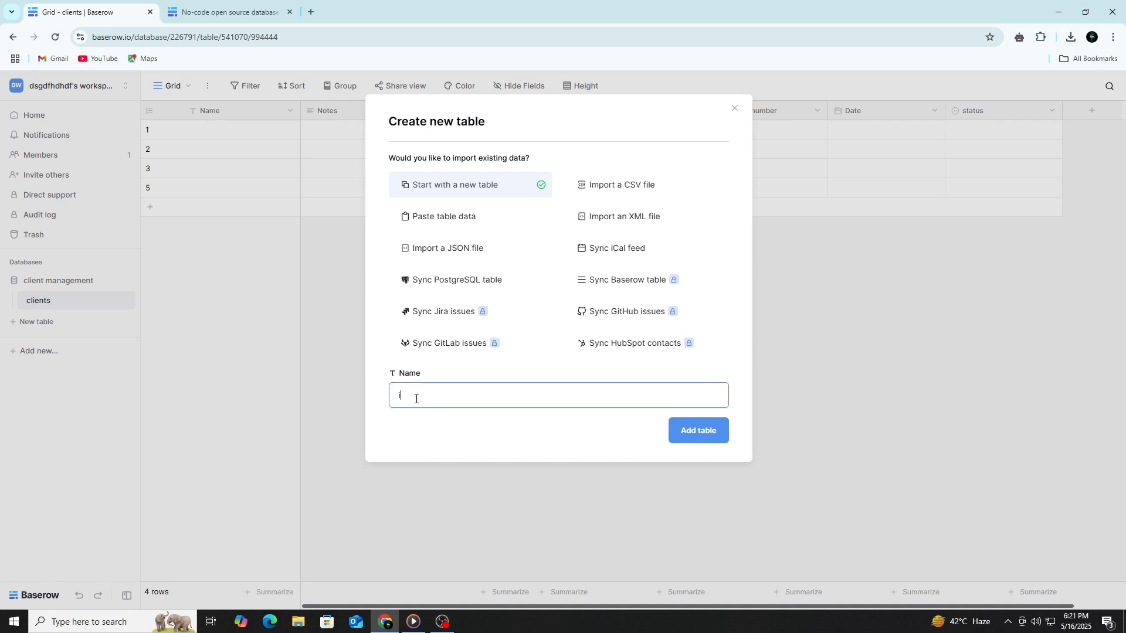
{"action": "type", "text": "interaction"}
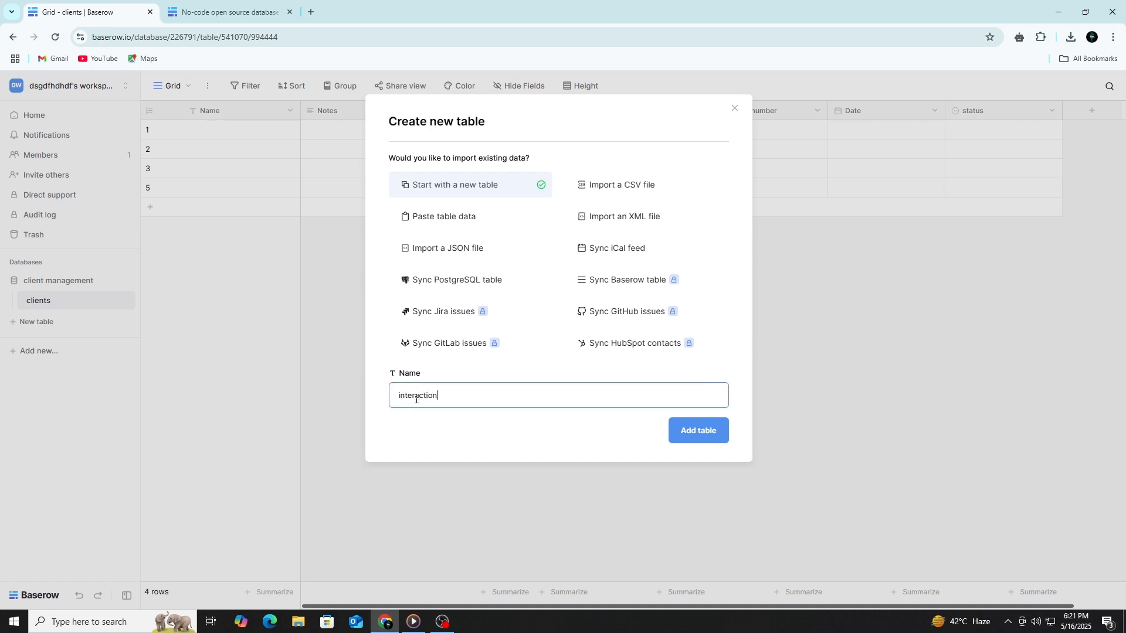
{"action": "left_click", "coordinate": [697, 430]}
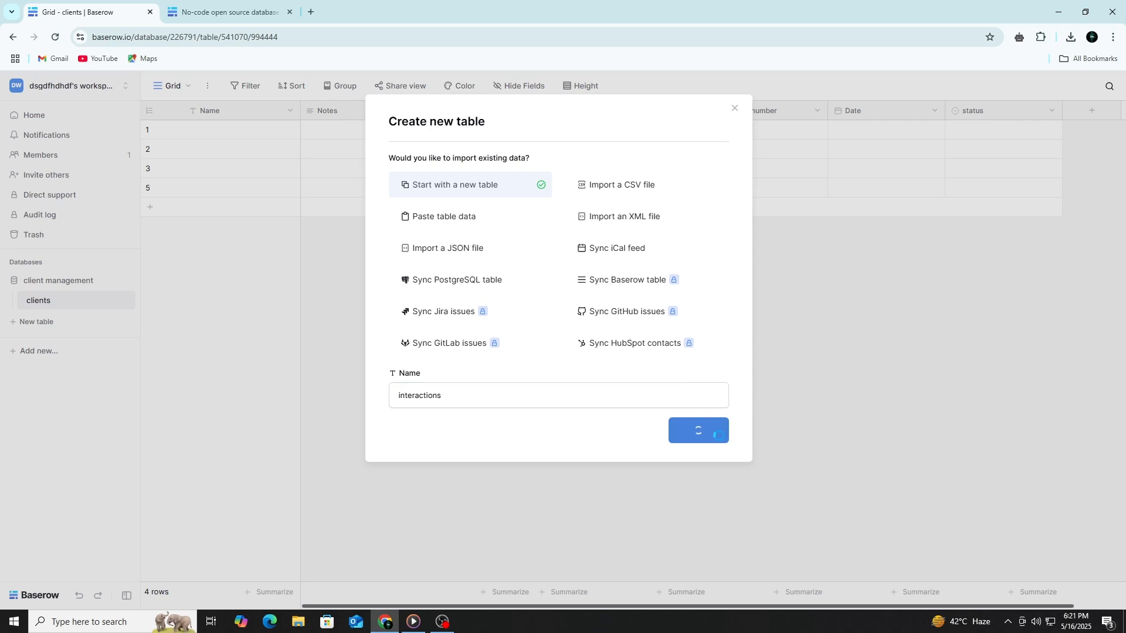
{"action": "left_click", "coordinate": [697, 430]}
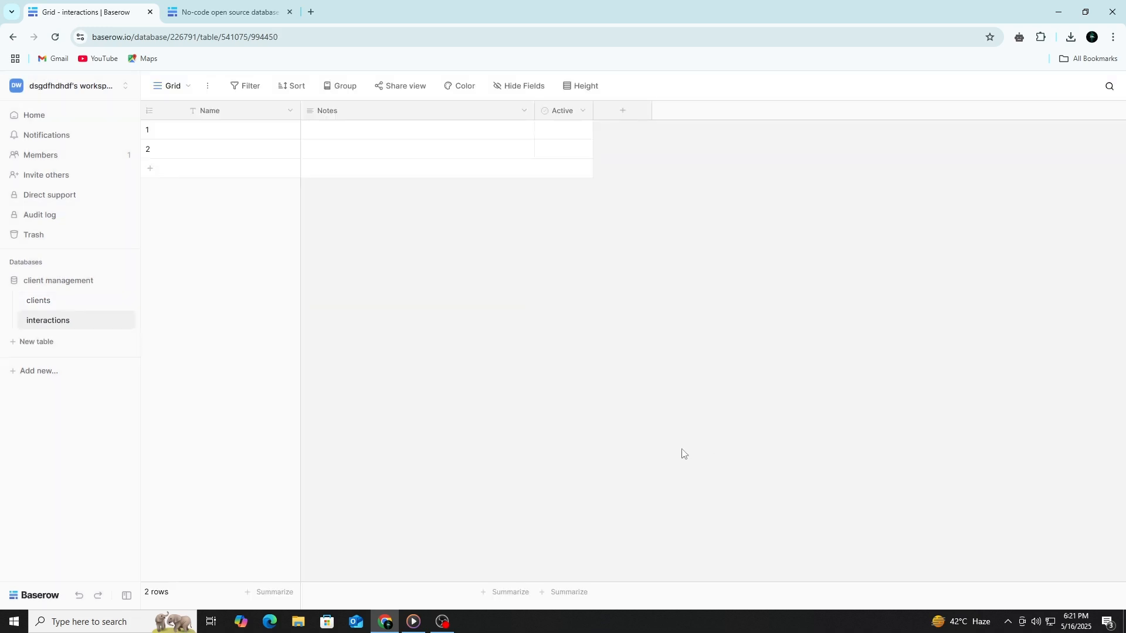
Add a Link to table field in interactions linked to the clients table
{"action": "left_click", "coordinate": [622, 110]}
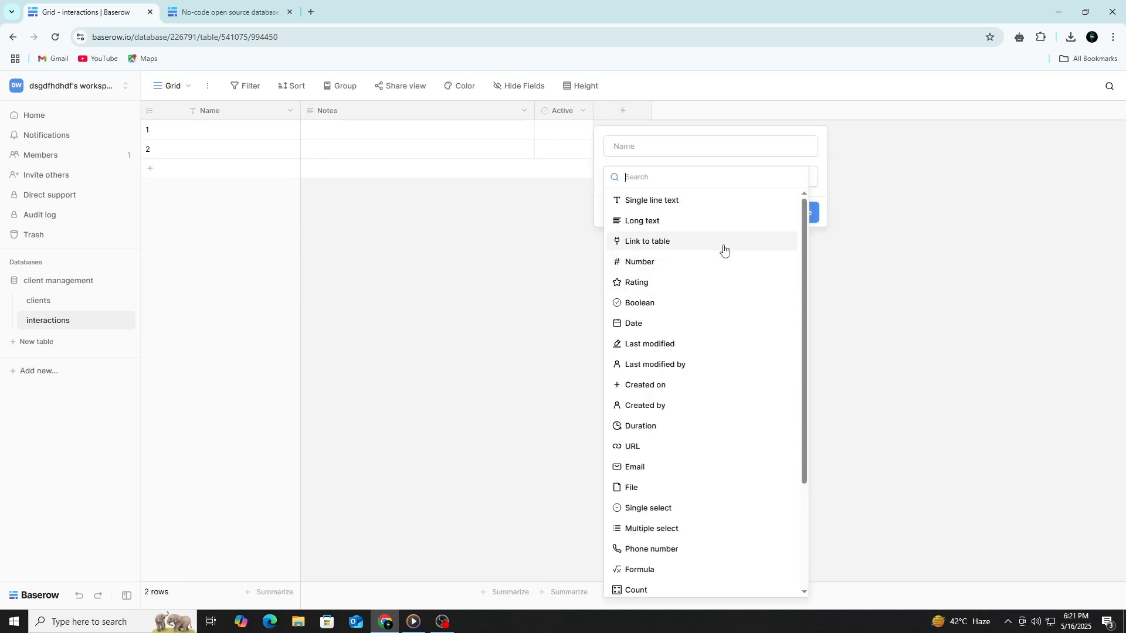
{"action": "left_click", "coordinate": [648, 241]}
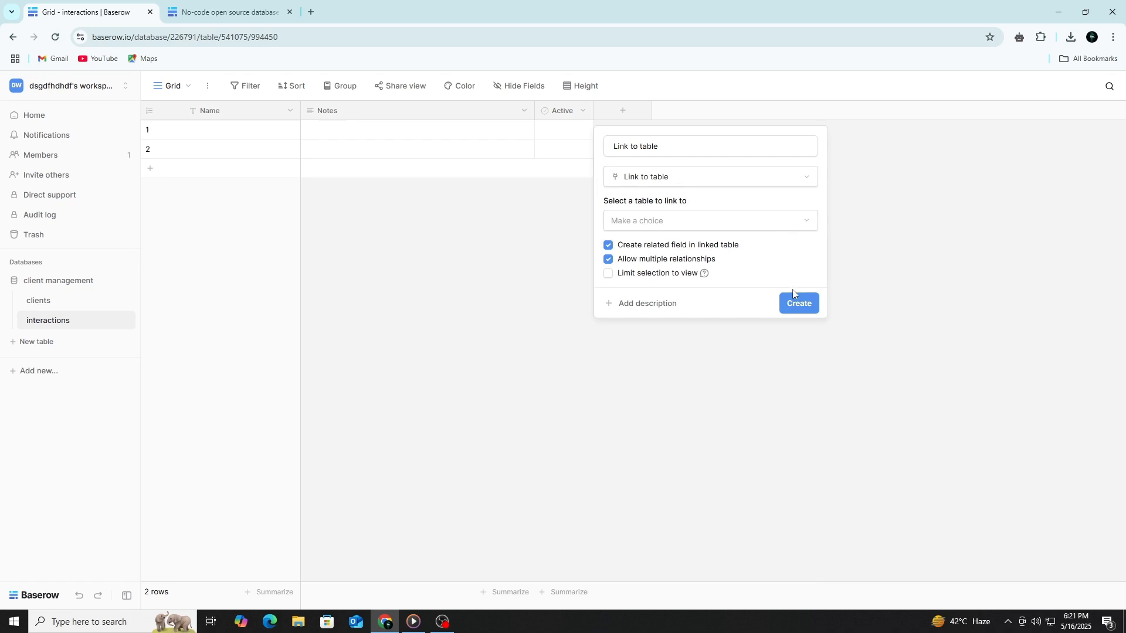
{"action": "left_click", "coordinate": [708, 221]}
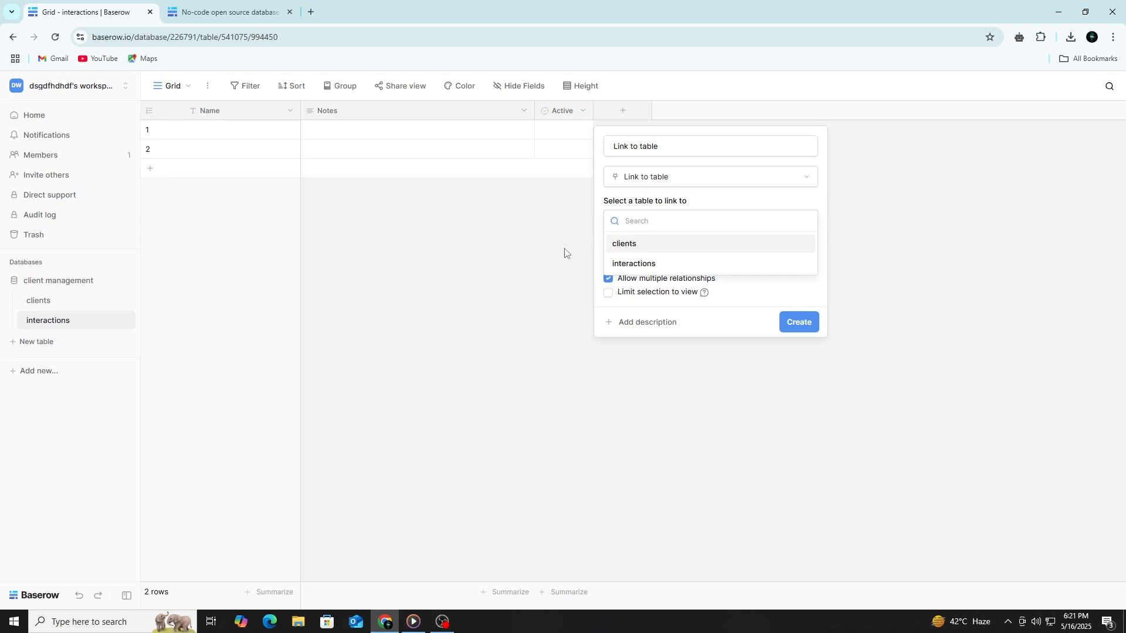
{"action": "mouse_move", "coordinate": [699, 208]}
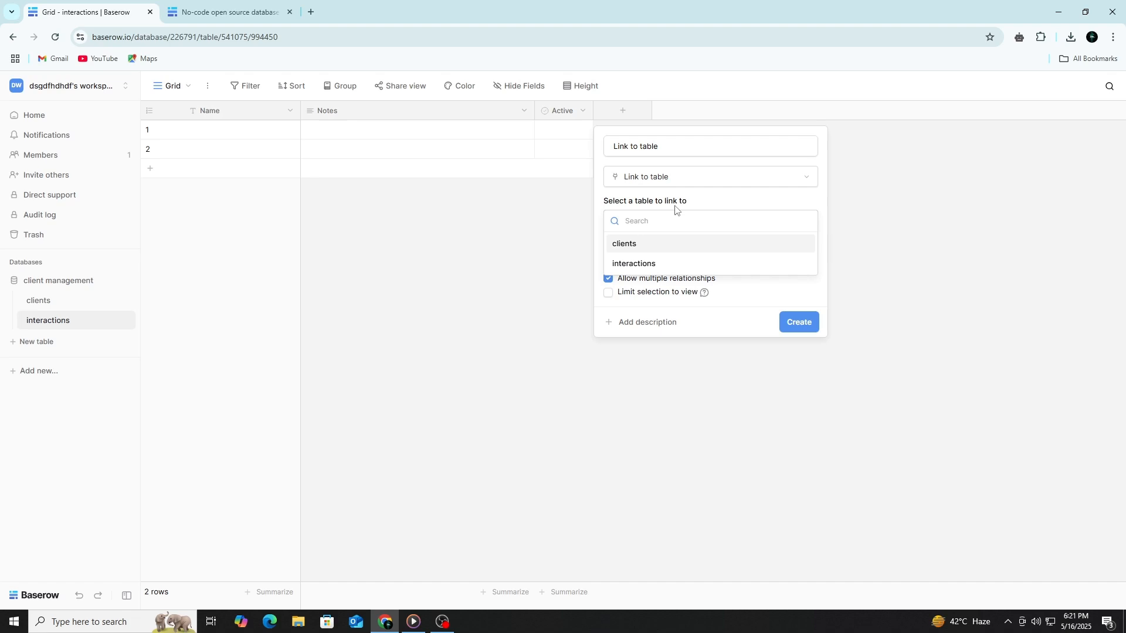
{"action": "left_click", "coordinate": [623, 244]}
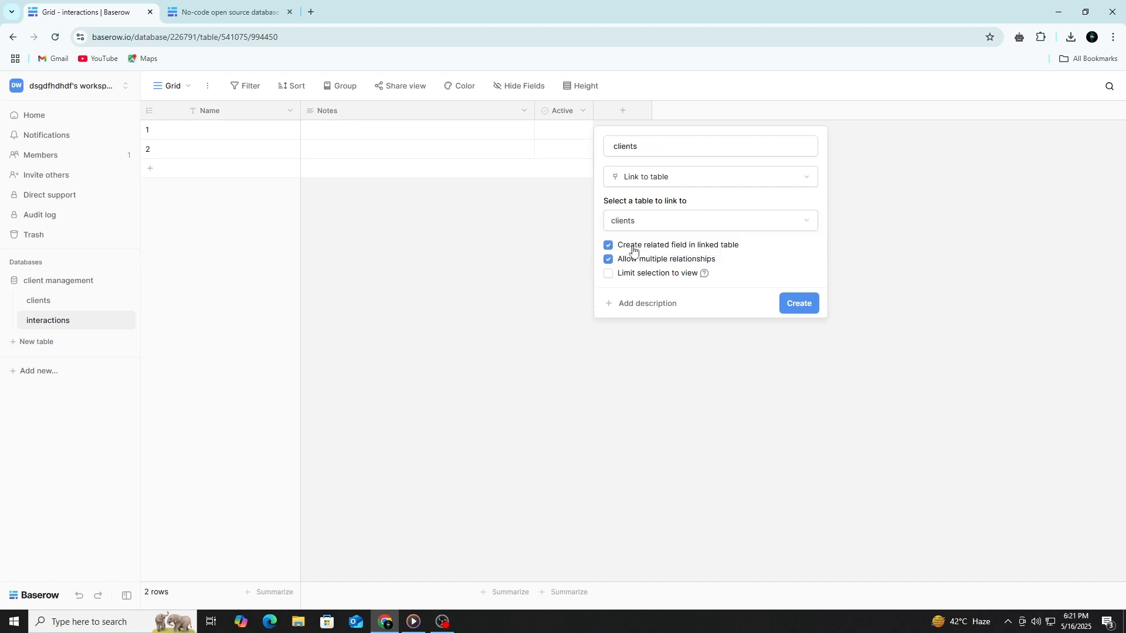
{"action": "left_click", "coordinate": [798, 302]}
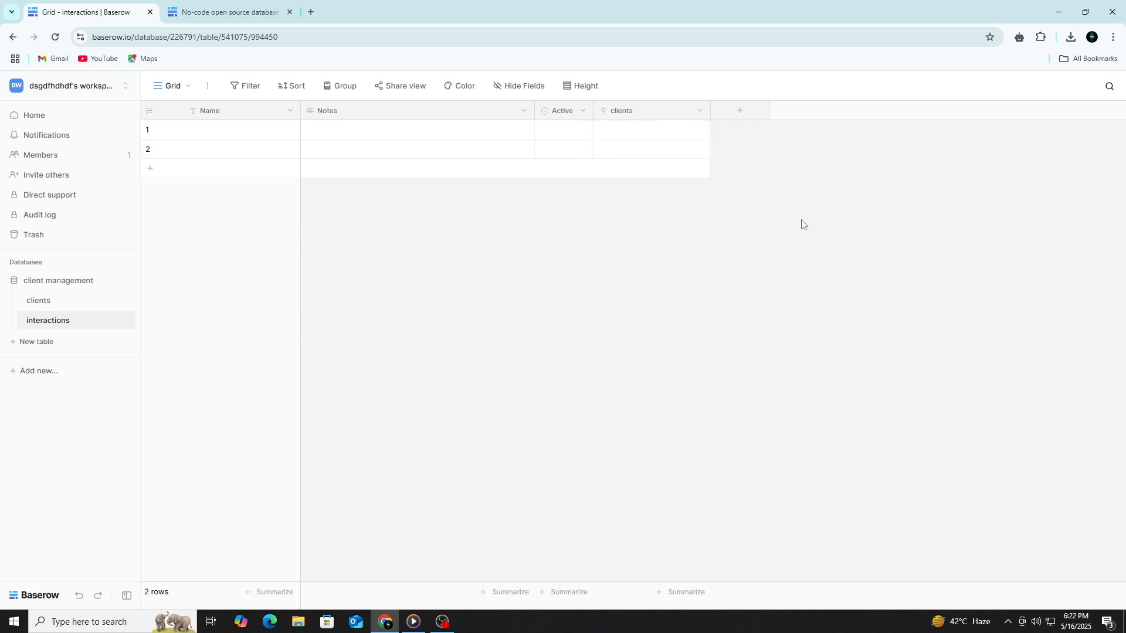
Add a third interactions row, peek at the linkable client rows, and go to the clients table
{"action": "left_click", "coordinate": [149, 168]}
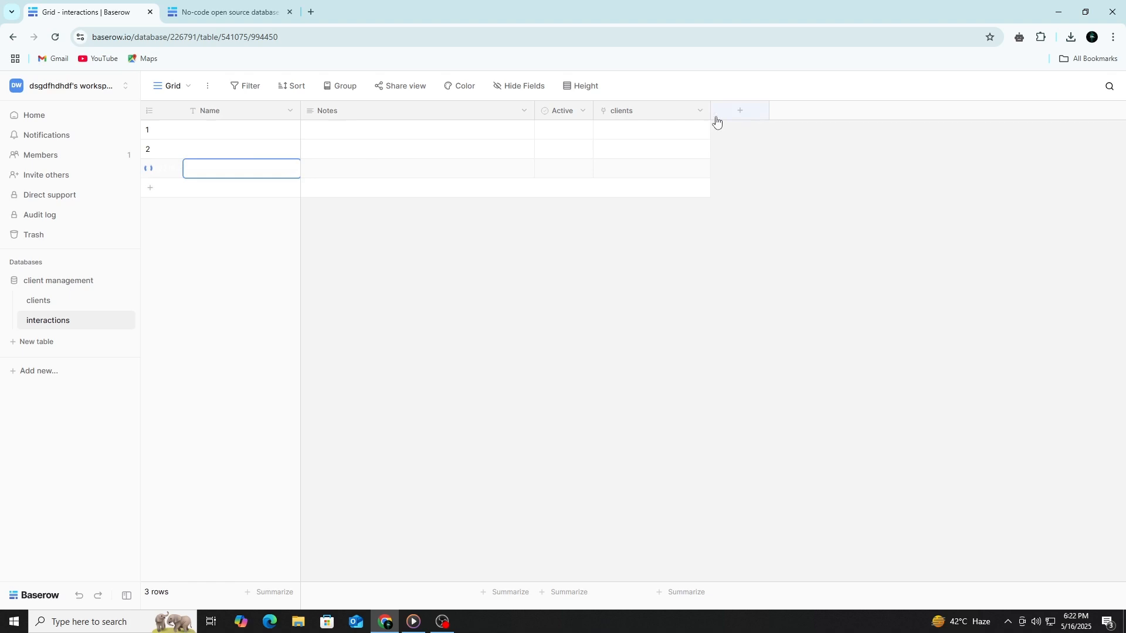
{"action": "left_click", "coordinate": [651, 130]}
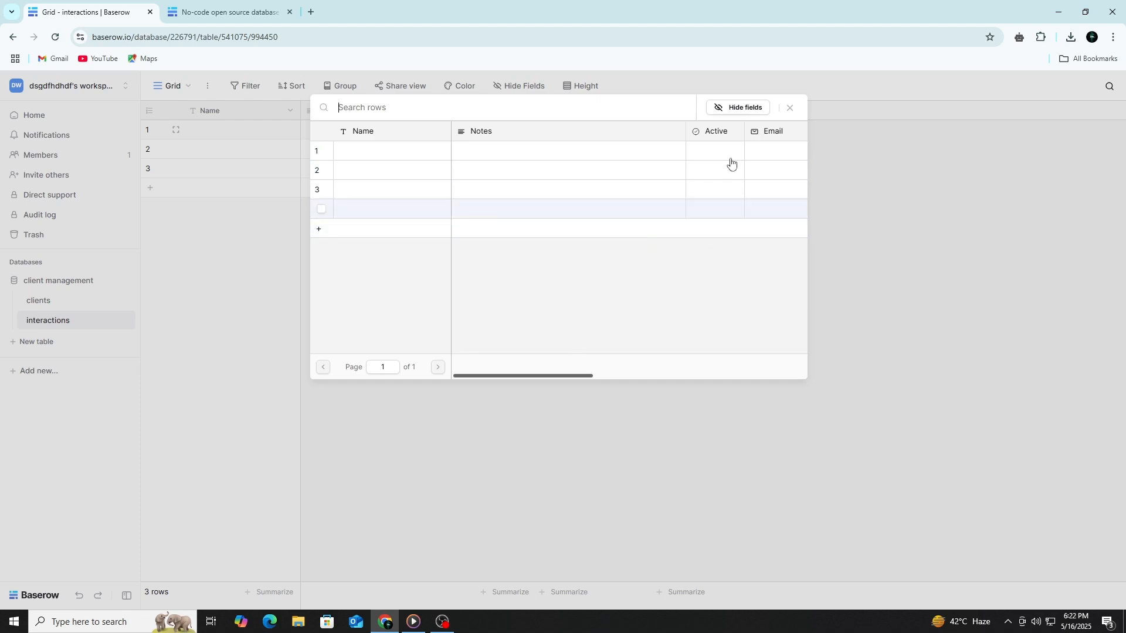
{"action": "left_click", "coordinate": [790, 106]}
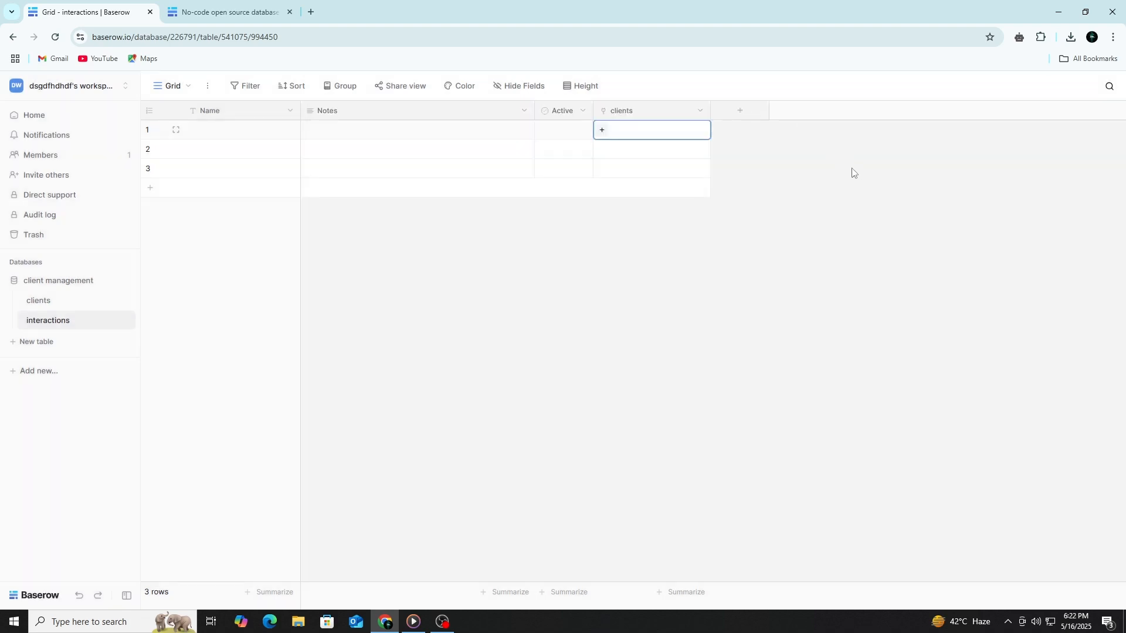
{"action": "mouse_move", "coordinate": [851, 162]}
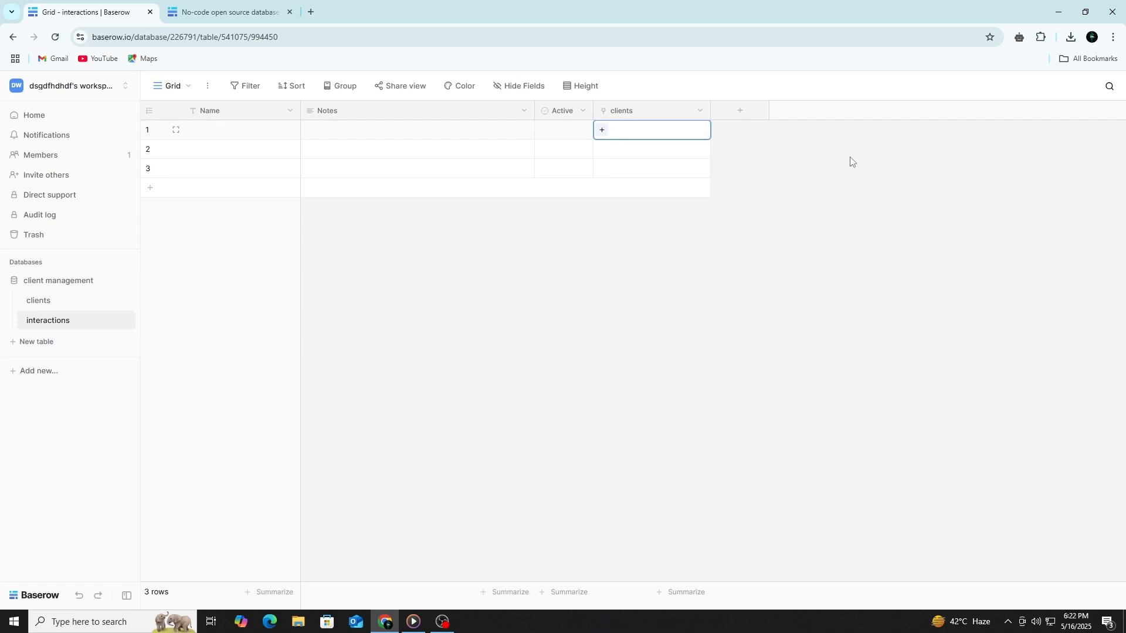
{"action": "mouse_move", "coordinate": [492, 214]}
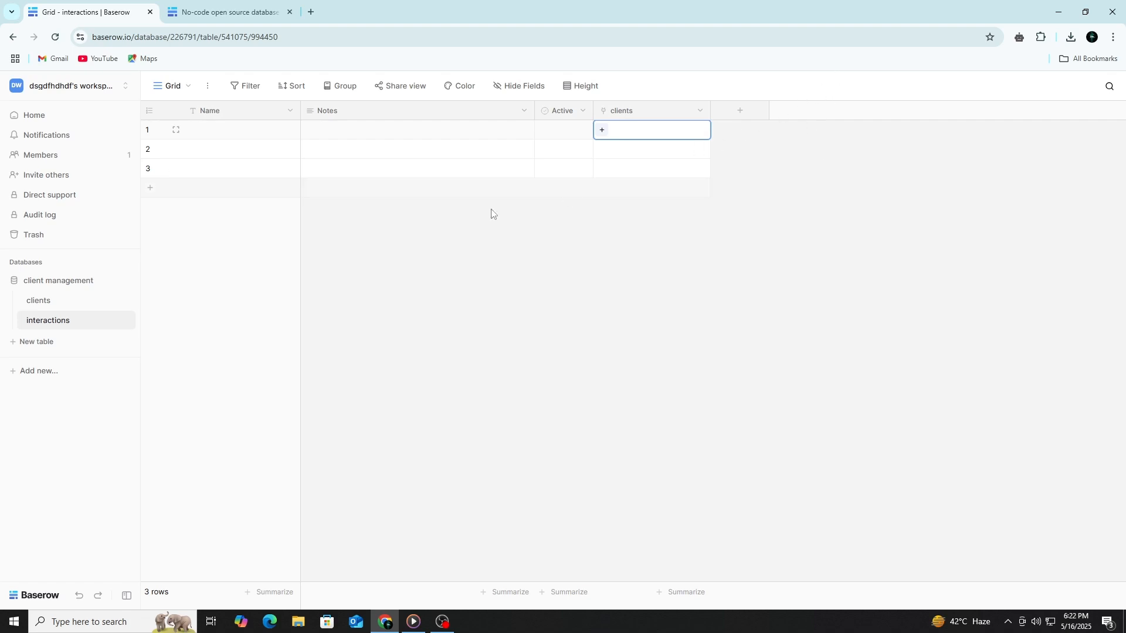
{"action": "left_click", "coordinate": [38, 300]}
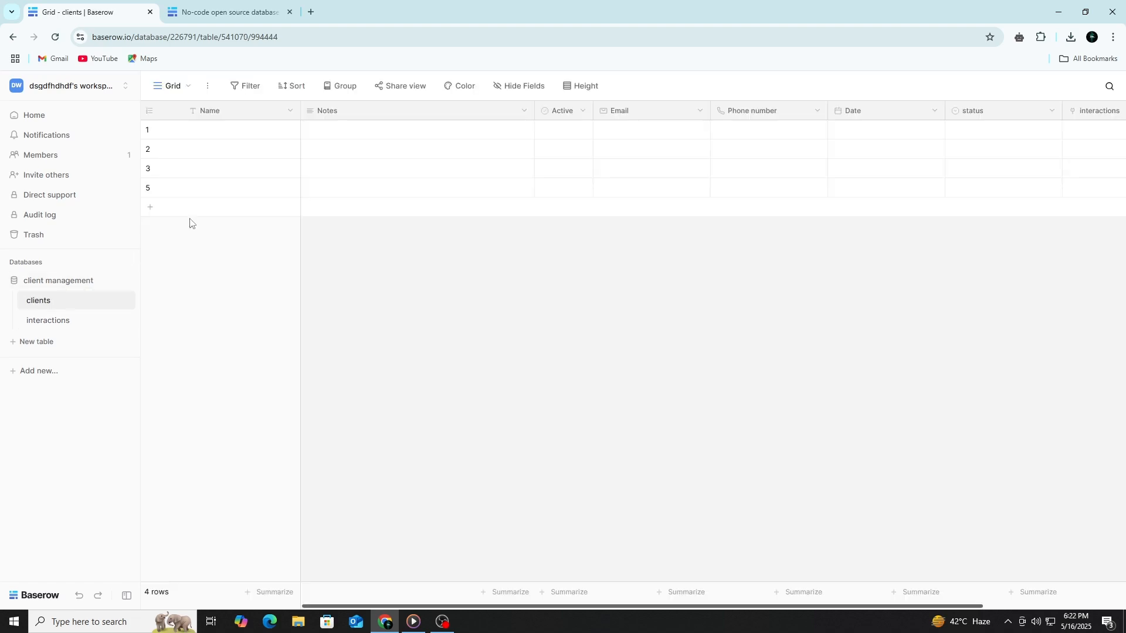
Create a Gallery view for clients, expand a card, and filter it to Name is 'customer'
{"action": "left_click", "coordinate": [174, 86]}
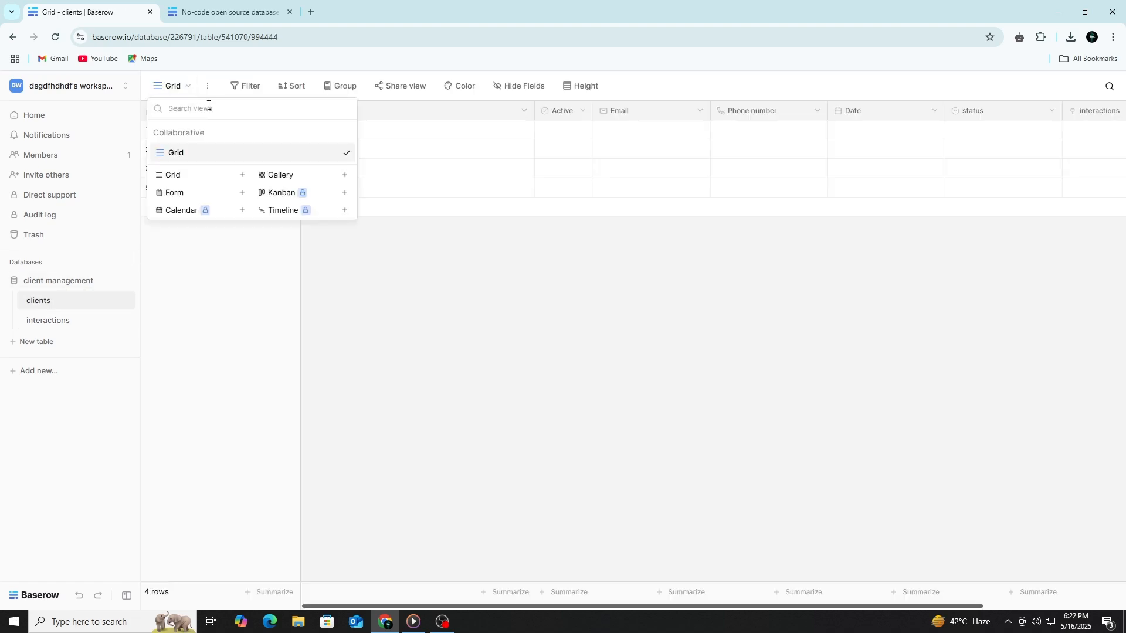
{"action": "mouse_move", "coordinate": [258, 164]}
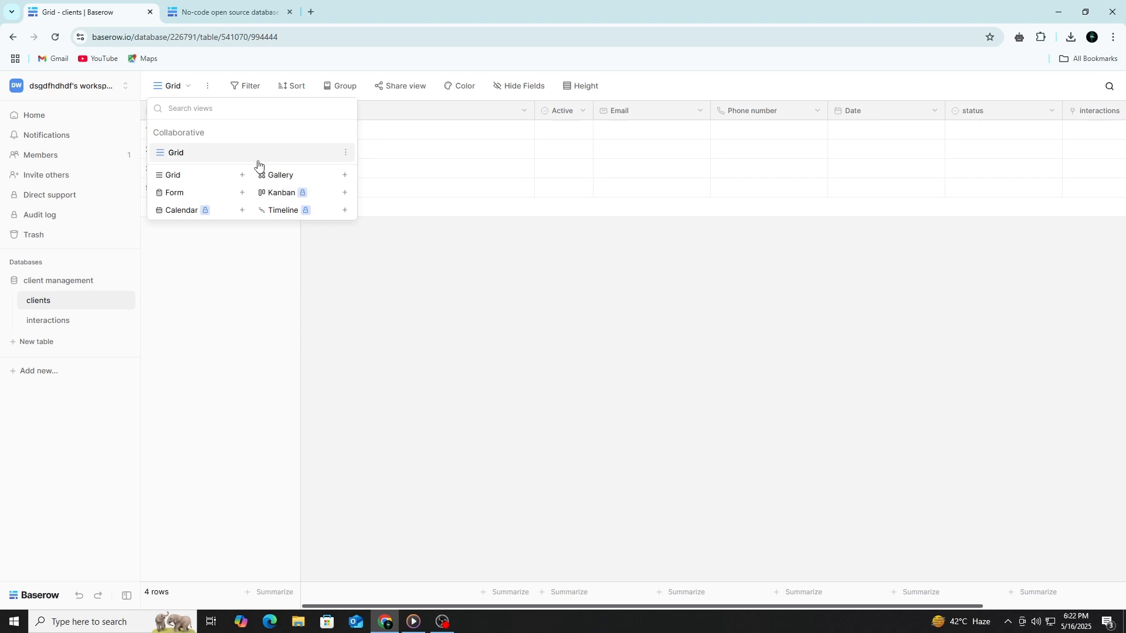
{"action": "mouse_move", "coordinate": [279, 177]}
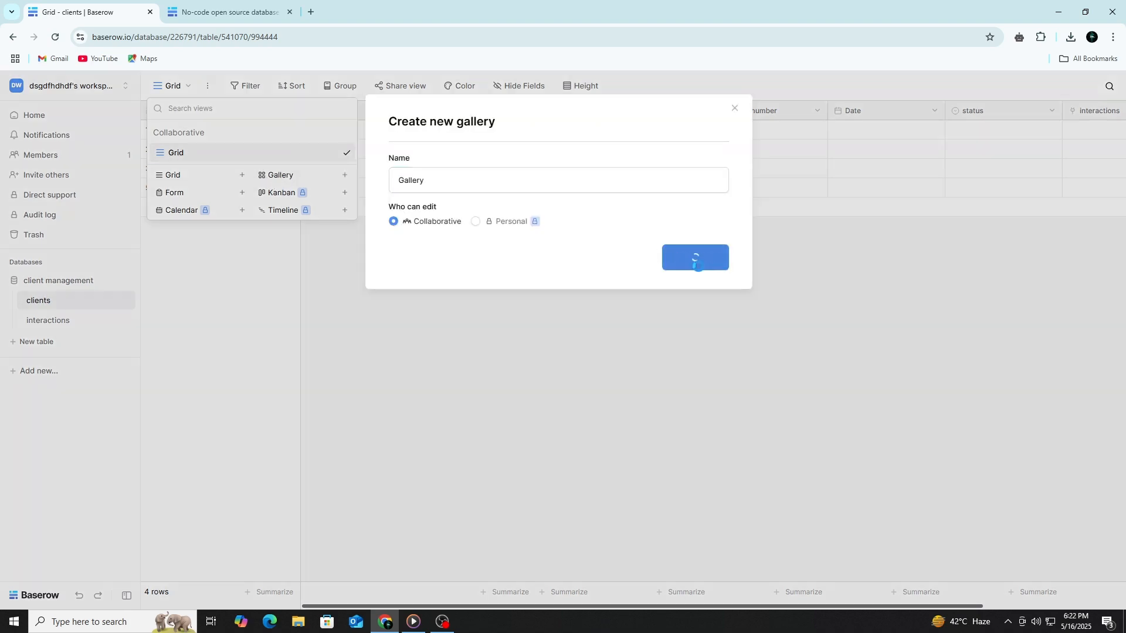
{"action": "left_click", "coordinate": [695, 258]}
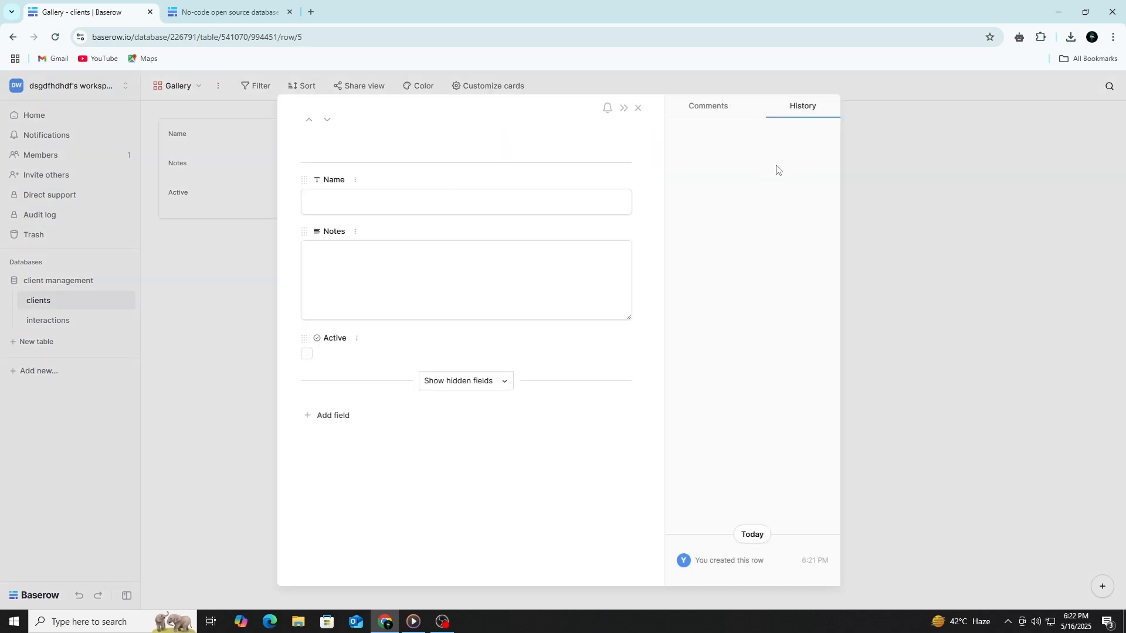
{"action": "left_click", "coordinate": [638, 108]}
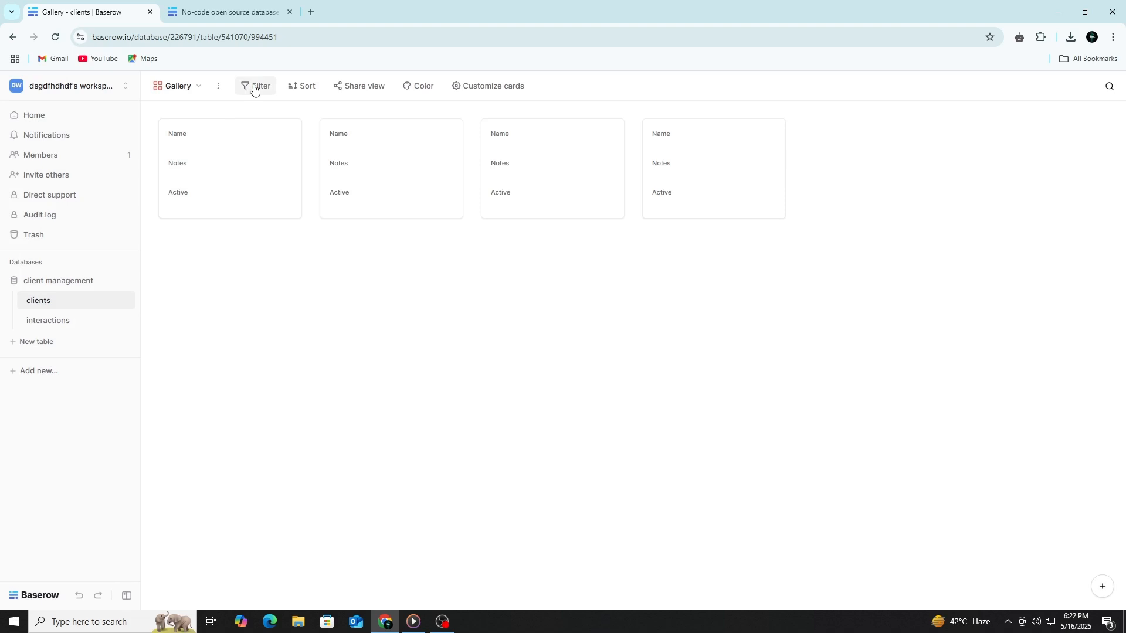
{"action": "left_click", "coordinate": [258, 86]}
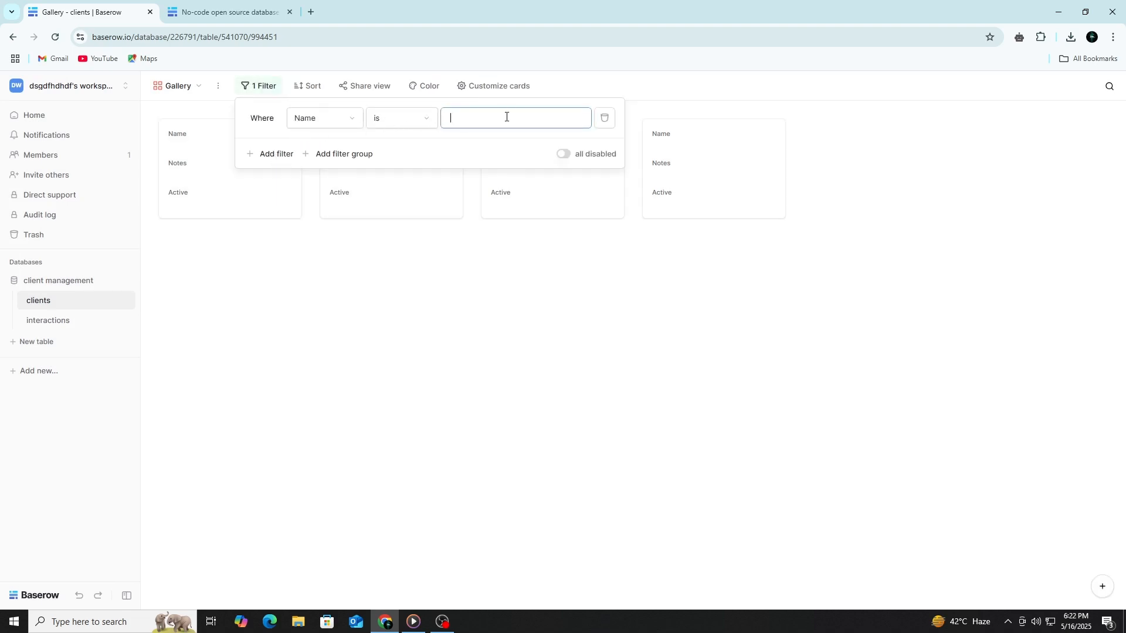
{"action": "type", "text": "customer"}
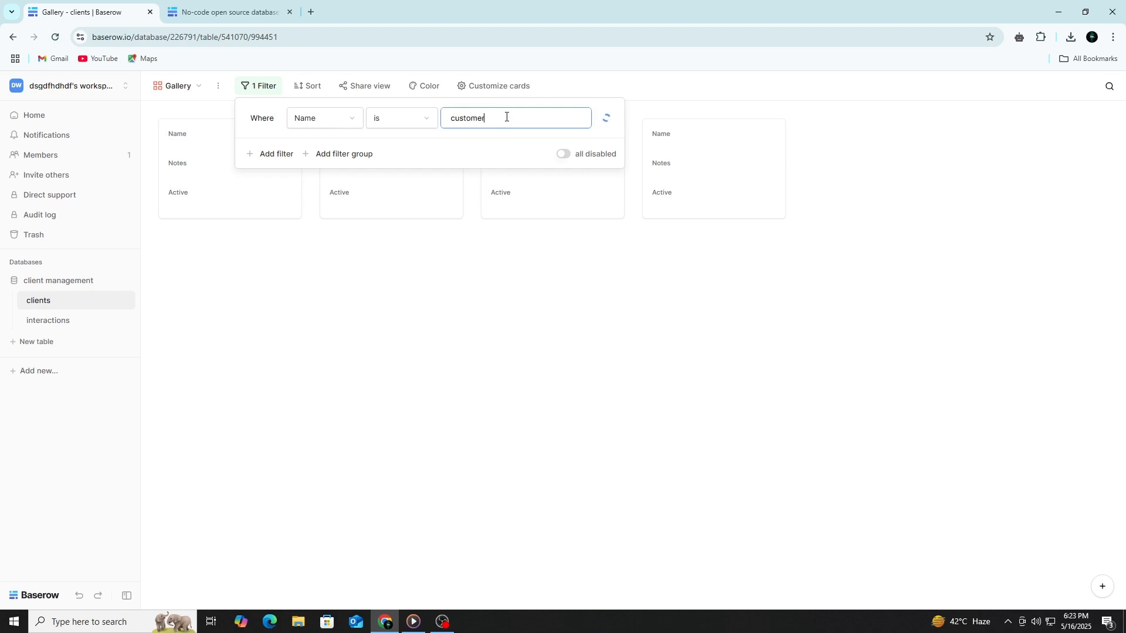
{"action": "left_click", "coordinate": [302, 206]}
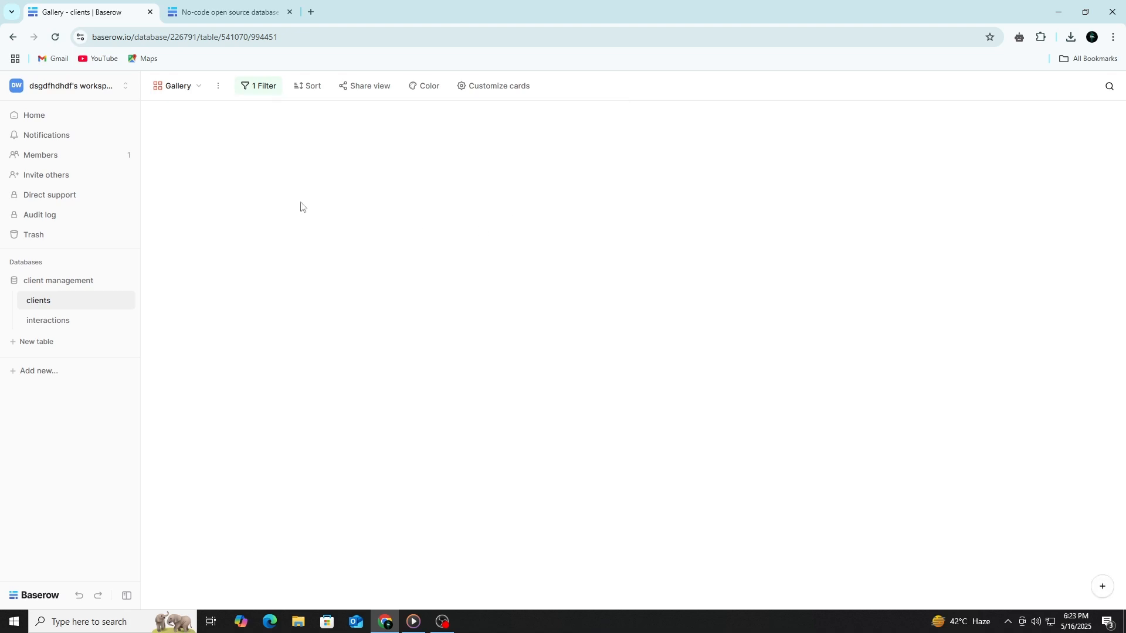
Create a Form view for the clients table
{"action": "left_click", "coordinate": [177, 85]}
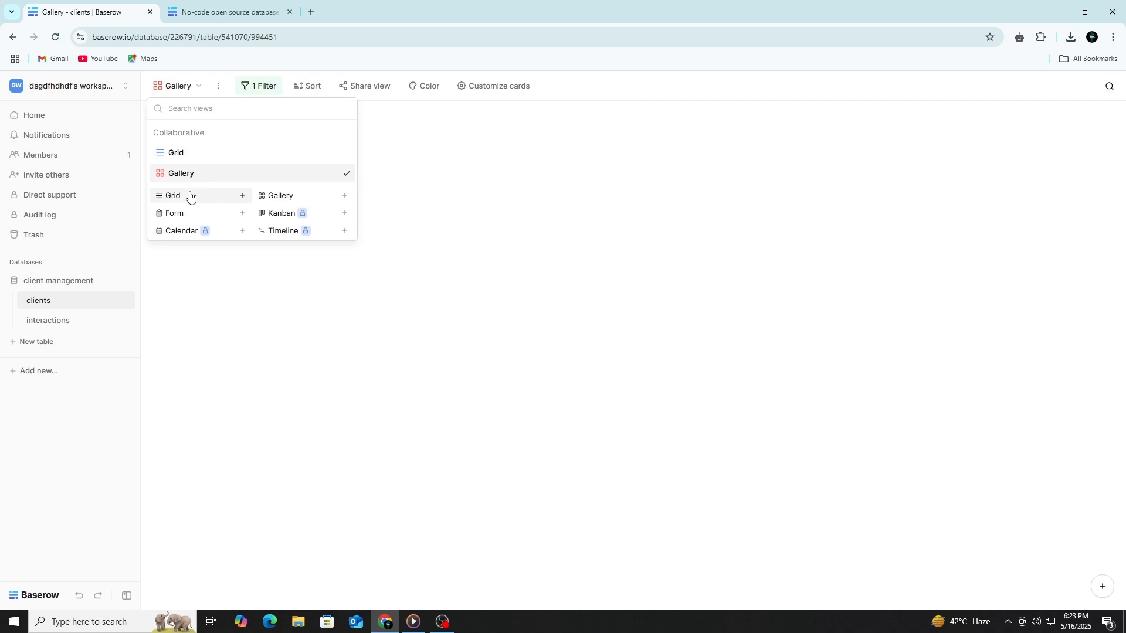
{"action": "left_click", "coordinate": [242, 212]}
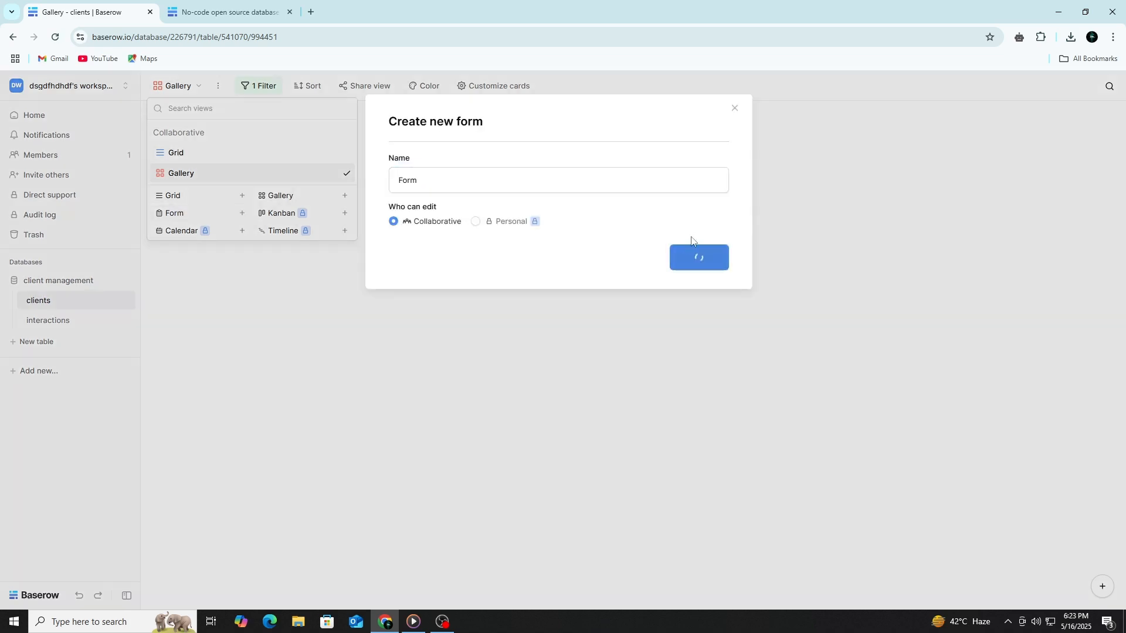
{"action": "left_click", "coordinate": [697, 257]}
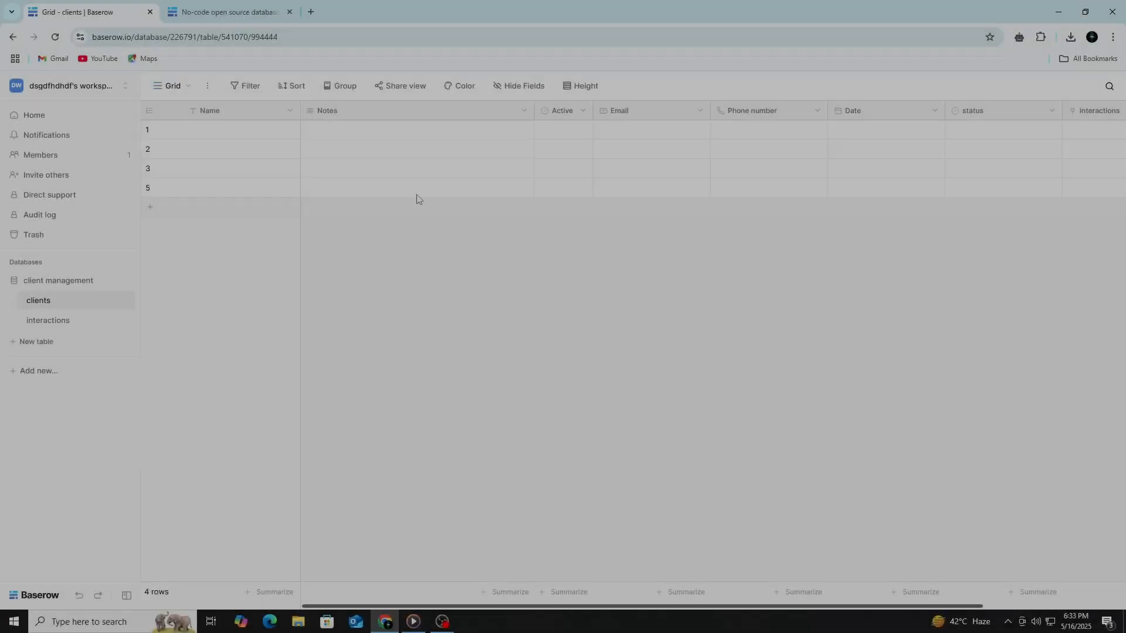
Sort the clients grid by Date in ascending (1→9) order
{"action": "left_click", "coordinate": [296, 86]}
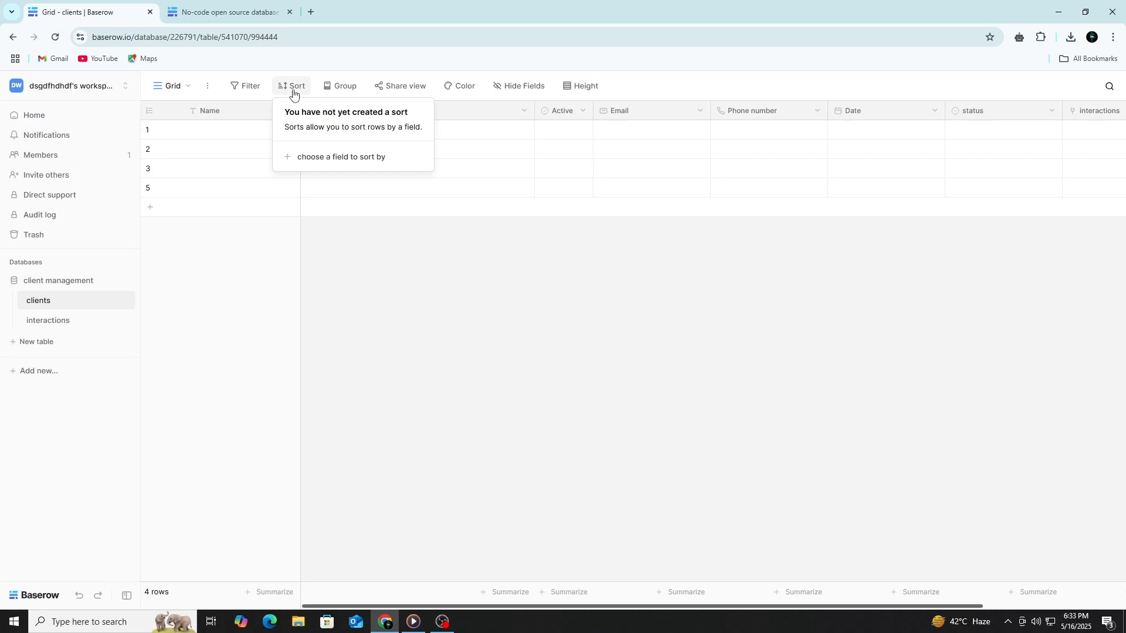
{"action": "left_click", "coordinate": [342, 156]}
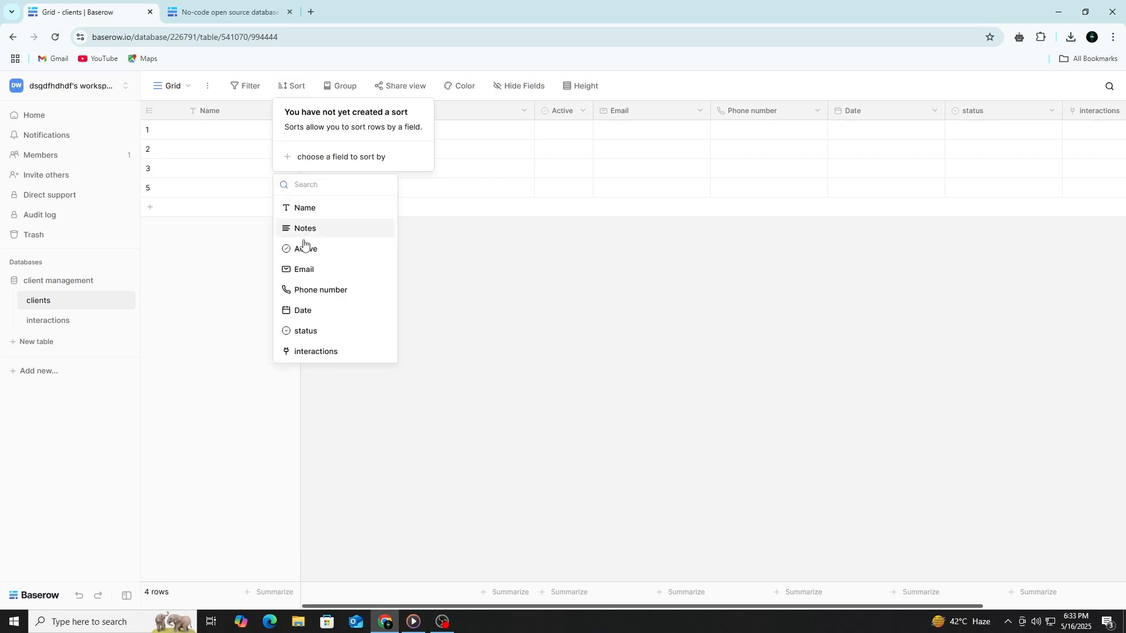
{"action": "left_click", "coordinate": [303, 310]}
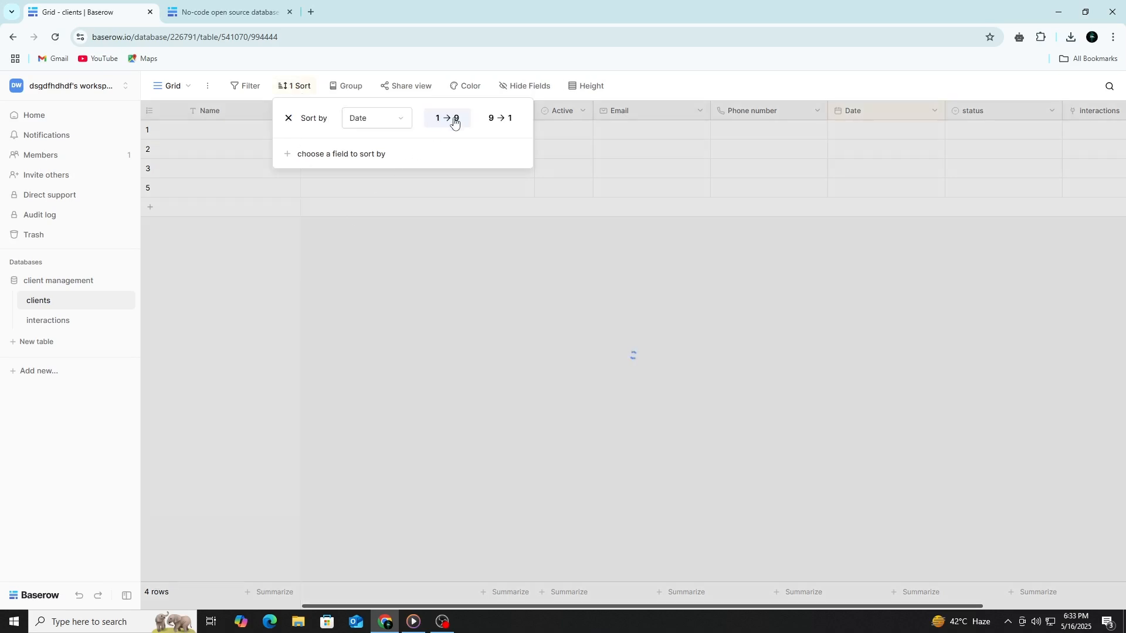
{"action": "left_click", "coordinate": [446, 118]}
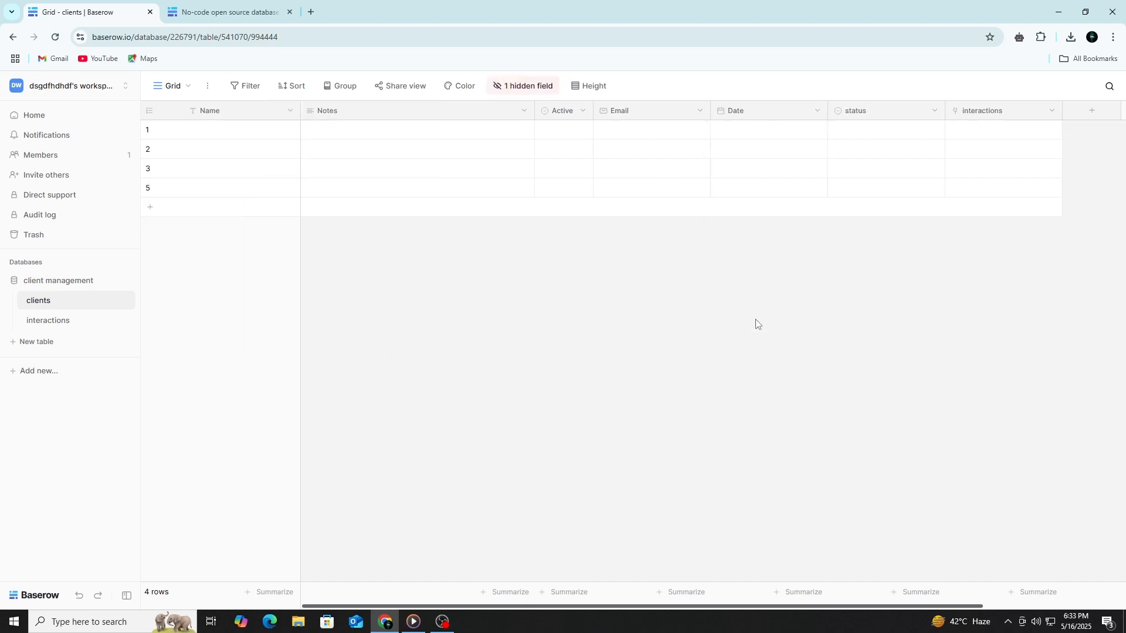
{"action": "mouse_move", "coordinate": [516, 86]}
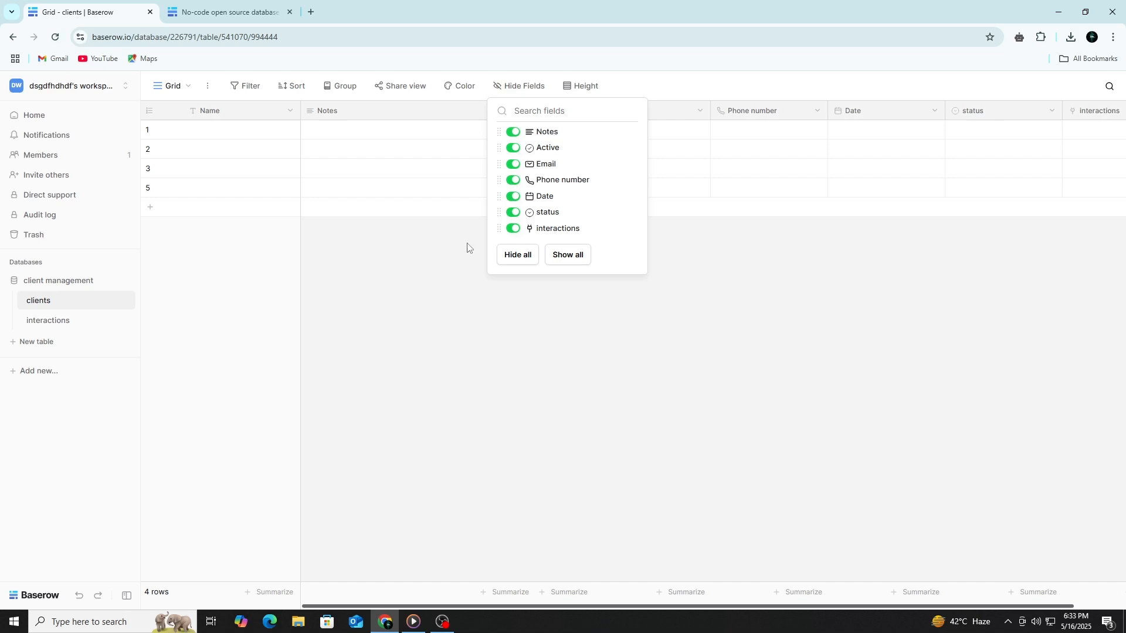
Close the field visibility toggles, review the Share view options, and dismiss without creating a link
{"action": "left_click", "coordinate": [425, 264]}
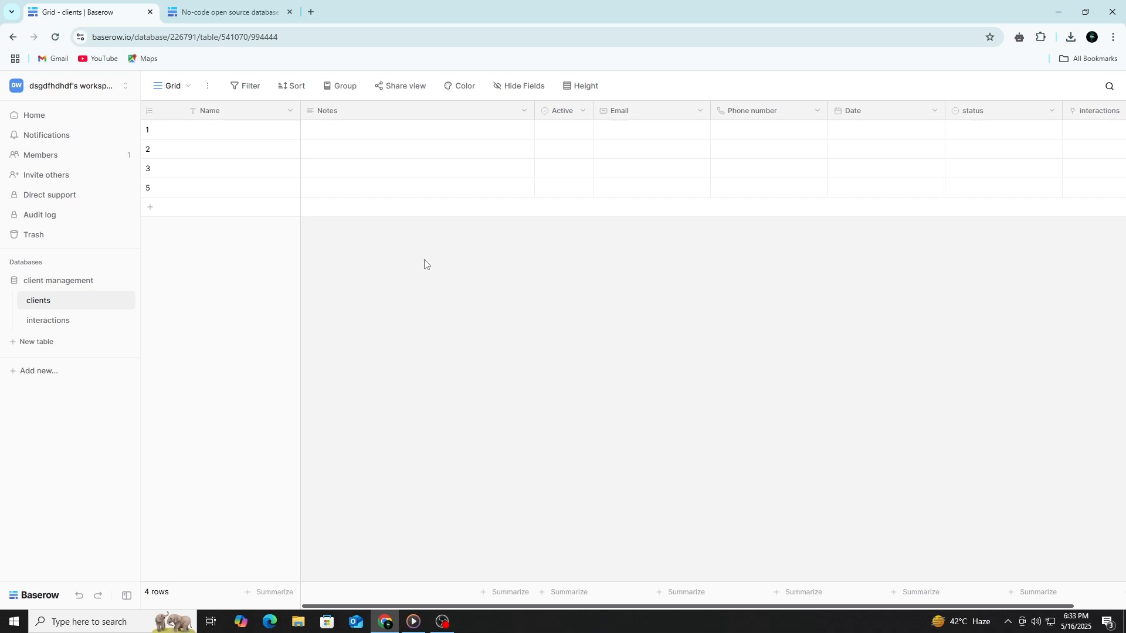
{"action": "mouse_move", "coordinate": [393, 109]}
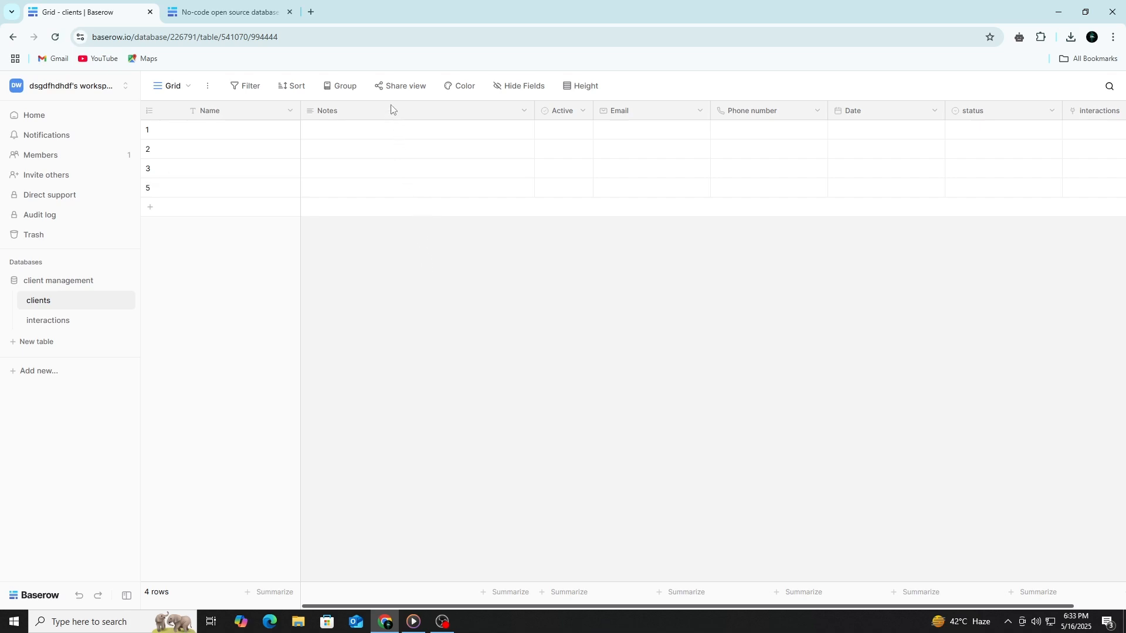
{"action": "mouse_move", "coordinate": [404, 86]}
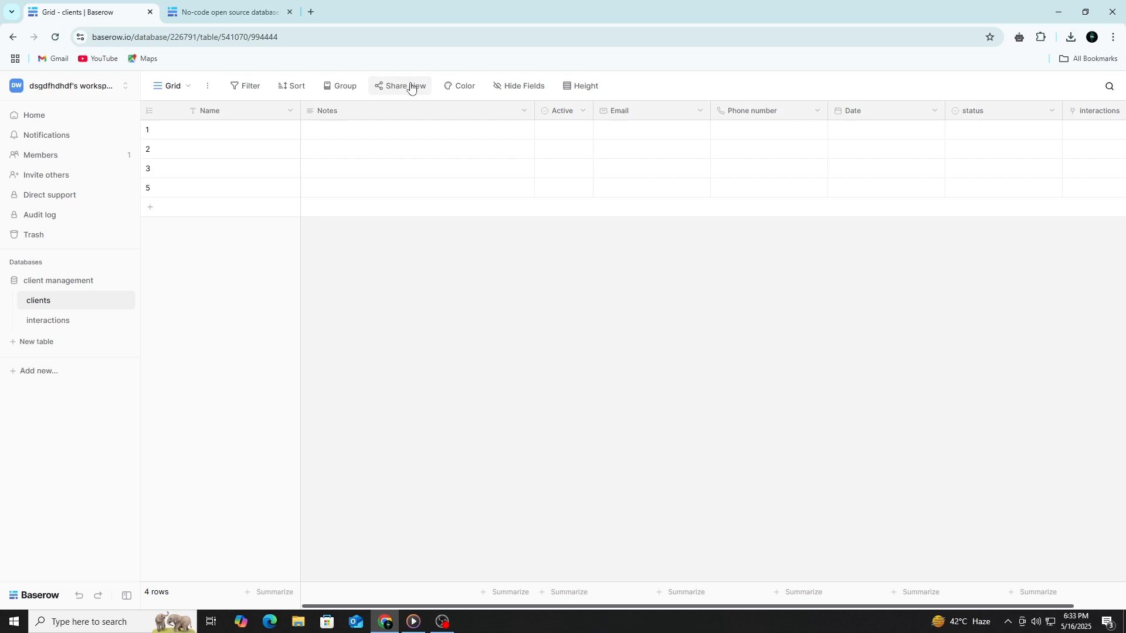
{"action": "left_click", "coordinate": [404, 85]}
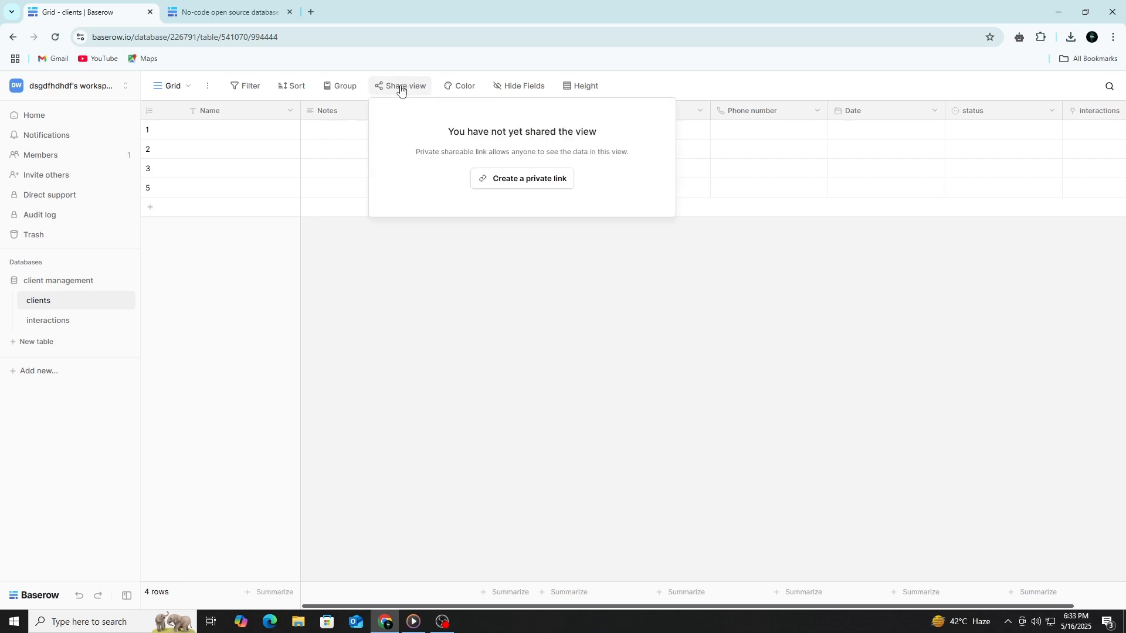
{"action": "mouse_move", "coordinate": [486, 175]}
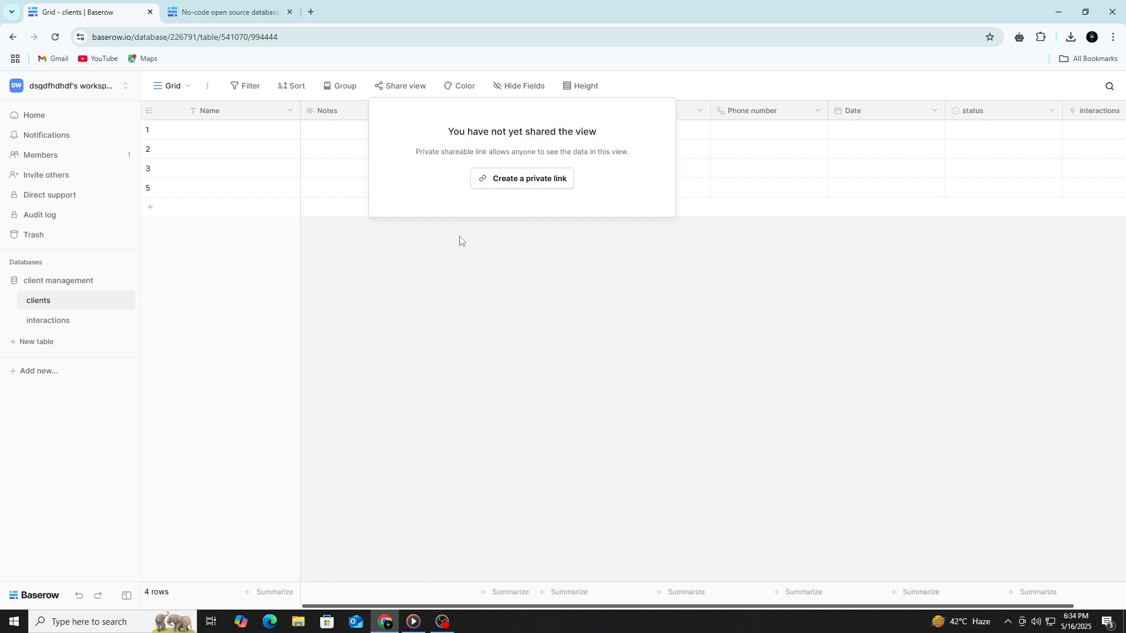
{"action": "left_click", "coordinate": [458, 244]}
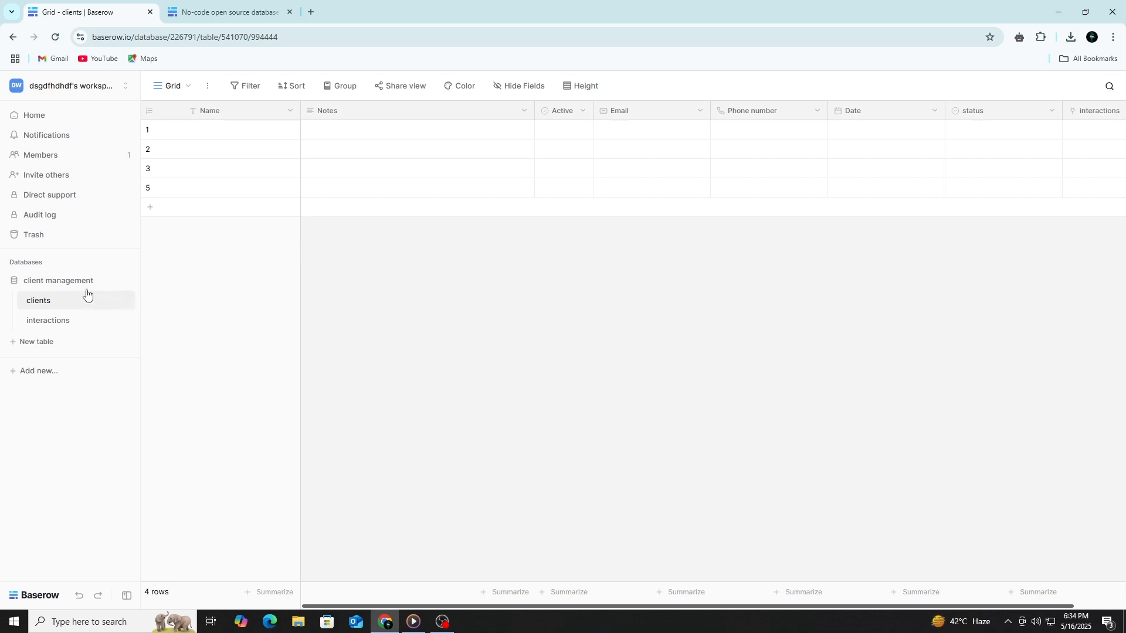
{"action": "mouse_move", "coordinate": [65, 299]}
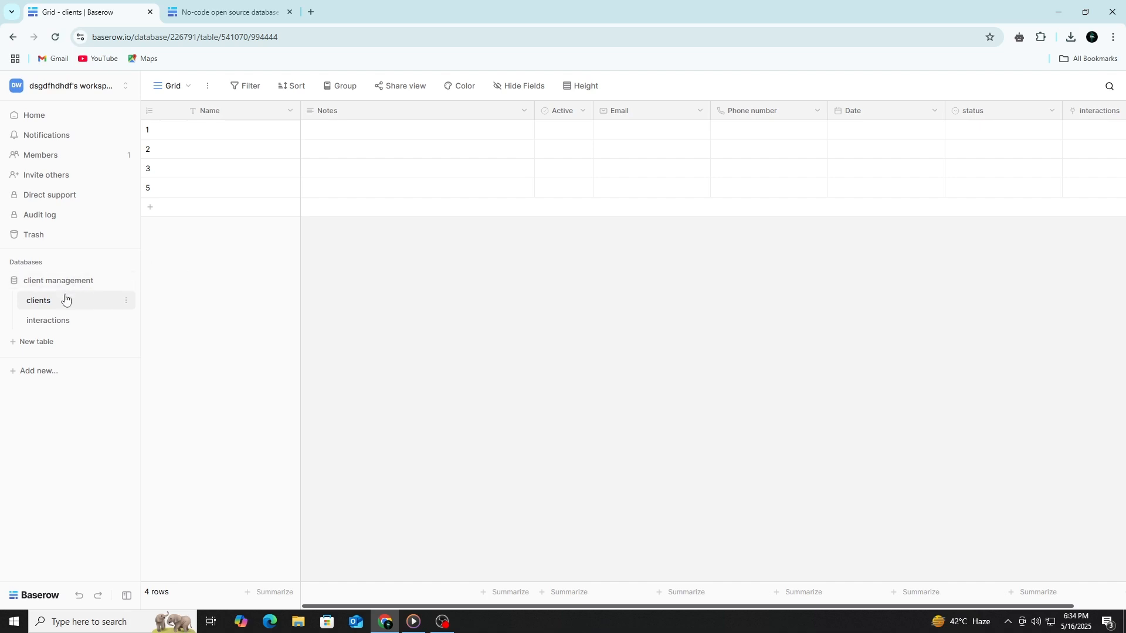
Switch to the interactions table, then return to the workspace Home dashboard
{"action": "left_click", "coordinate": [48, 320]}
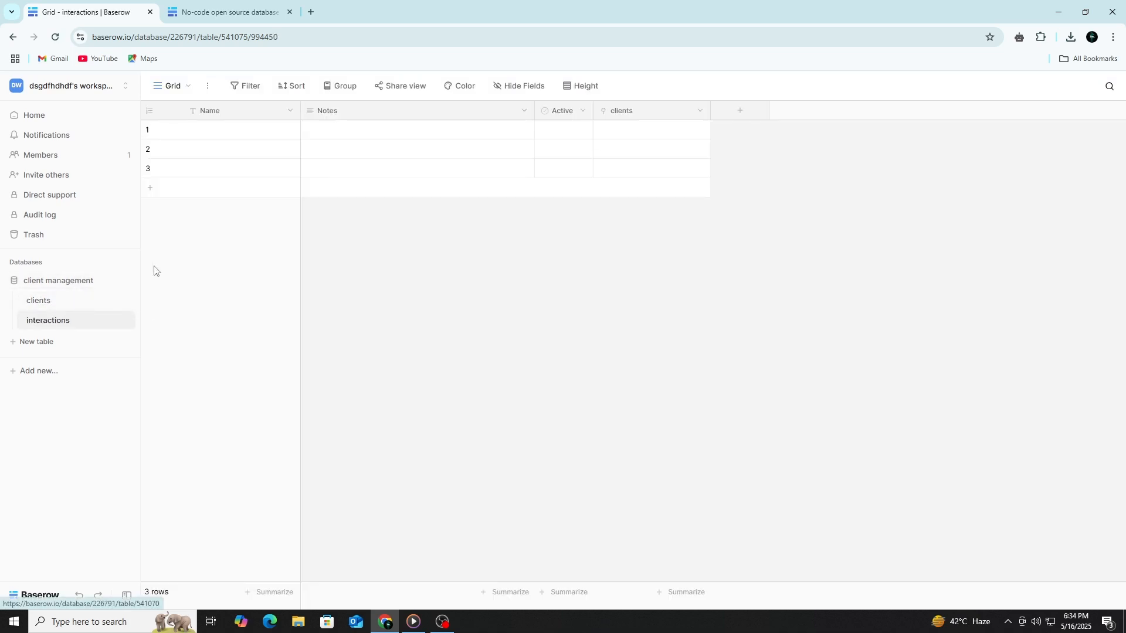
{"action": "mouse_move", "coordinate": [443, 209]}
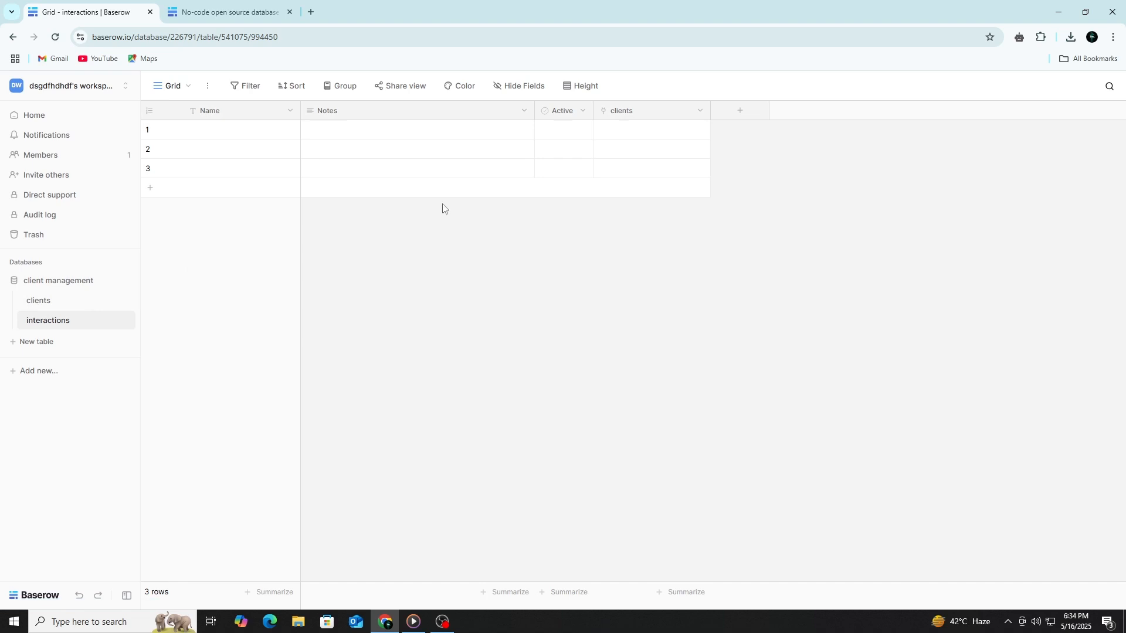
{"action": "mouse_move", "coordinate": [127, 325]}
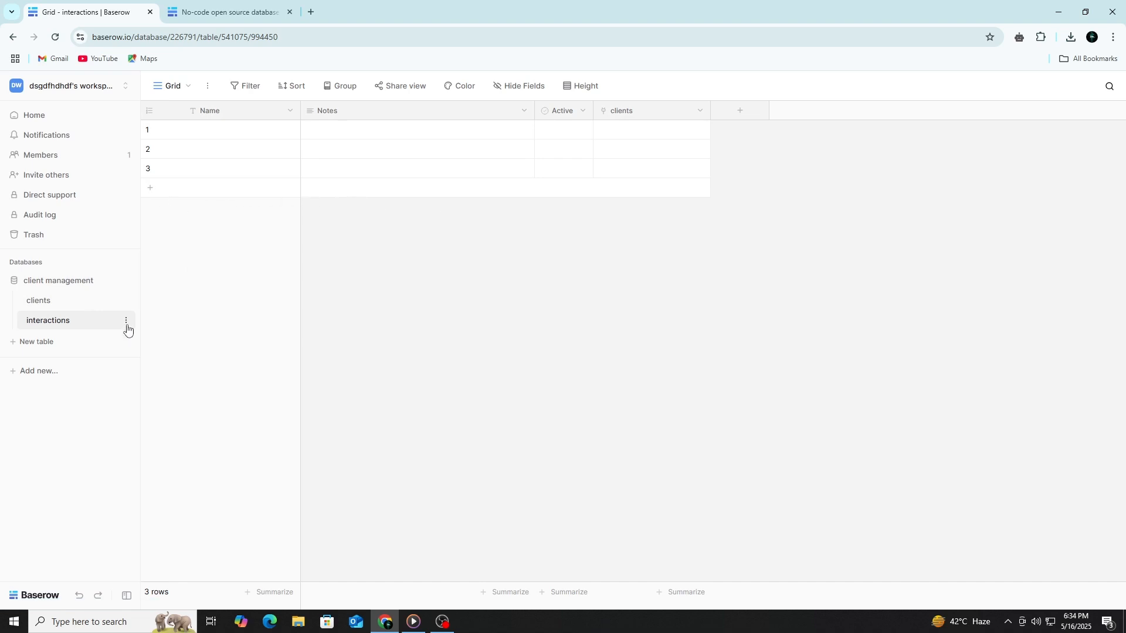
{"action": "left_click", "coordinate": [39, 372]}
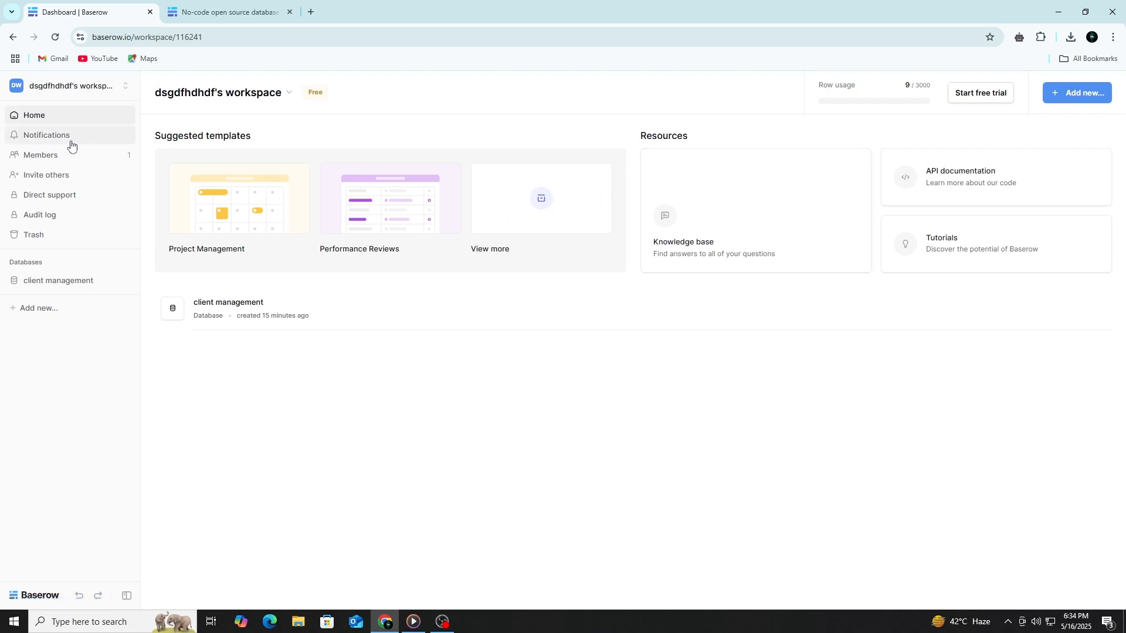
{"action": "mouse_move", "coordinate": [374, 141]}
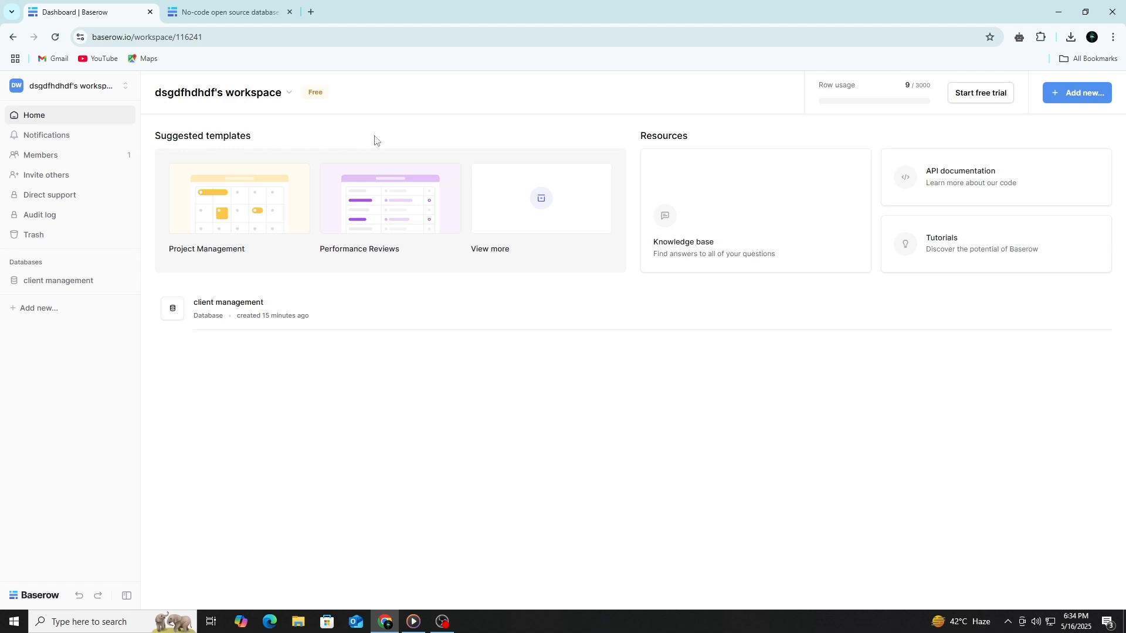
{"action": "mouse_move", "coordinate": [420, 179]}
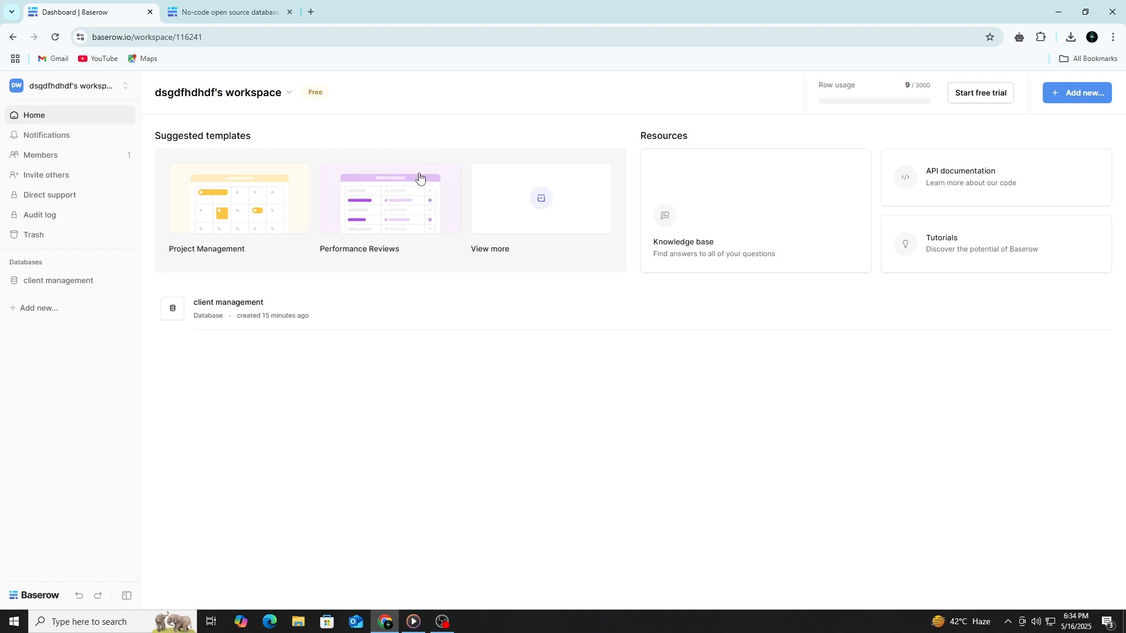
{"action": "left_click", "coordinate": [390, 199]}
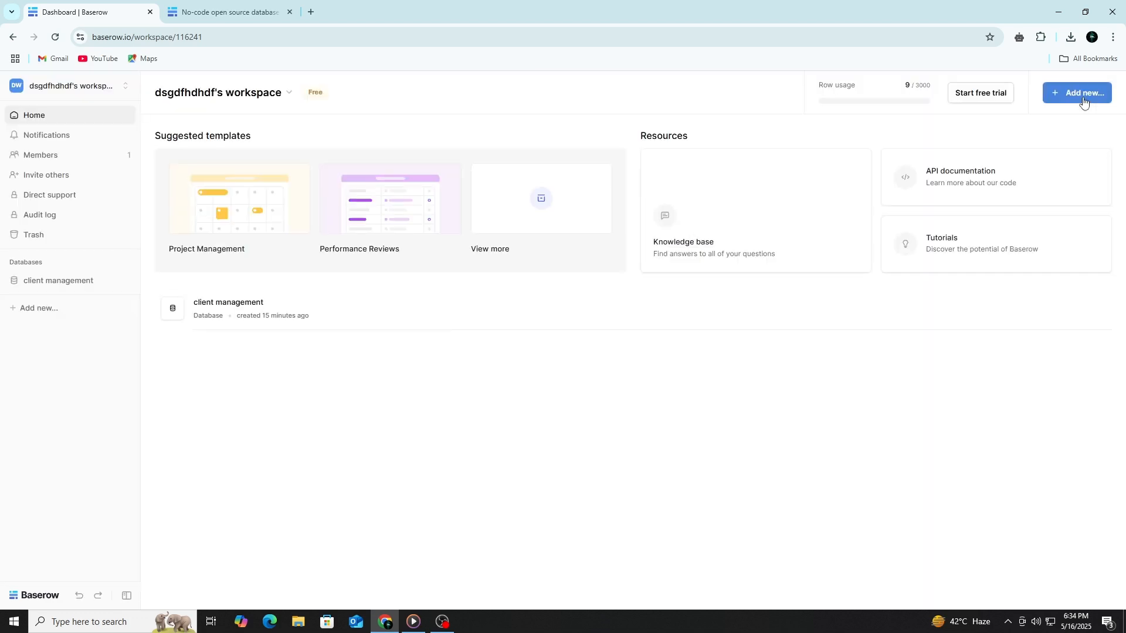
Preview the Project Management template, close it, and move to the Baserow website tab
{"action": "left_click", "coordinate": [239, 198]}
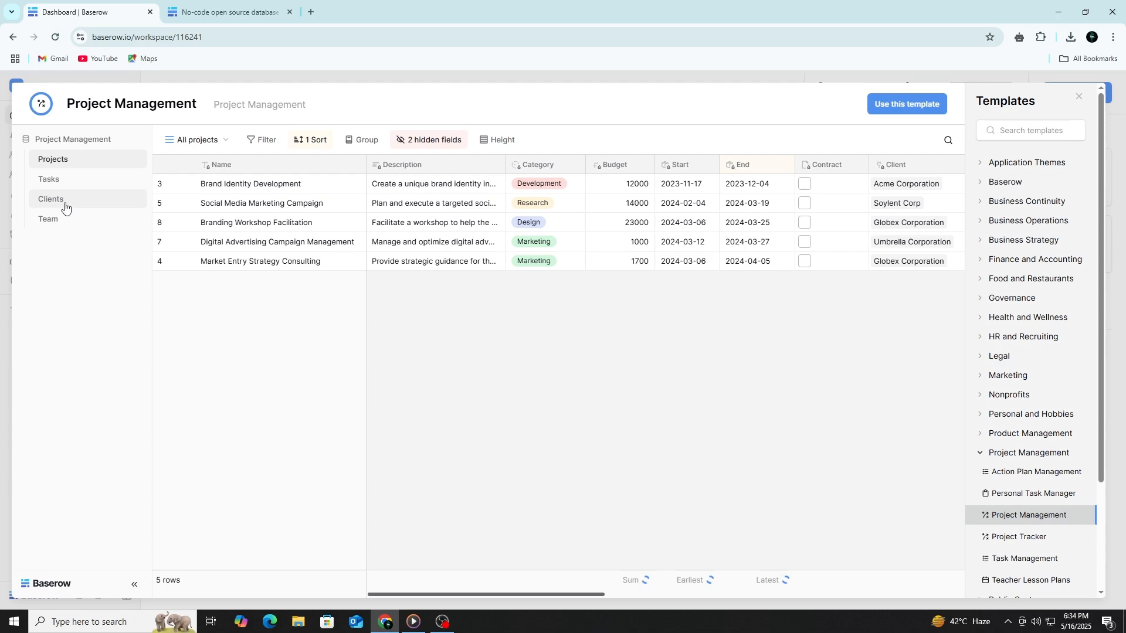
{"action": "left_click", "coordinate": [51, 200]}
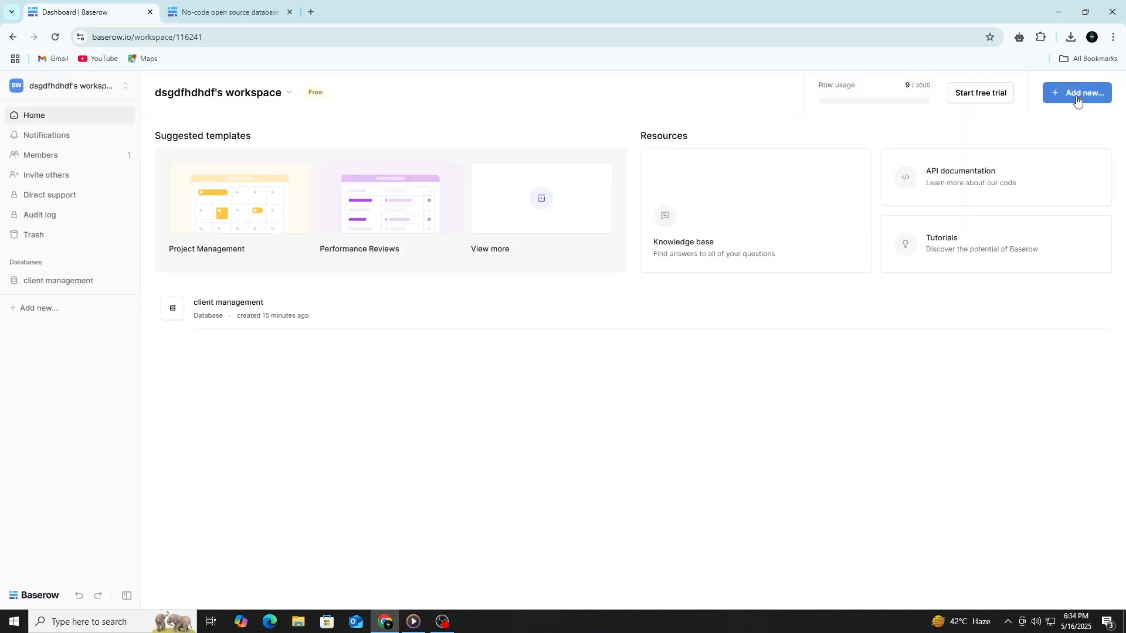
{"action": "left_click", "coordinate": [227, 12]}
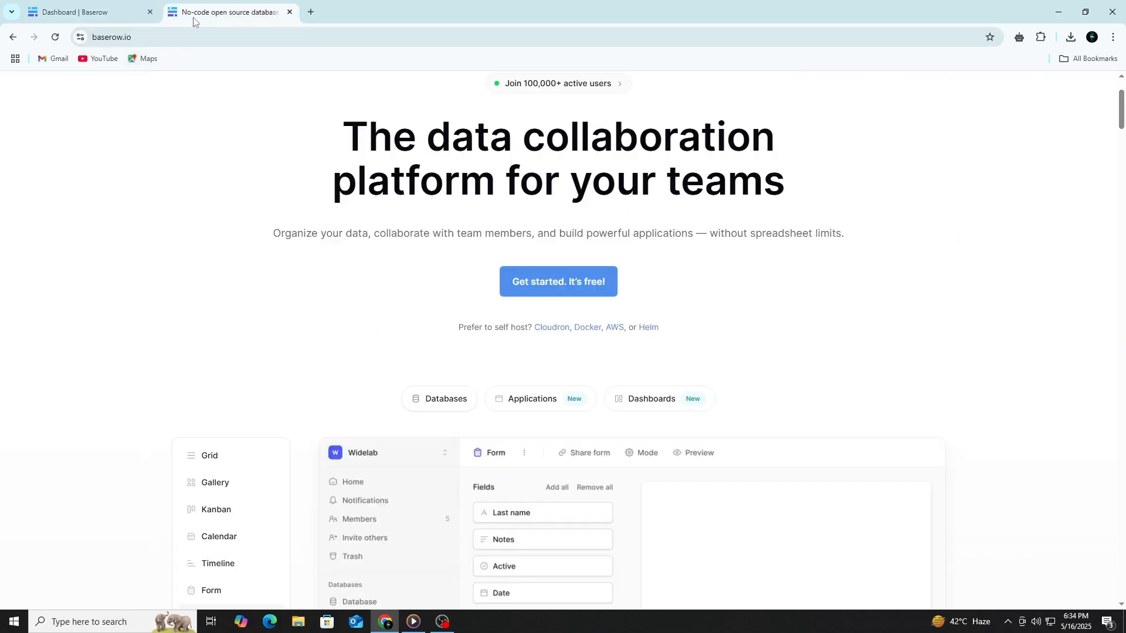
Scroll the baserow.io homepage past integrations, templates and testimonials to 'Why Baserow?'
{"action": "scroll", "scroll_direction": "down", "scroll_amount": 3}
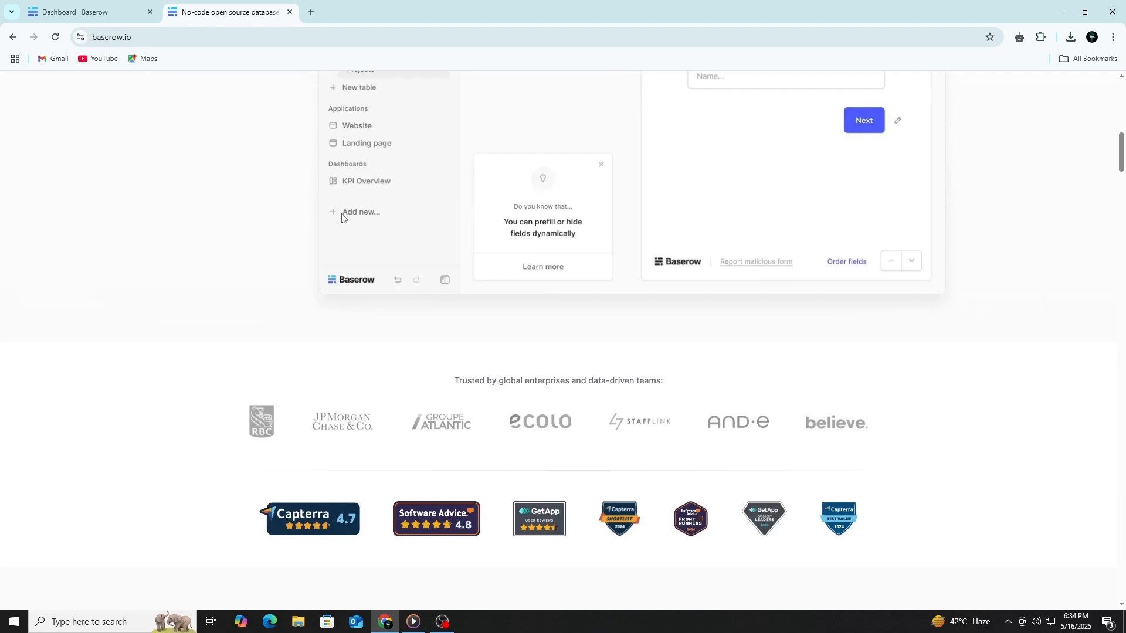
{"action": "scroll", "scroll_direction": "down", "scroll_amount": 3}
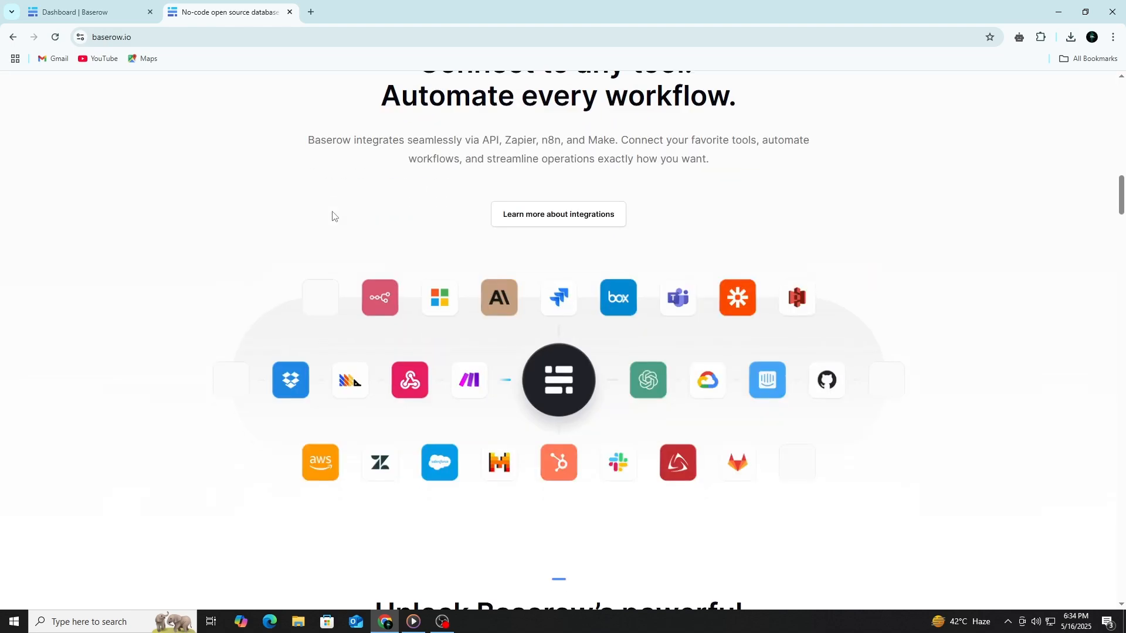
{"action": "scroll", "scroll_direction": "down", "scroll_amount": 3}
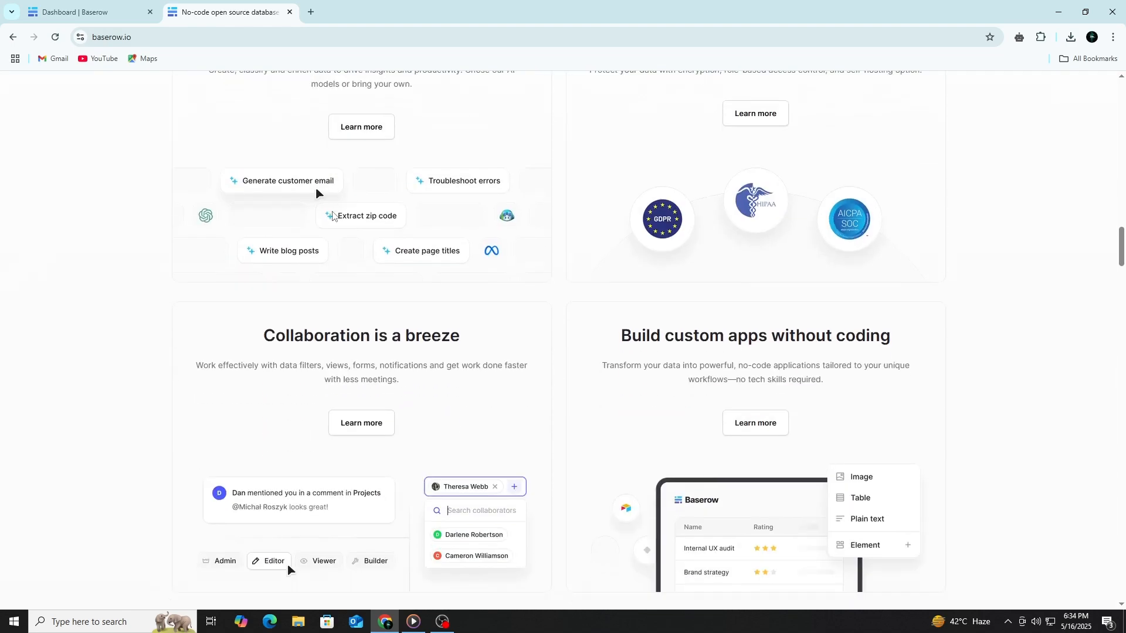
{"action": "scroll", "scroll_direction": "down", "scroll_amount": 3}
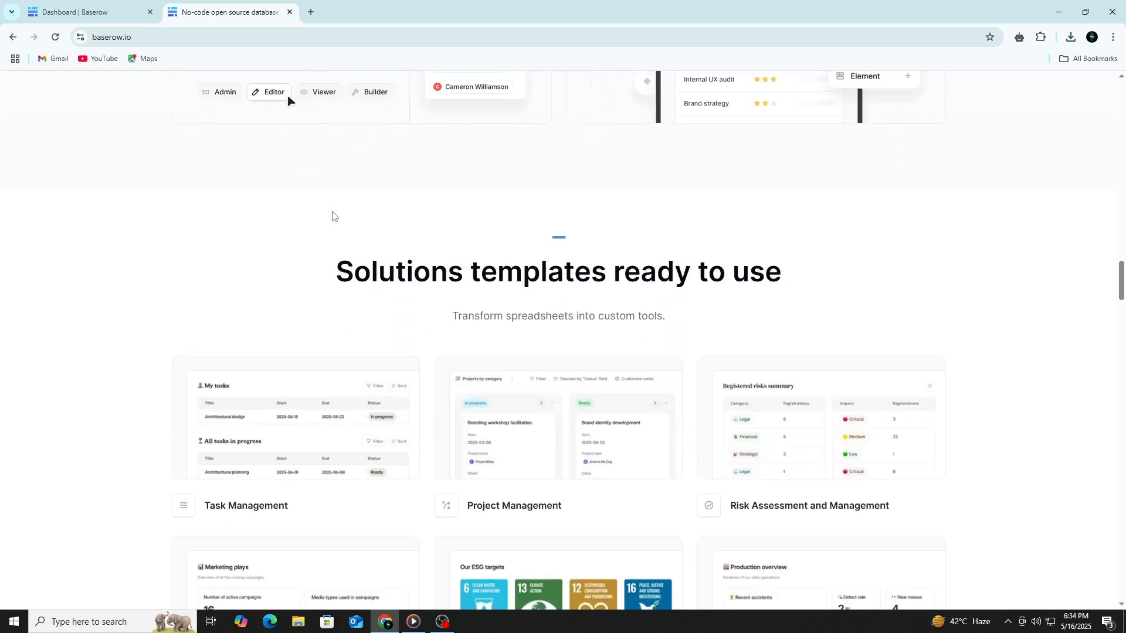
{"action": "scroll", "scroll_direction": "down", "scroll_amount": 3}
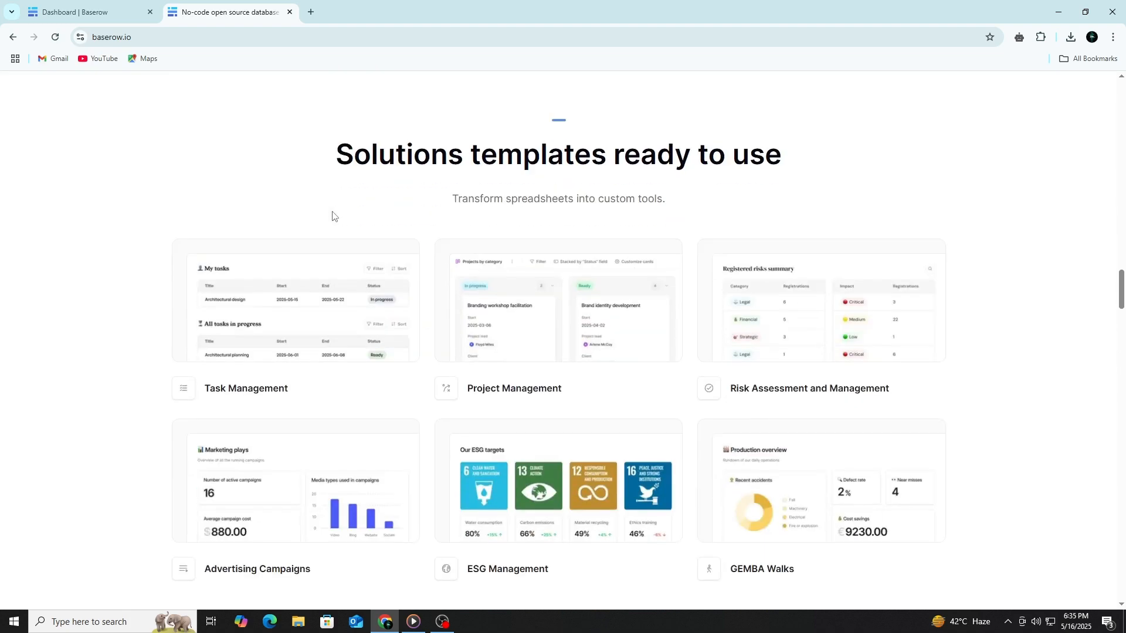
{"action": "scroll", "scroll_direction": "down", "scroll_amount": 3}
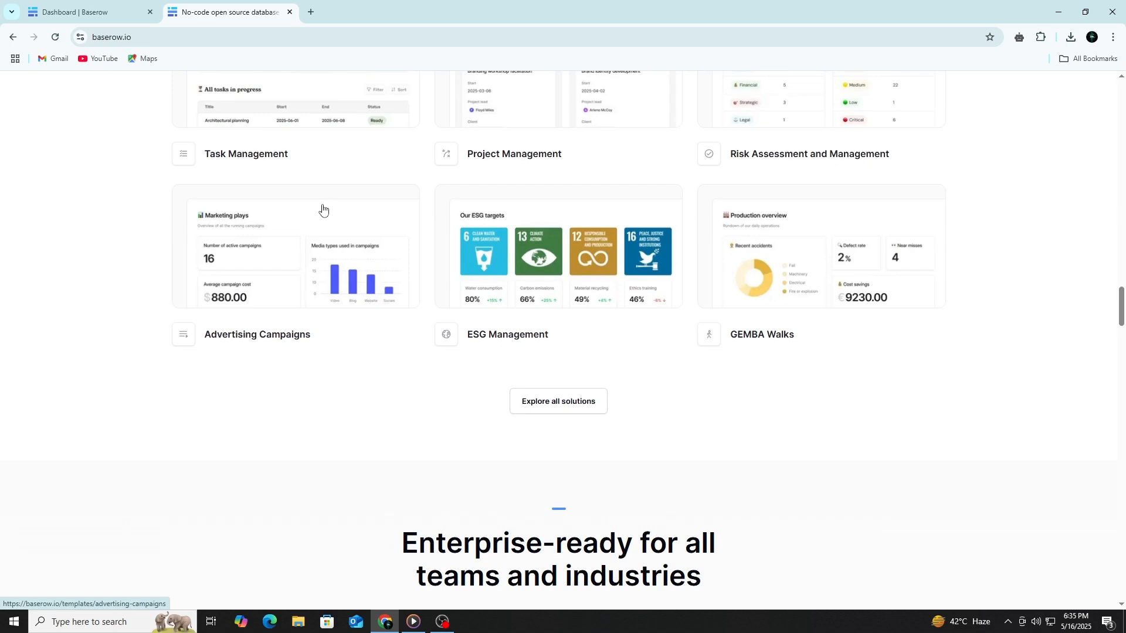
{"action": "scroll", "scroll_direction": "down", "scroll_amount": 3}
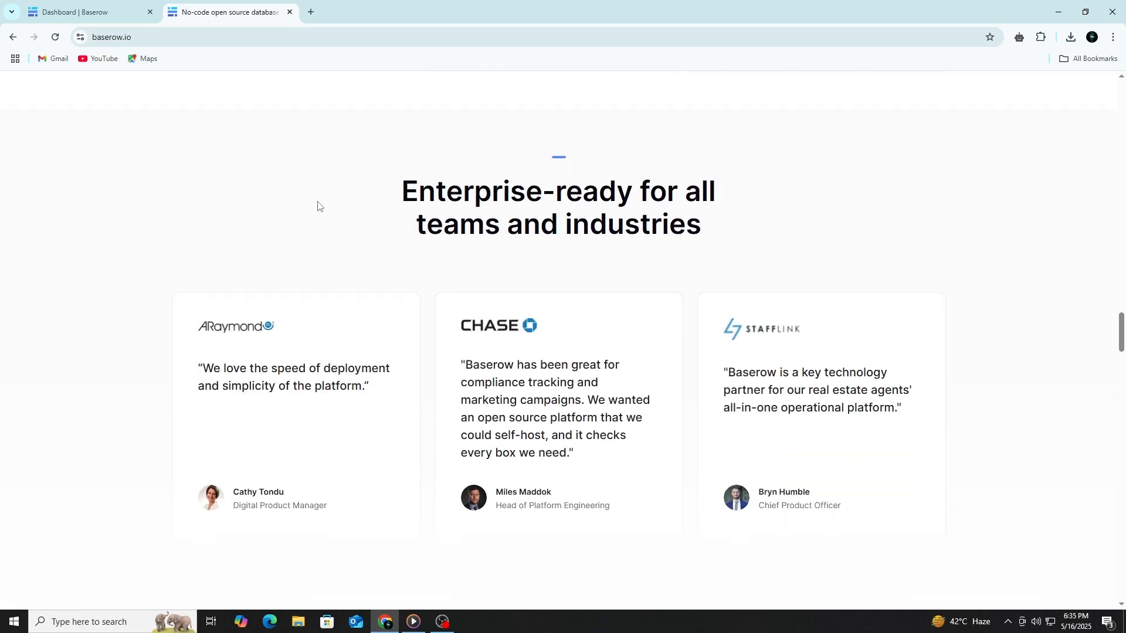
{"action": "scroll", "scroll_direction": "down", "scroll_amount": 3}
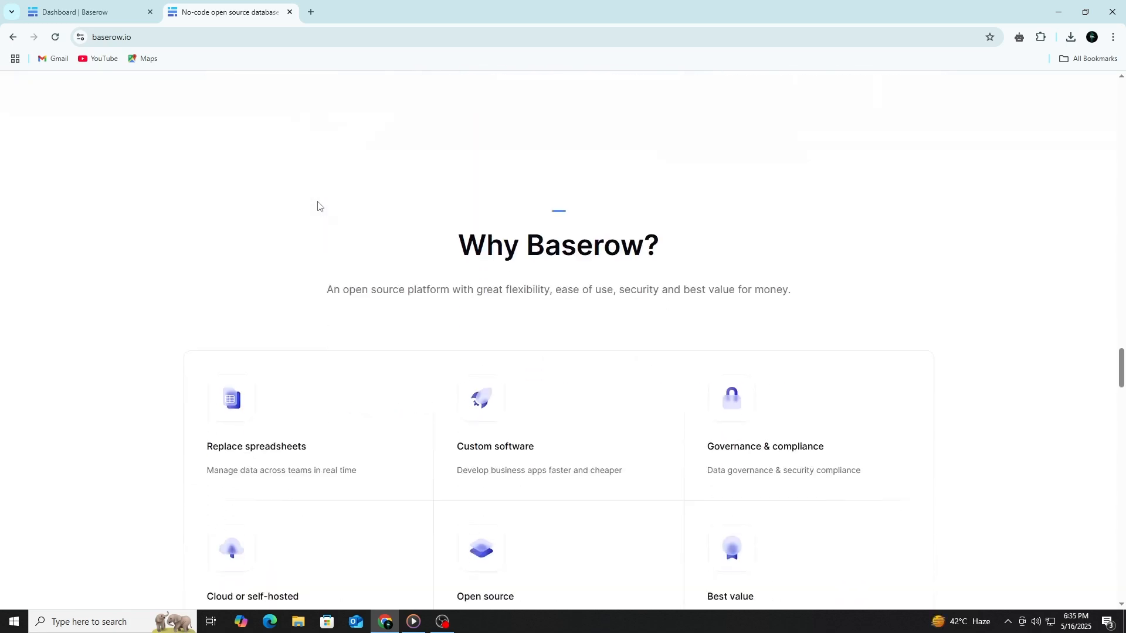
{"action": "scroll", "scroll_direction": "down", "scroll_amount": 3}
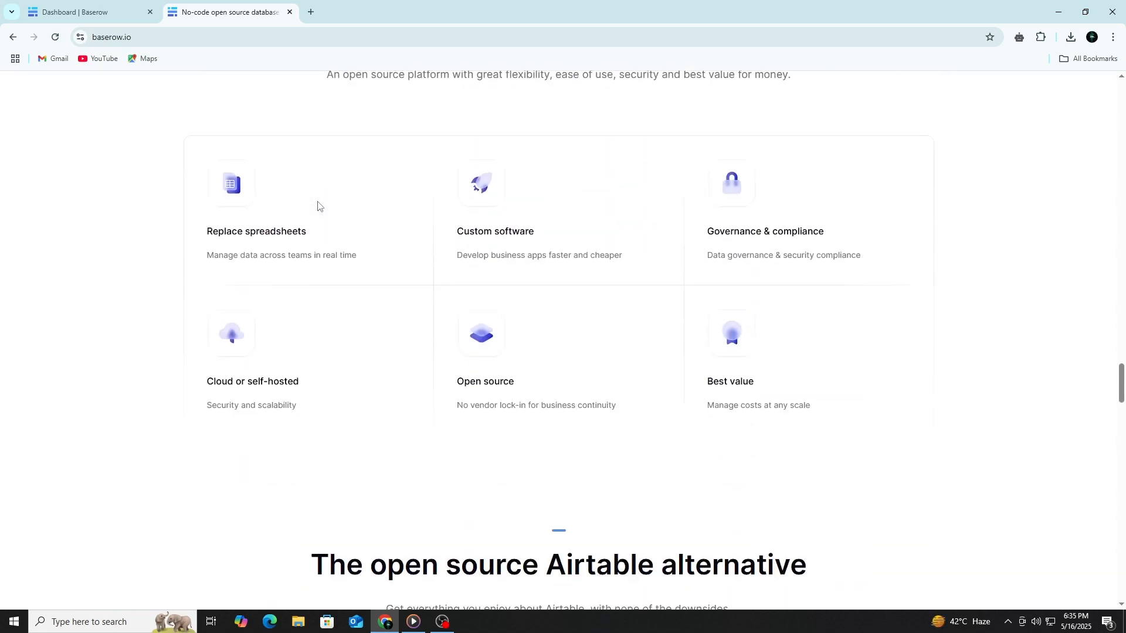